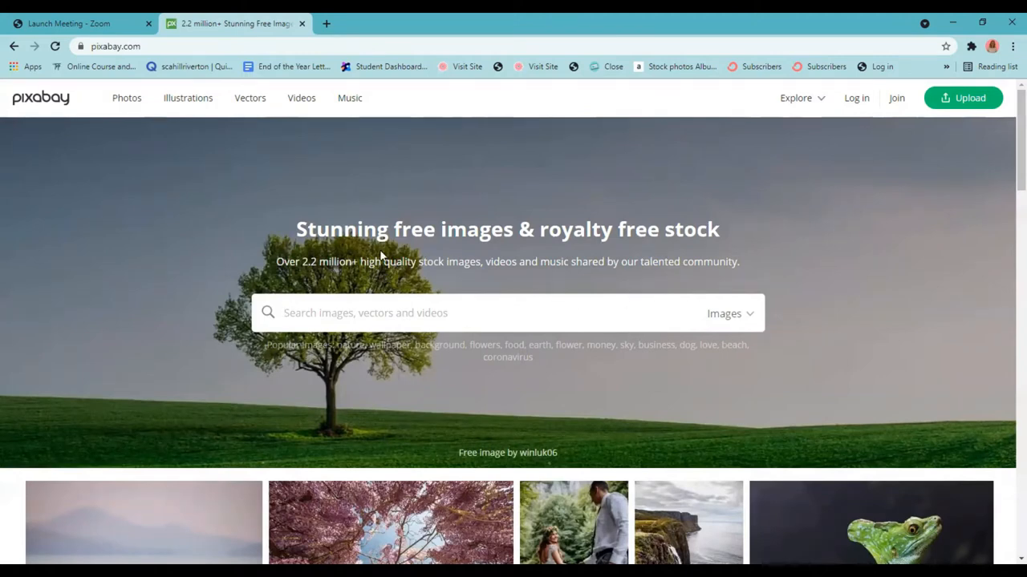
pyautogui.moveTo(749, 321)
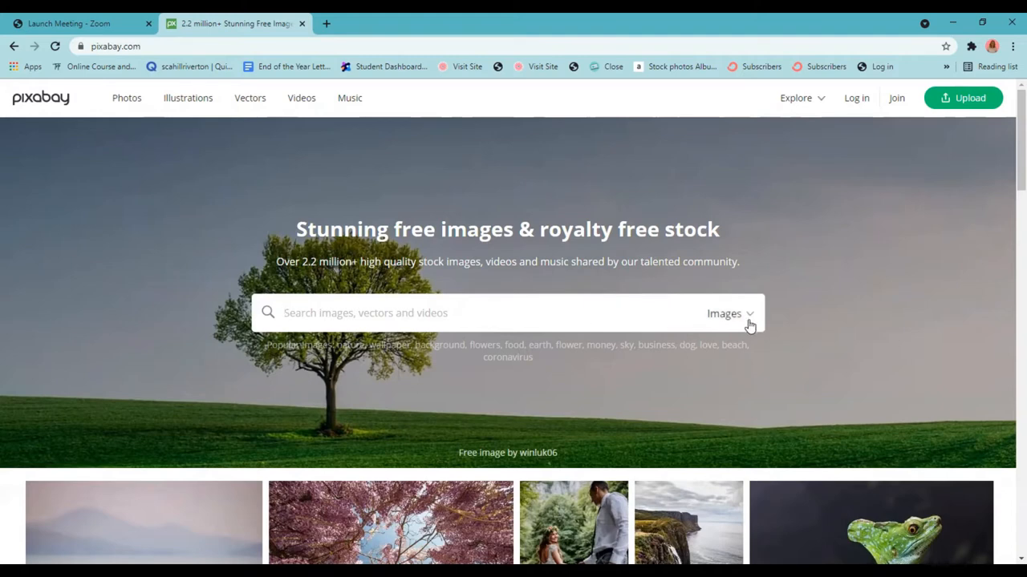
# Step: Show Pixabay's media types and scroll down its homepage description
pyautogui.click(730, 312)
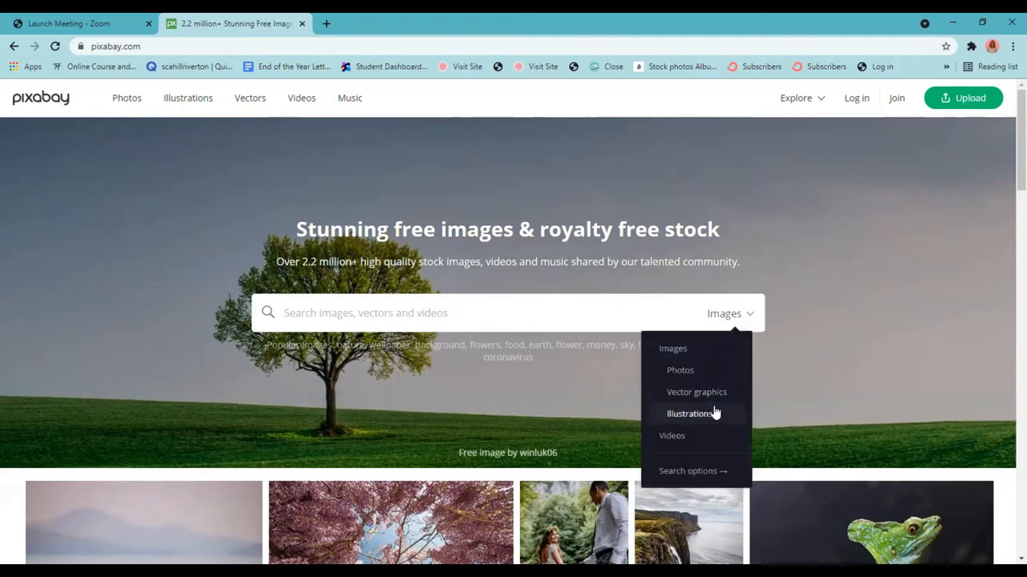
pyautogui.moveTo(889, 305)
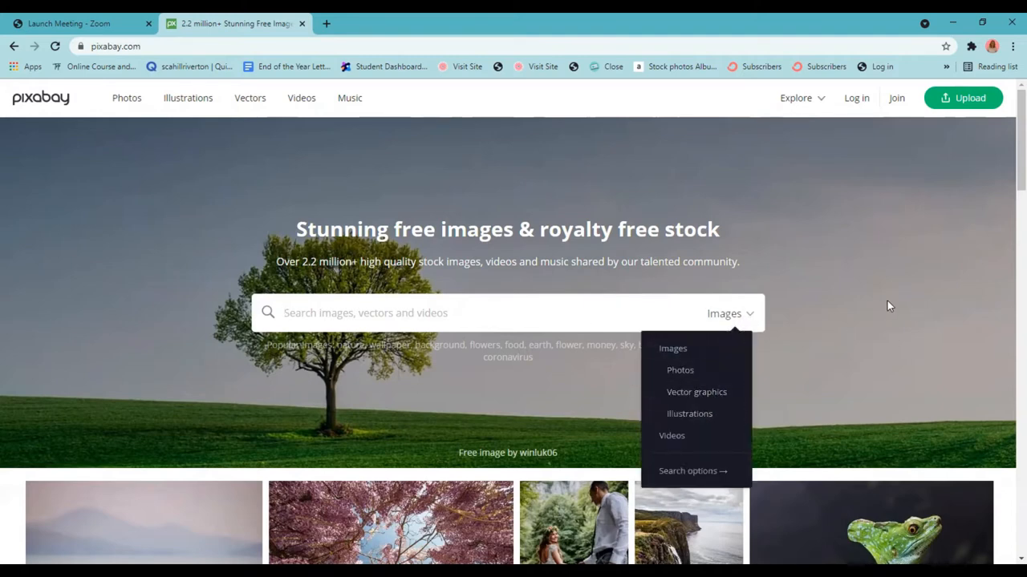
pyautogui.scroll(-3)
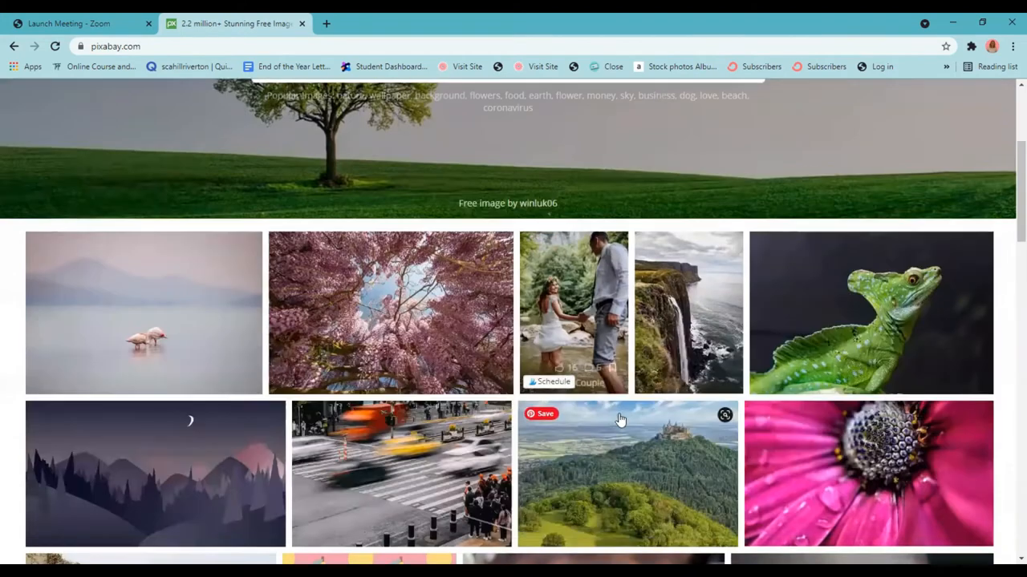
pyautogui.scroll(-3)
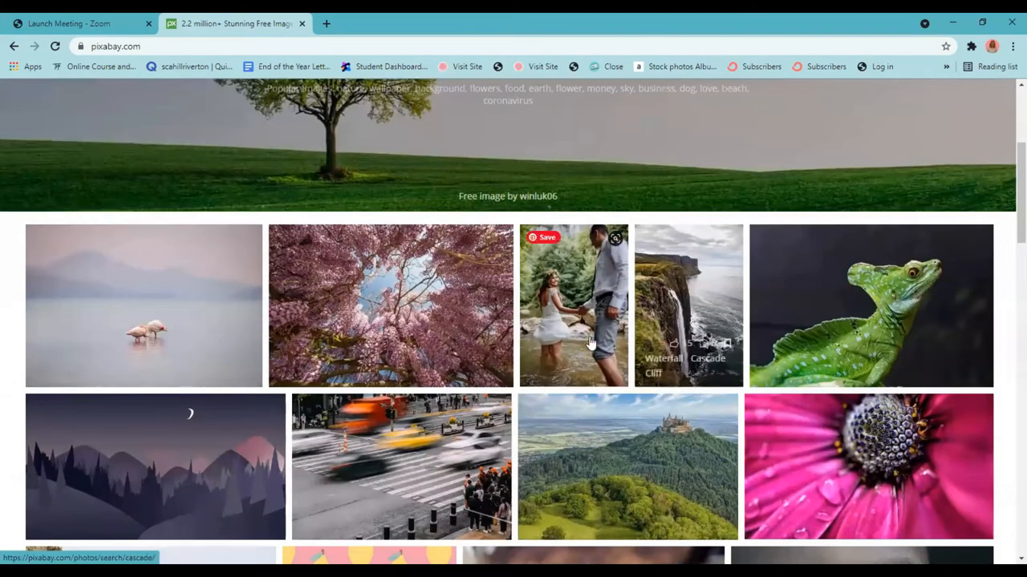
pyautogui.scroll(-3)
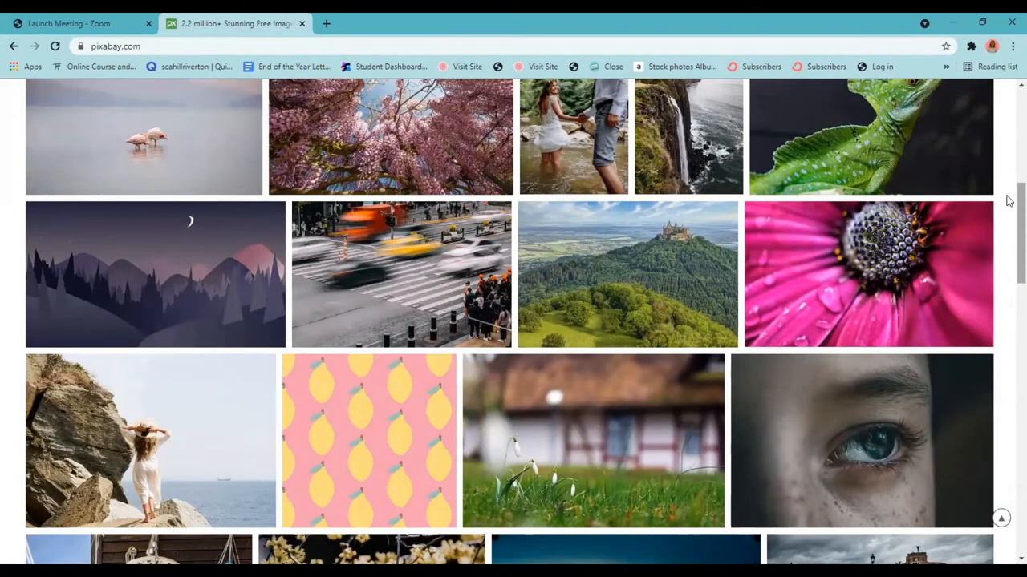
pyautogui.scroll(-3)
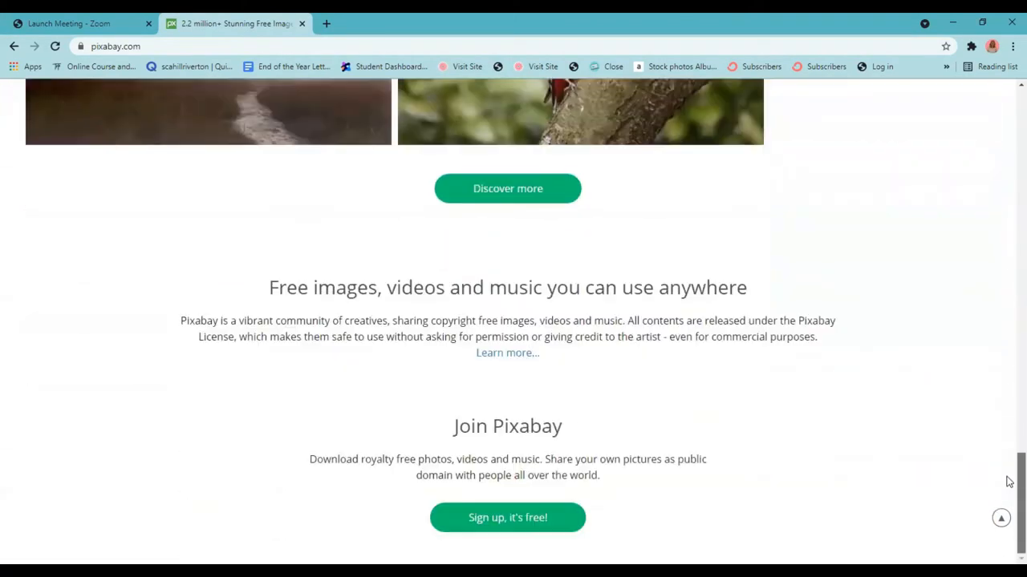
pyautogui.moveTo(520, 355)
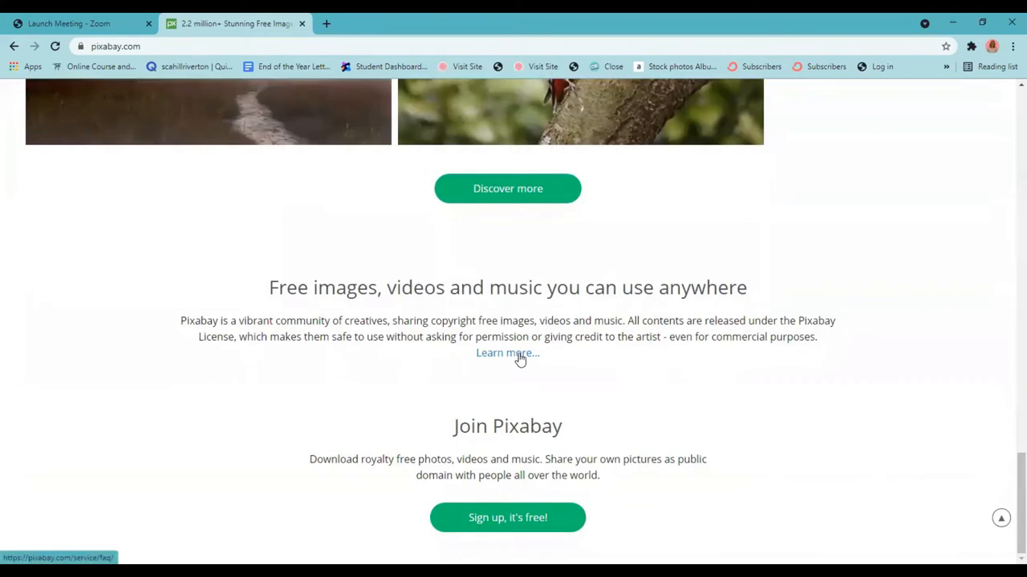
# Step: Go to Pixabay's FAQ page via 'Learn more...' and dismiss the browser alert
pyautogui.click(507, 353)
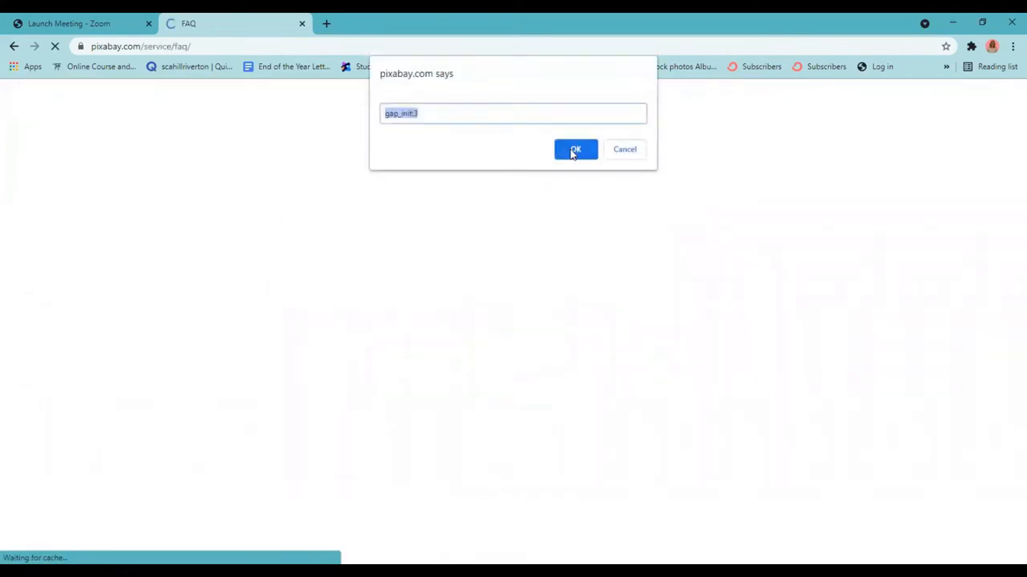
pyautogui.click(574, 149)
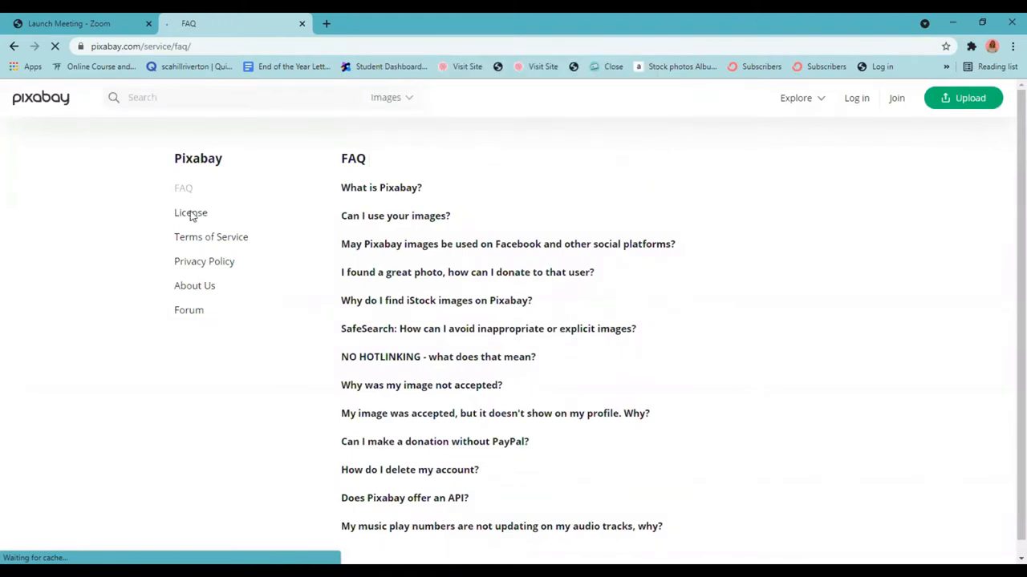
pyautogui.moveTo(191, 242)
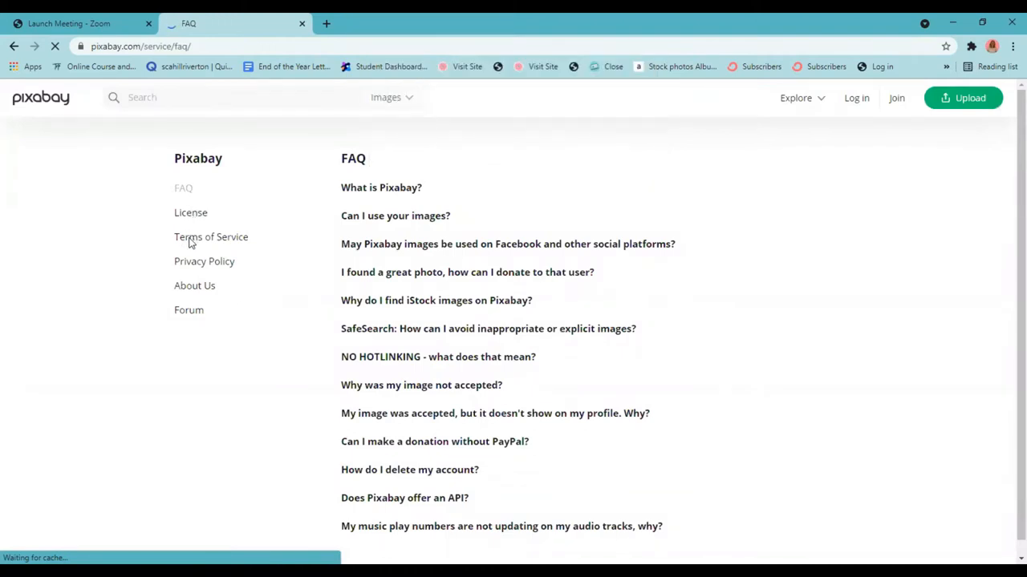
pyautogui.moveTo(203, 242)
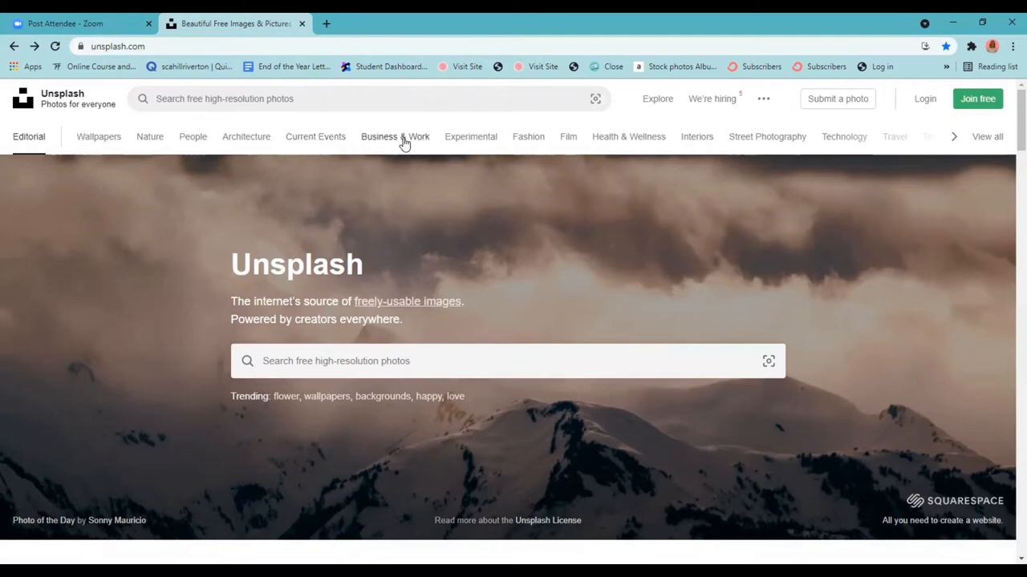
pyautogui.moveTo(619, 145)
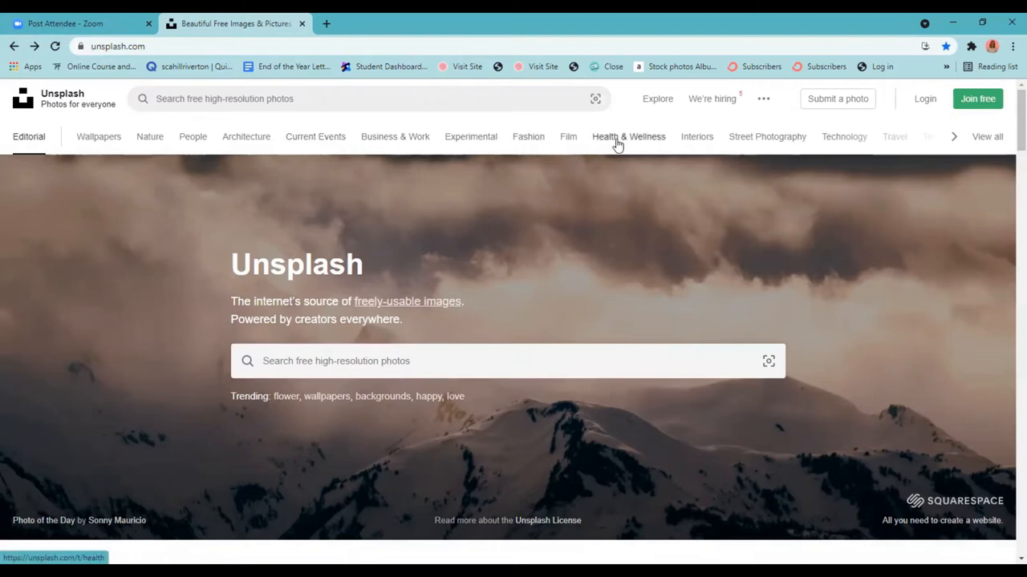
# Step: From Unsplash Explore, go into Images and then the Stock Photos & Images category
pyautogui.click(658, 100)
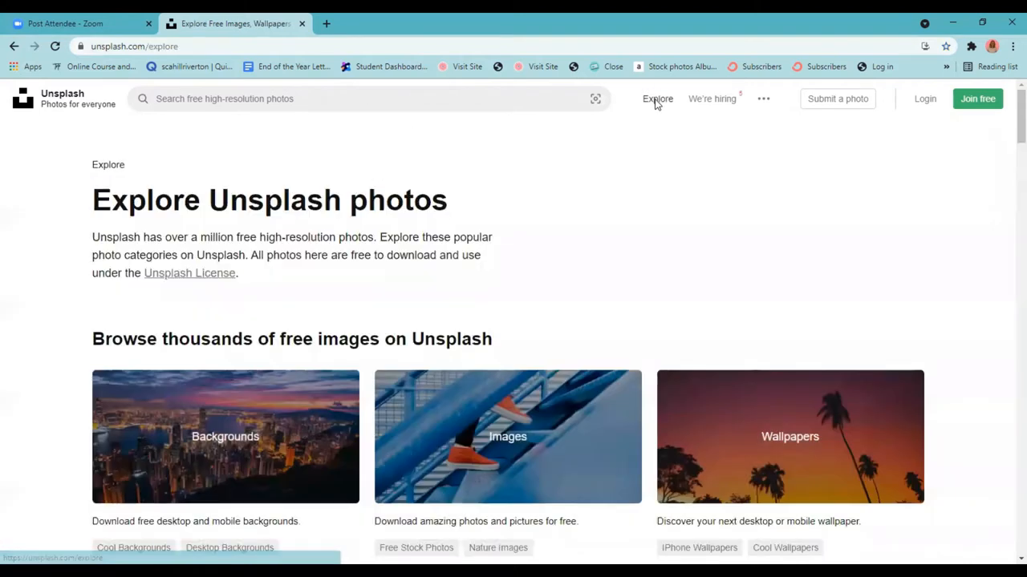
pyautogui.click(507, 436)
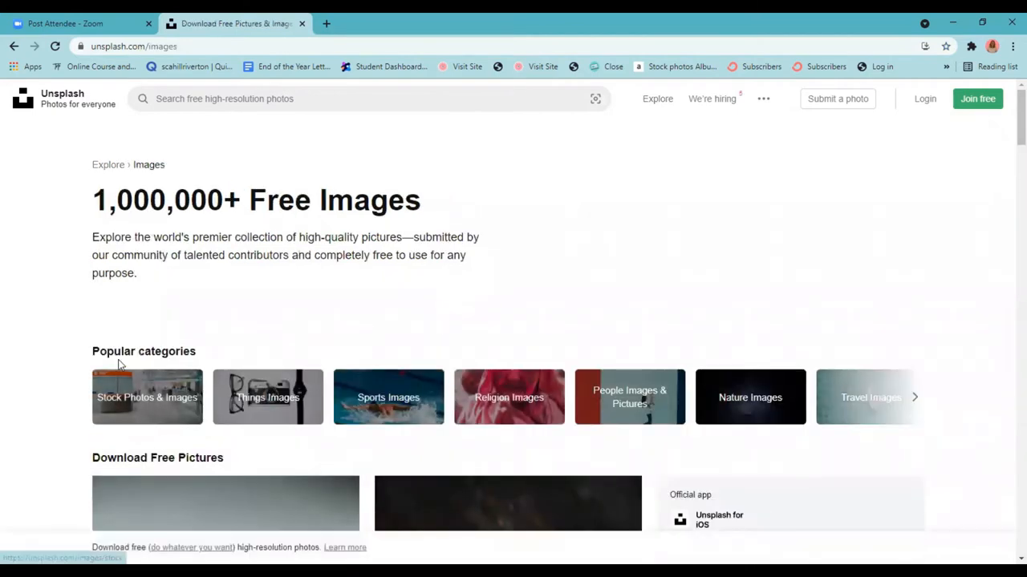
pyautogui.scroll(-3)
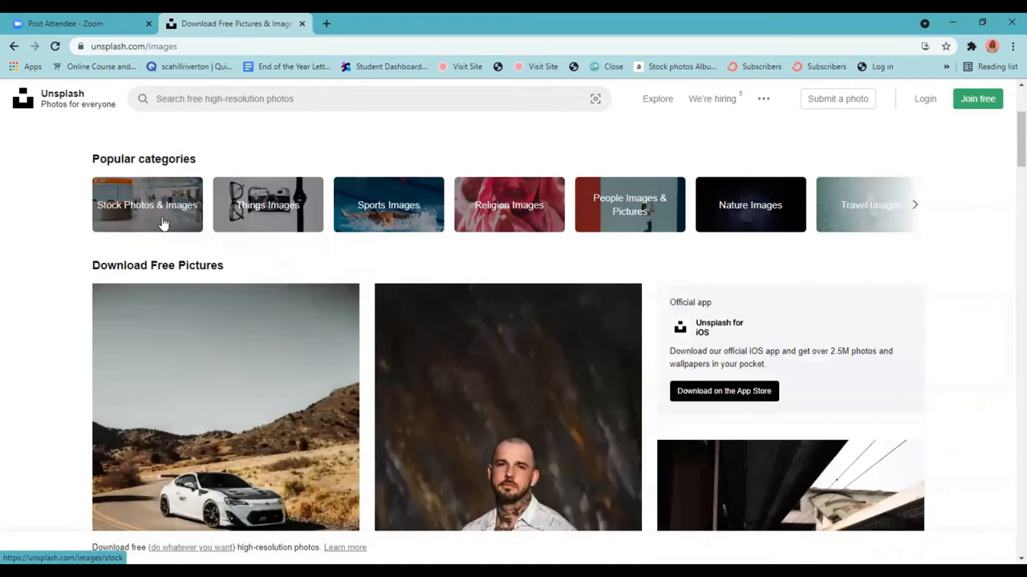
pyautogui.click(148, 205)
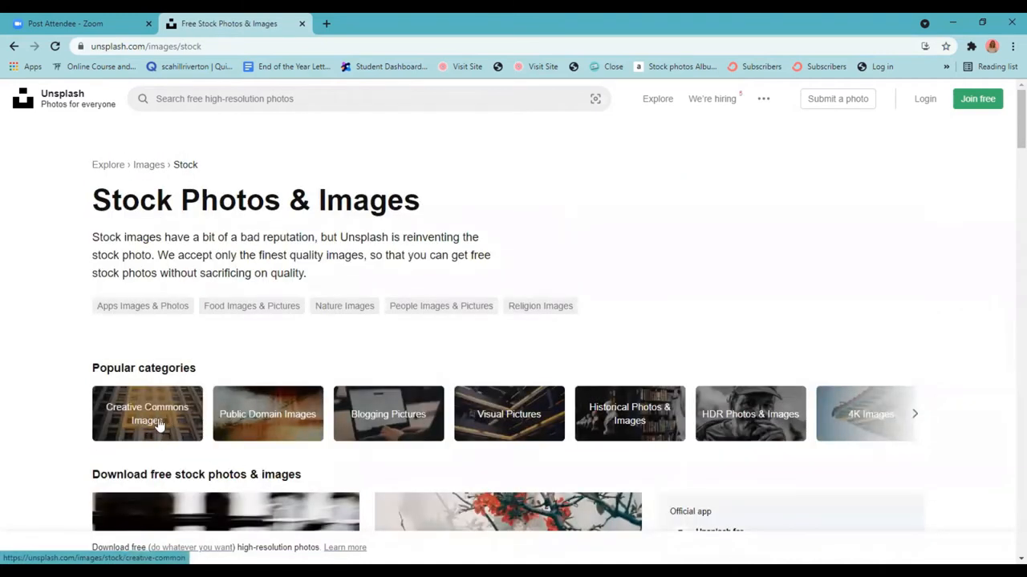
pyautogui.moveTo(279, 423)
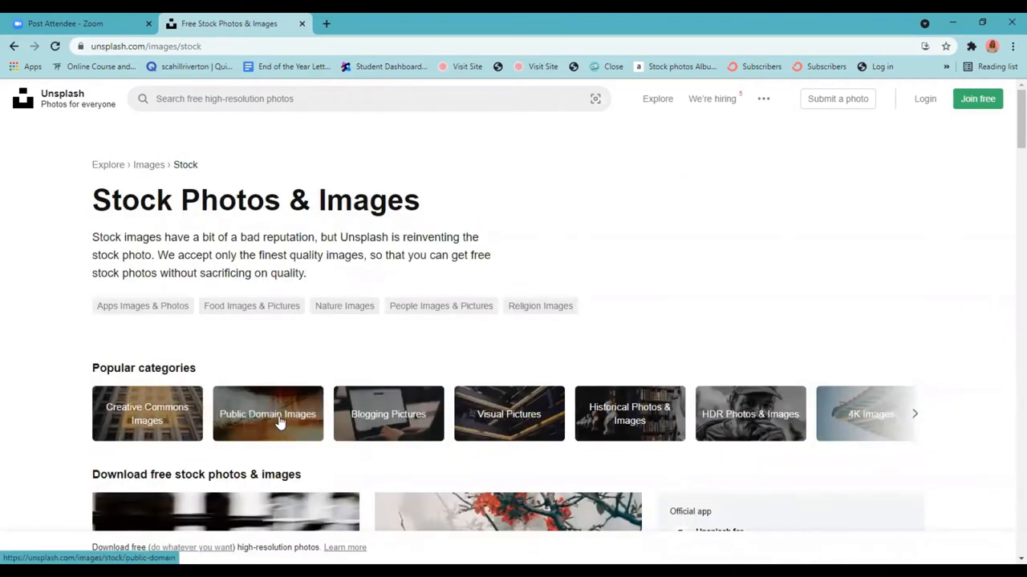
pyautogui.moveTo(409, 424)
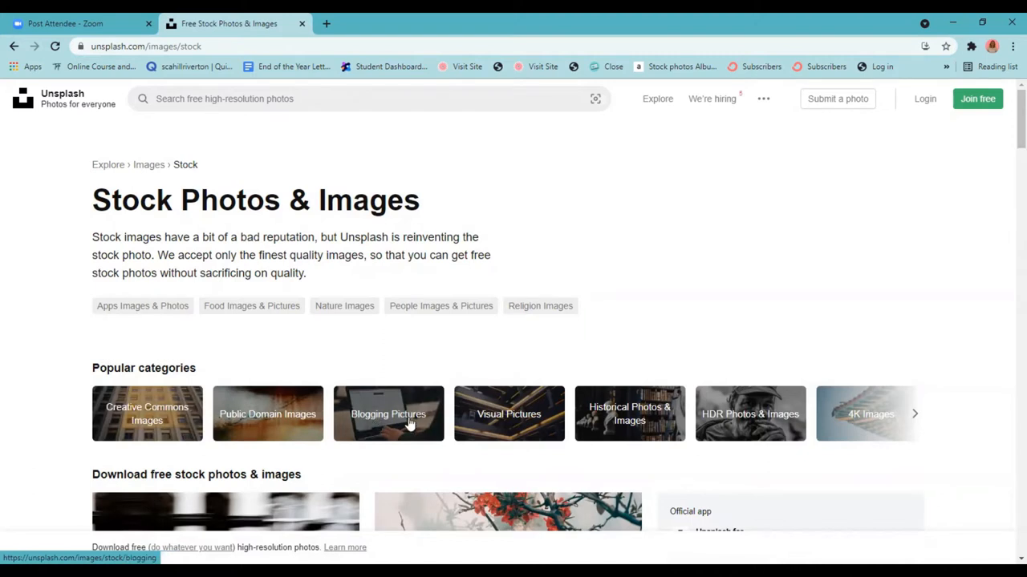
pyautogui.moveTo(295, 224)
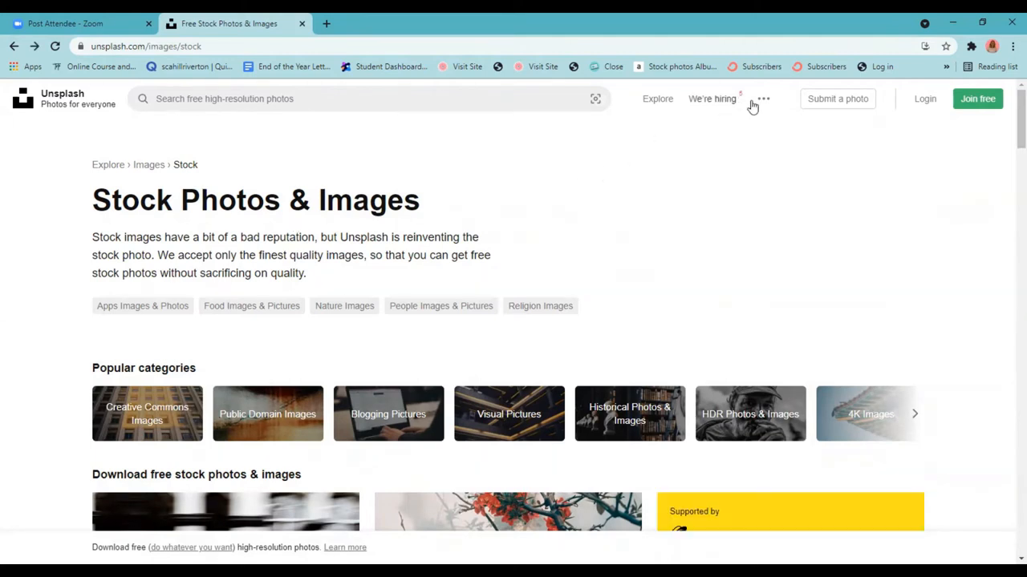
# Step: Reach Unsplash's Collections page from the extra links menu and browse its curated collections
pyautogui.click(763, 99)
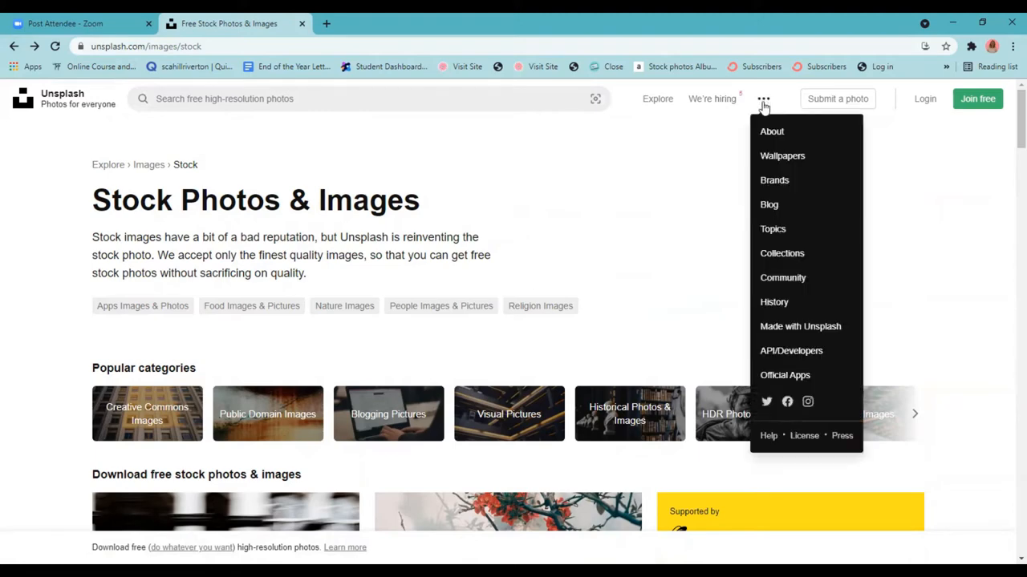
pyautogui.moveTo(781, 254)
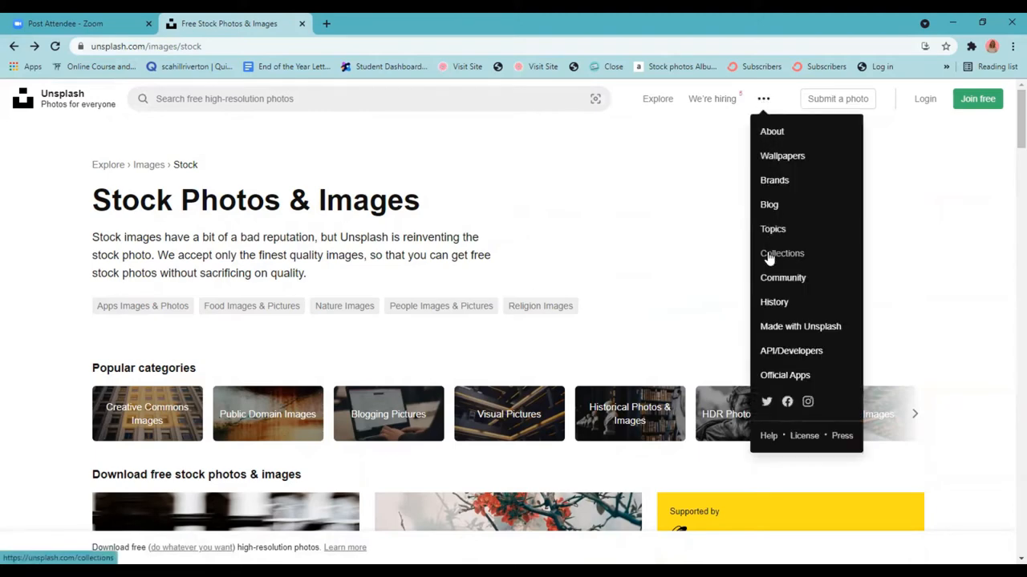
pyautogui.click(781, 253)
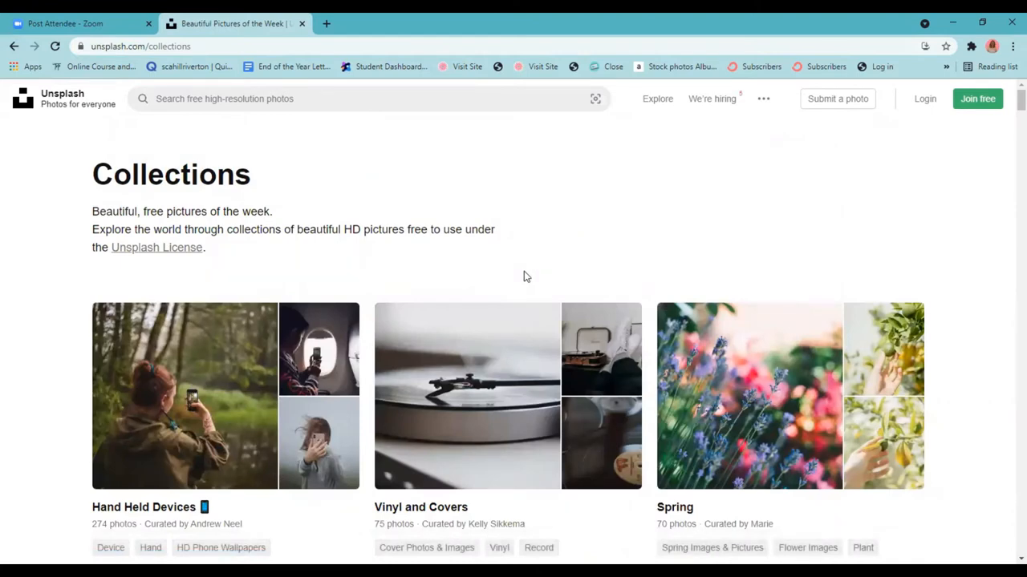
pyautogui.scroll(-3)
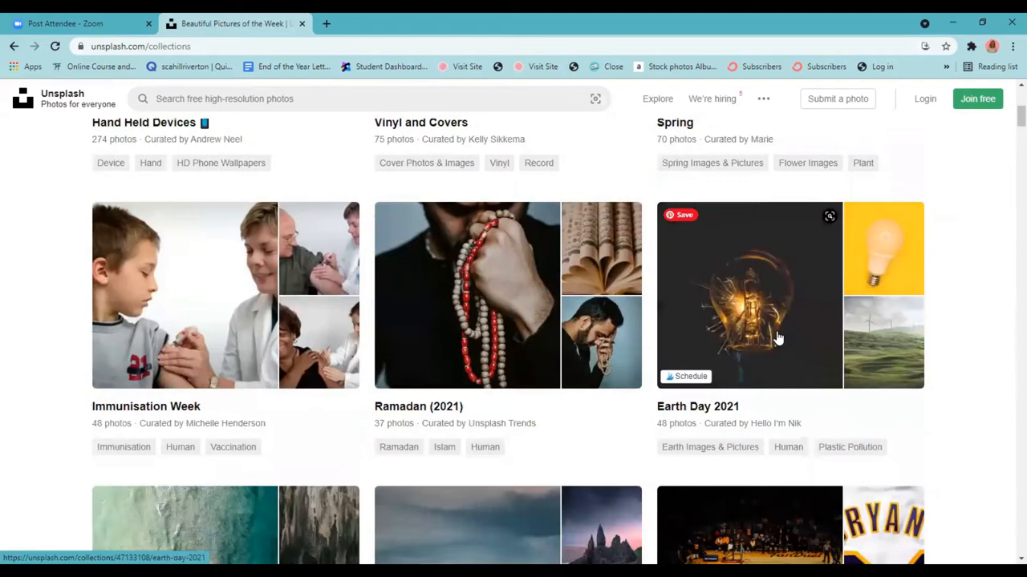
pyautogui.scroll(-3)
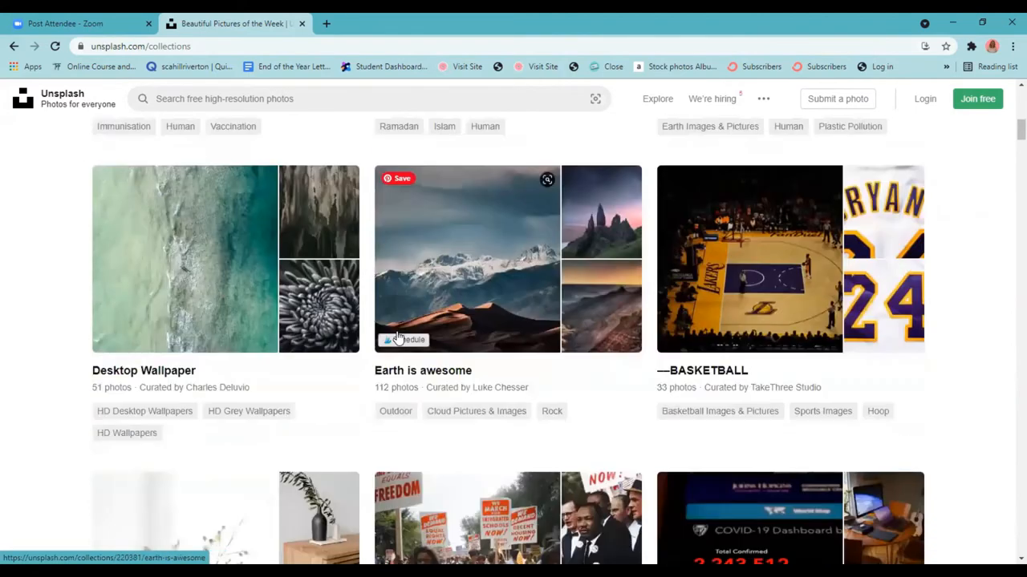
pyautogui.scroll(-3)
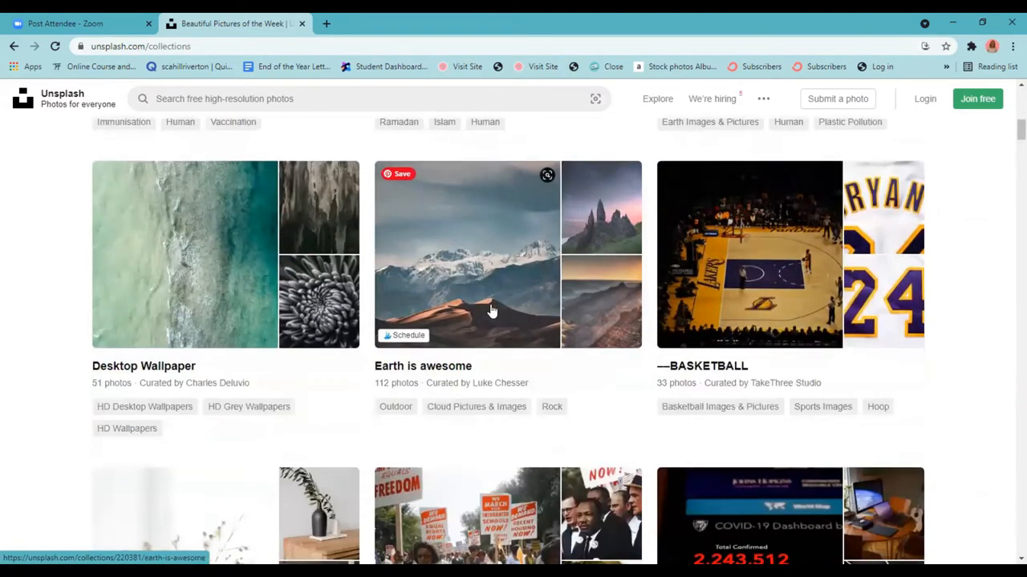
pyautogui.scroll(-3)
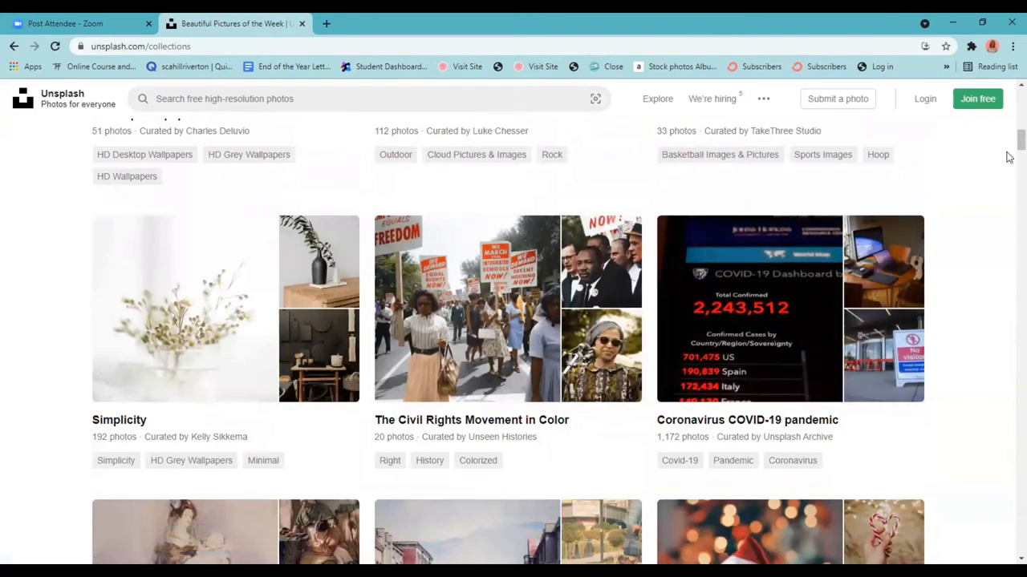
pyautogui.scroll(3)
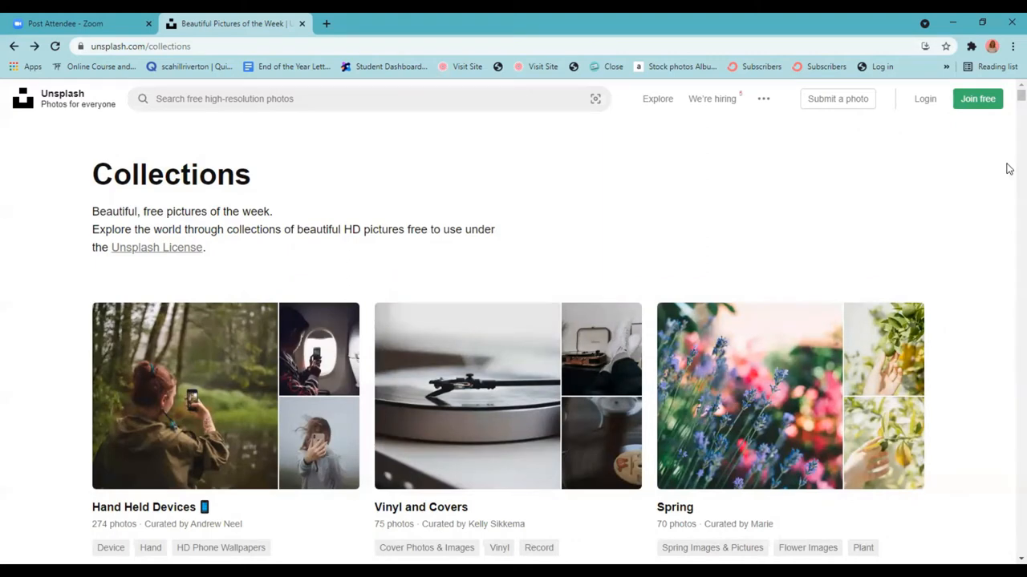
pyautogui.moveTo(924, 99)
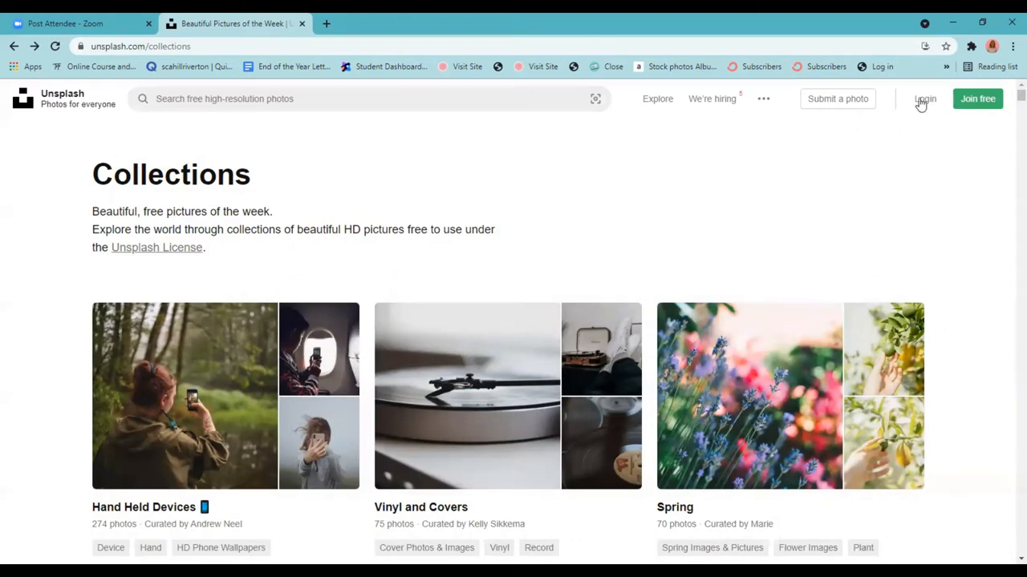
# Step: View the Unsplash License page and read down to the Longform section
pyautogui.click(763, 100)
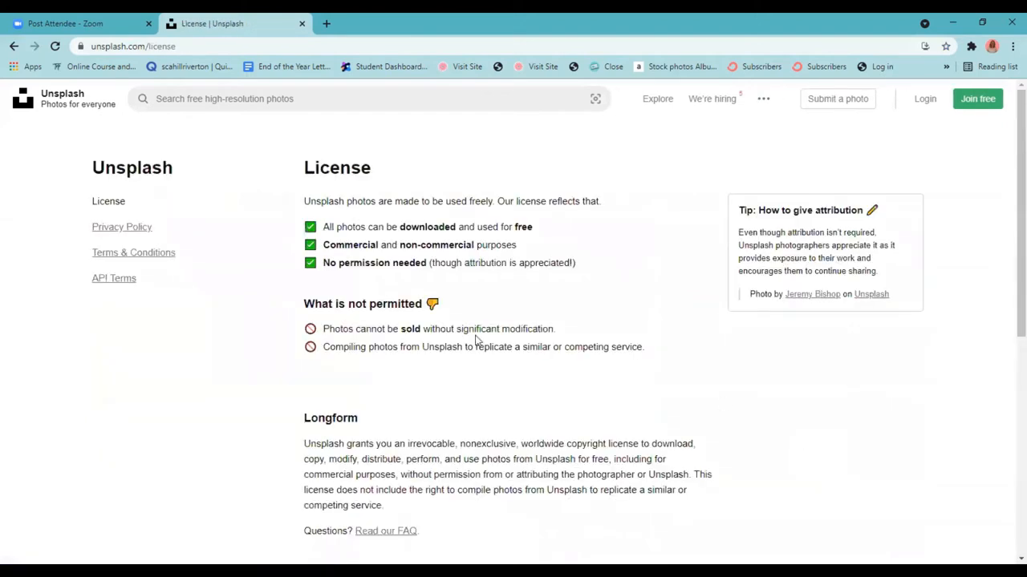
pyautogui.scroll(-3)
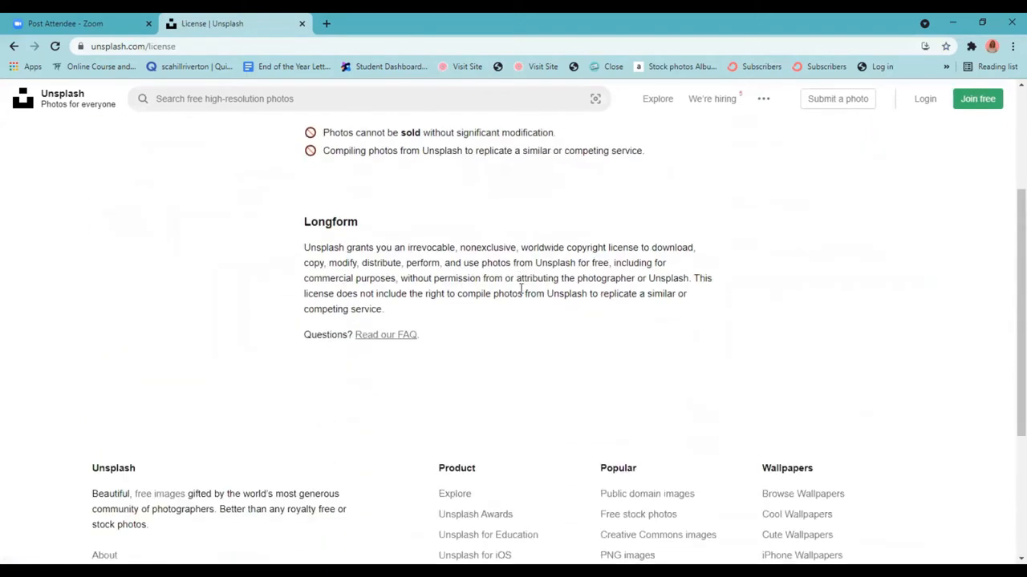
pyautogui.scroll(3)
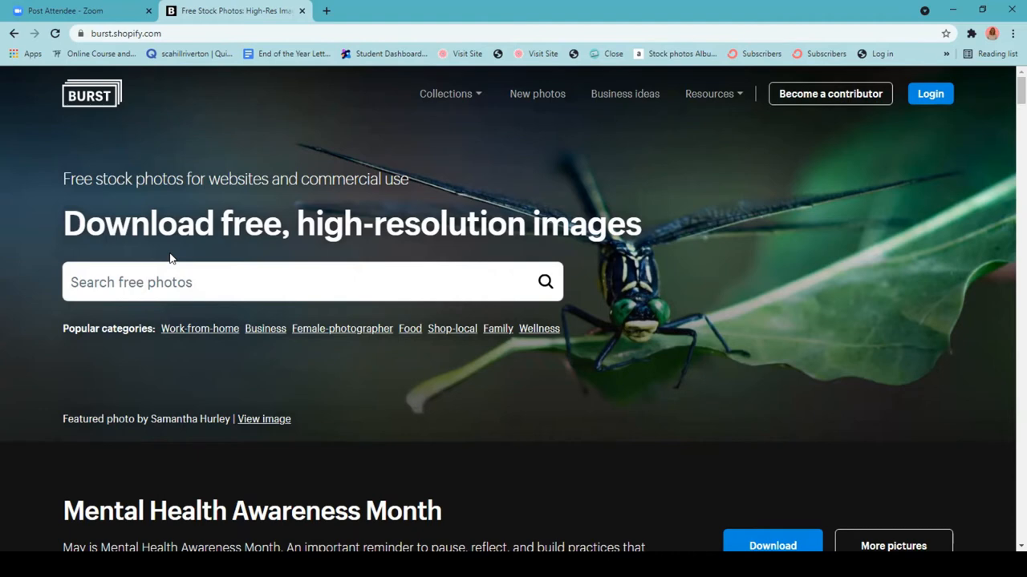
pyautogui.moveTo(552, 99)
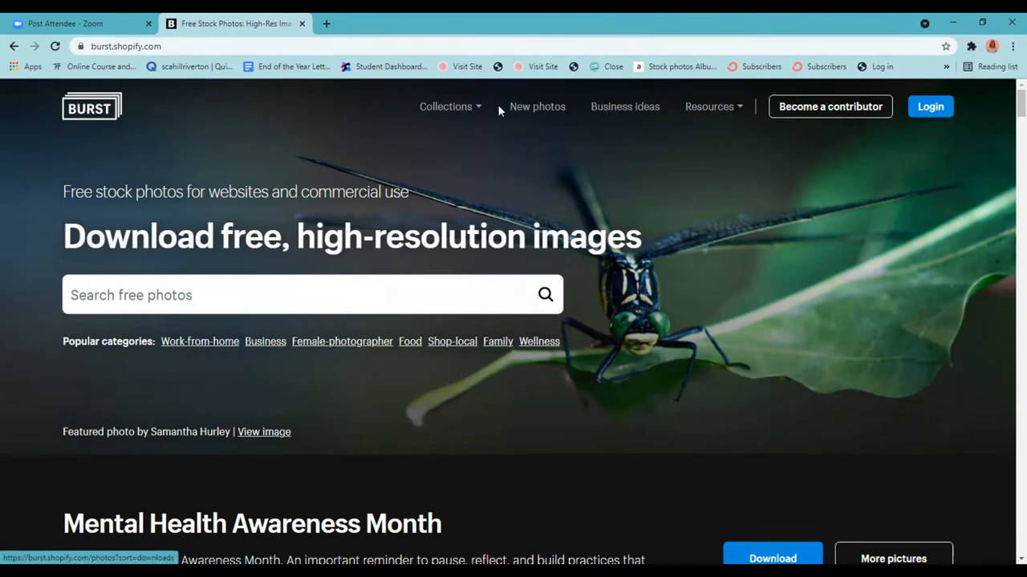
# Step: Show Burst's Collections menu and browse the homepage photo categories
pyautogui.click(446, 106)
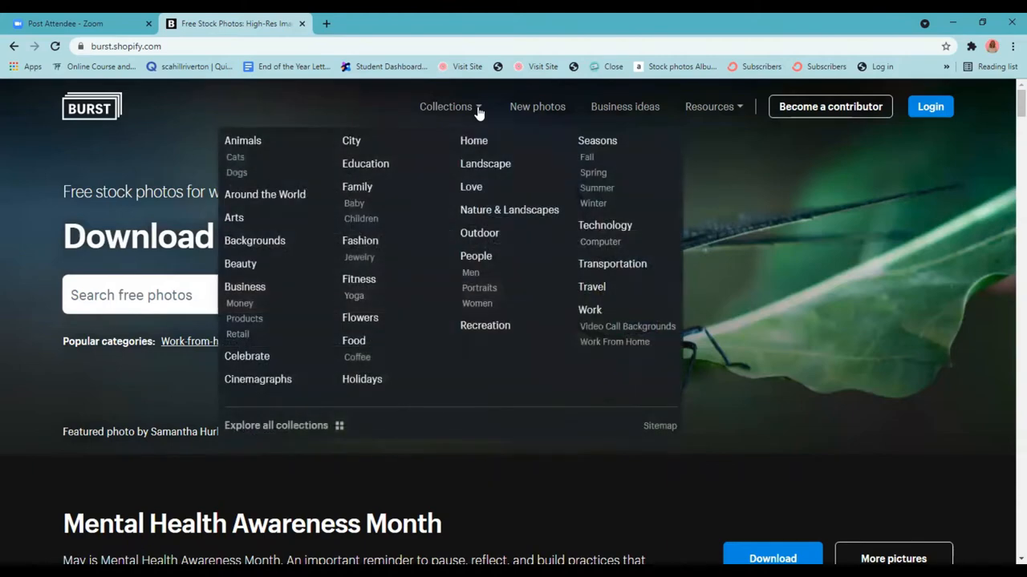
pyautogui.moveTo(855, 317)
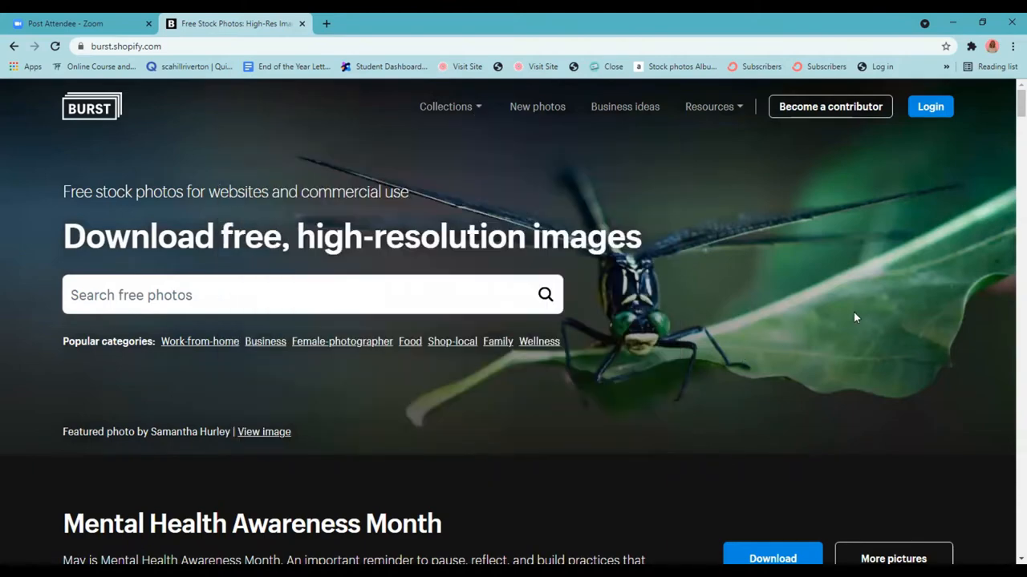
pyautogui.scroll(-3)
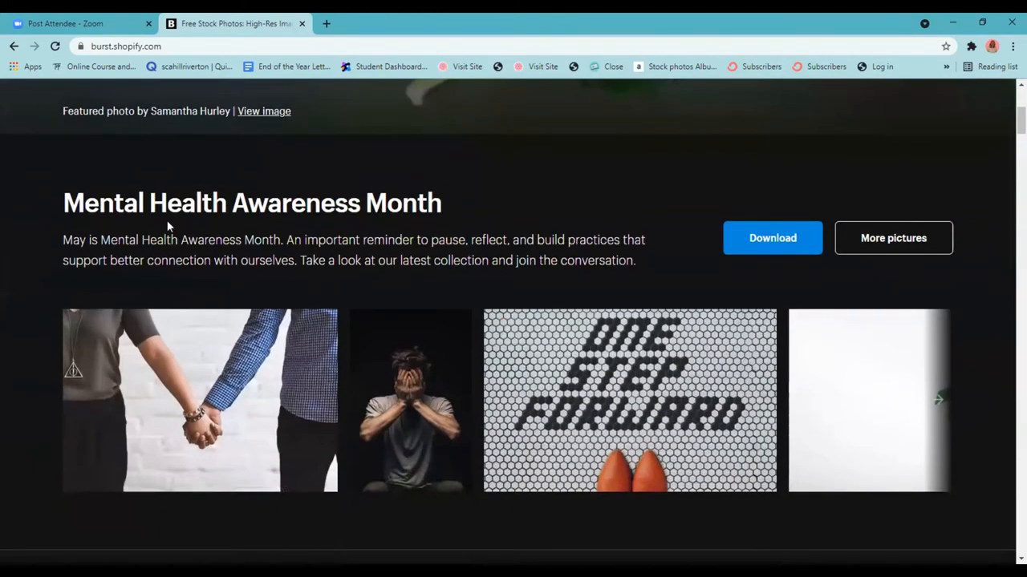
pyautogui.scroll(-3)
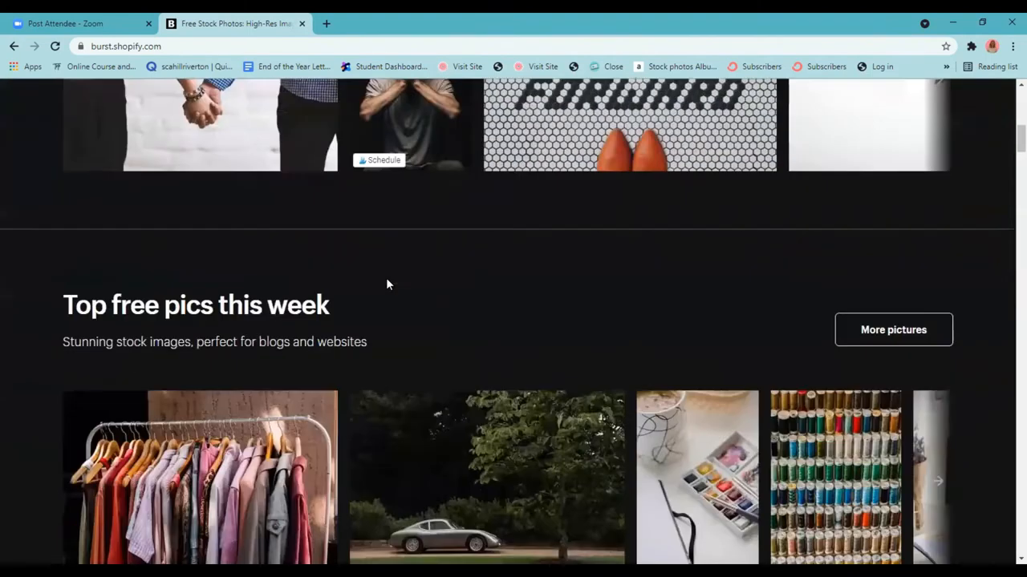
pyautogui.scroll(-3)
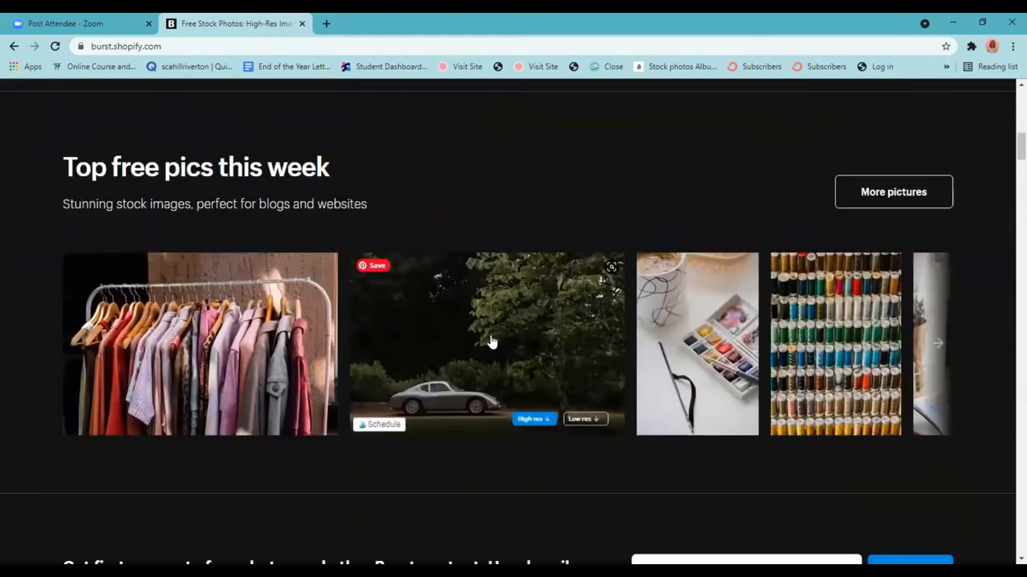
pyautogui.scroll(3)
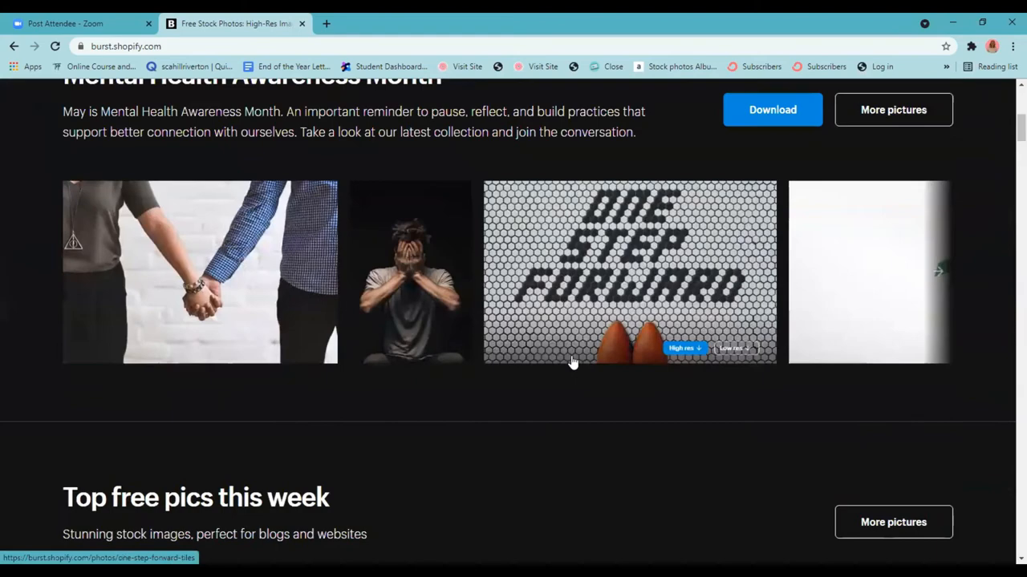
pyautogui.scroll(3)
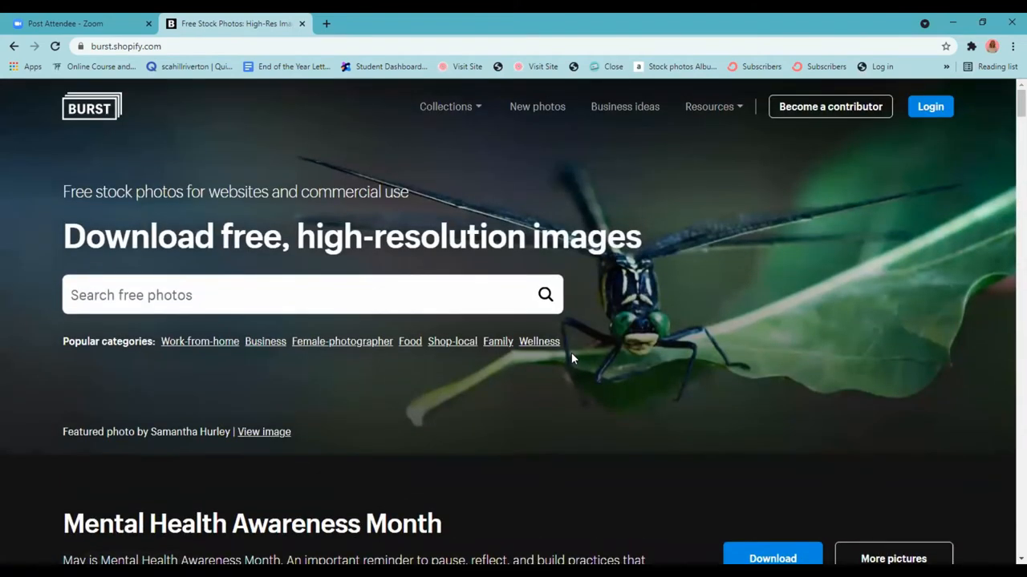
pyautogui.scroll(-3)
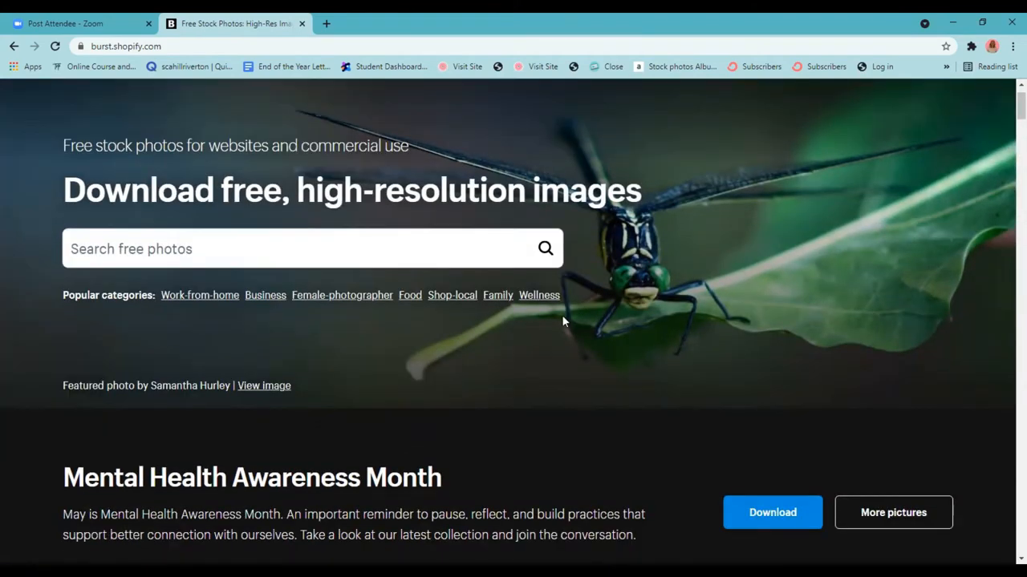
pyautogui.moveTo(765, 276)
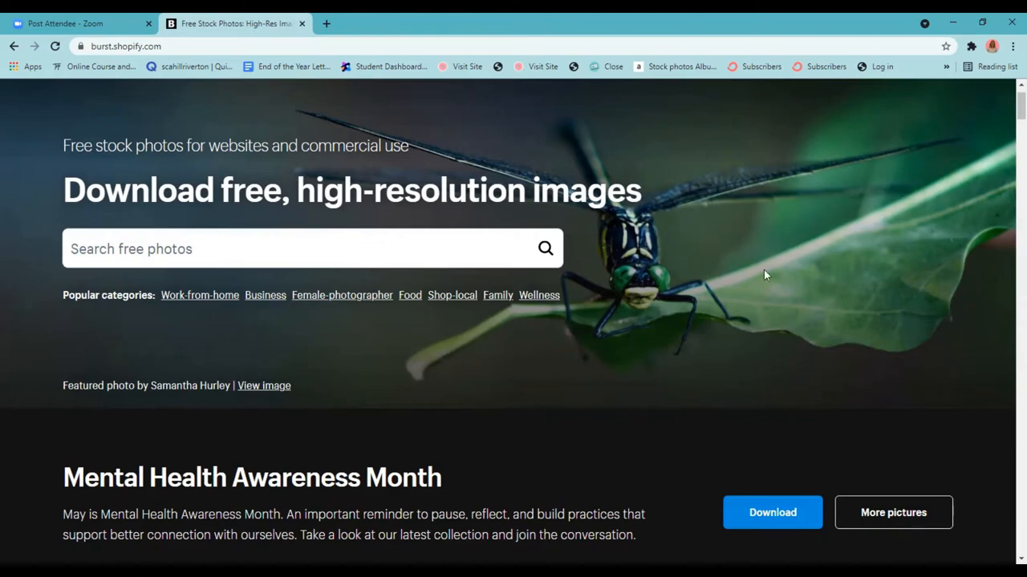
# Step: Read down the Burst homepage to the Frequently asked questions section
pyautogui.scroll(-3)
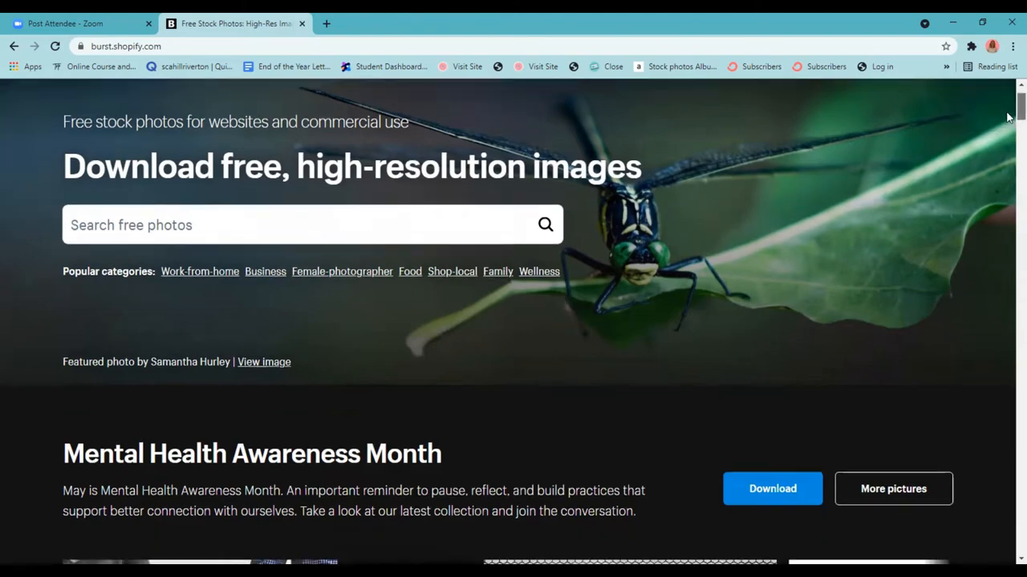
pyautogui.scroll(-3)
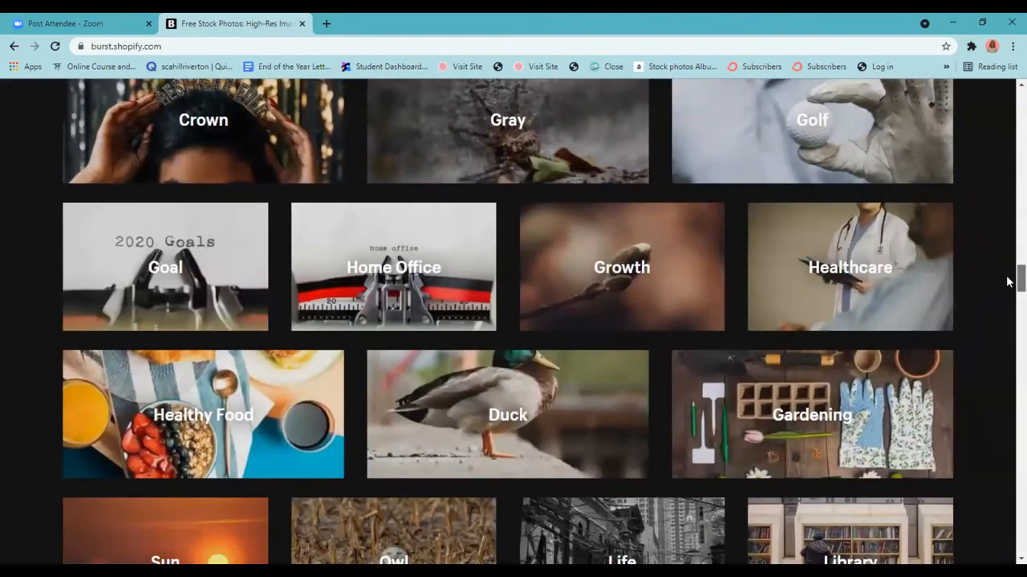
pyautogui.scroll(-3)
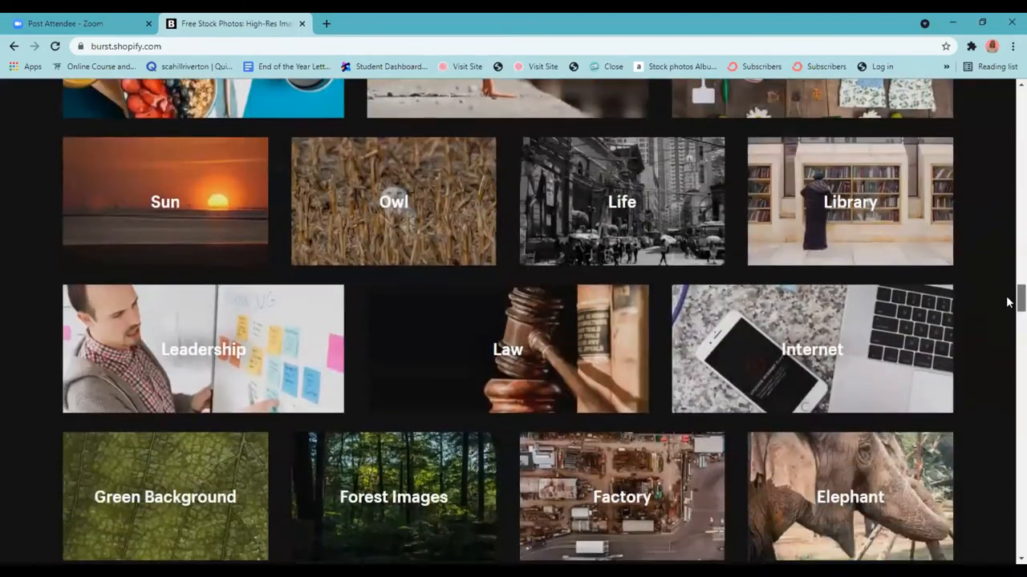
pyautogui.scroll(-3)
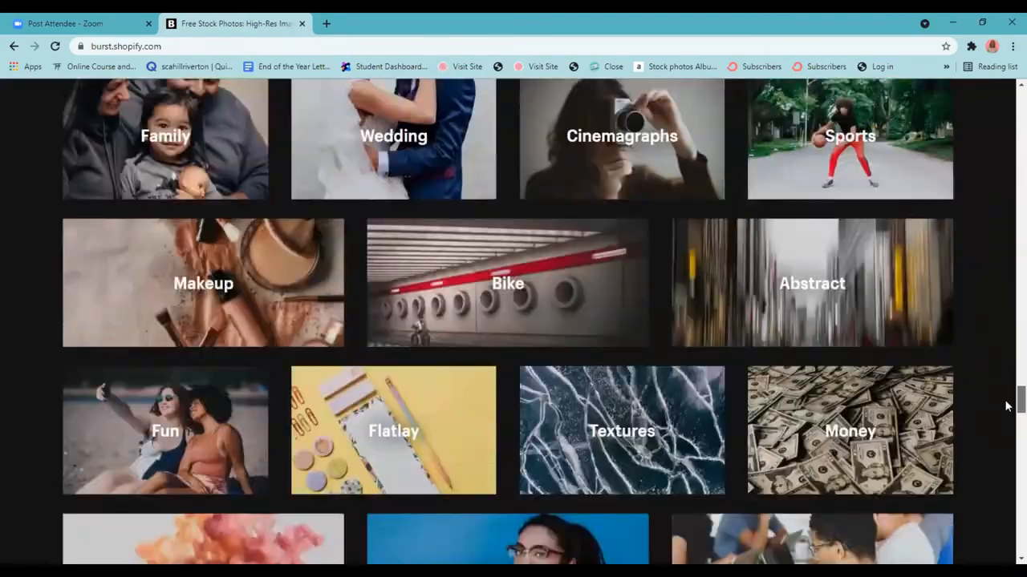
pyautogui.scroll(-3)
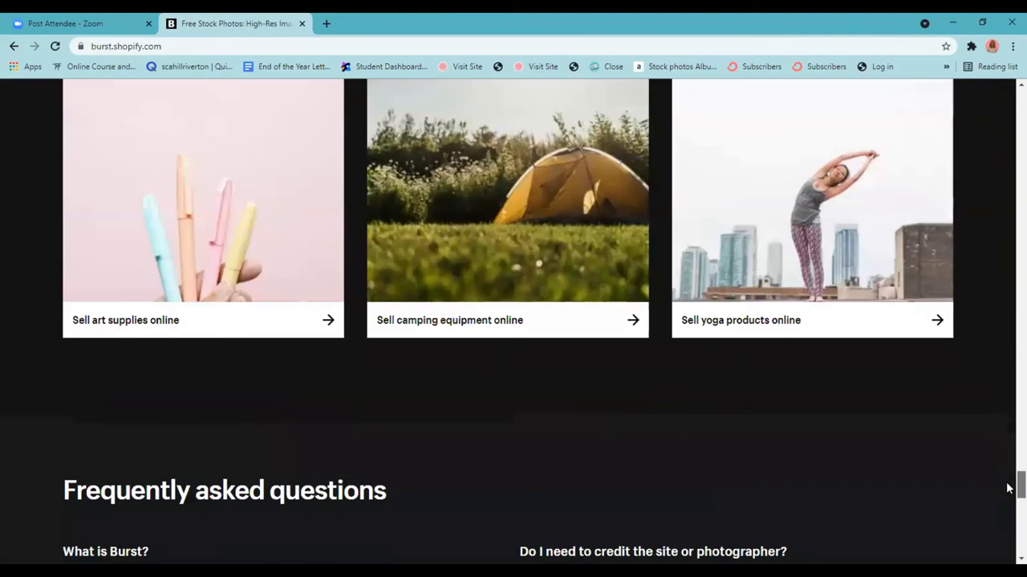
pyautogui.scroll(-3)
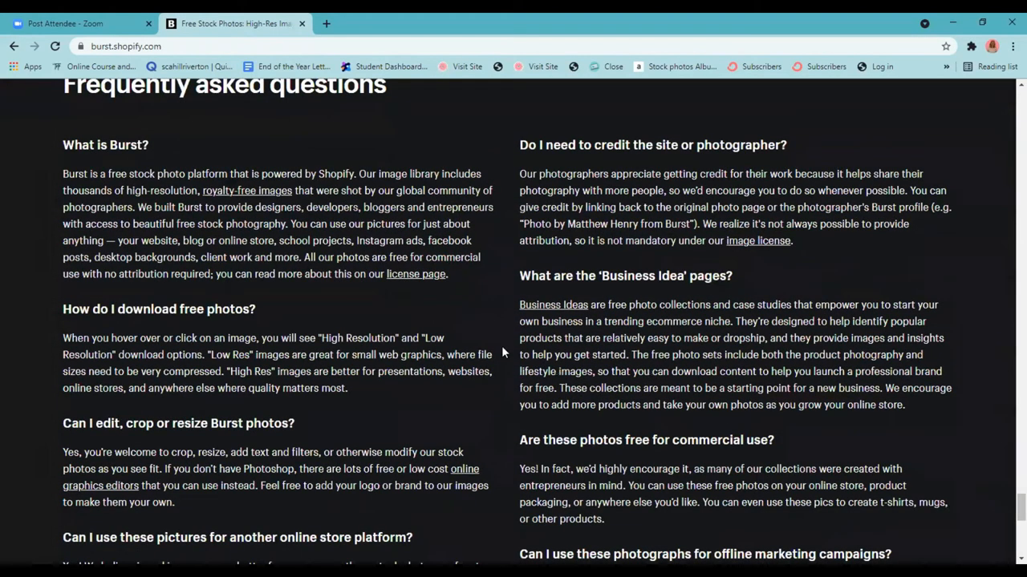
pyautogui.scroll(-3)
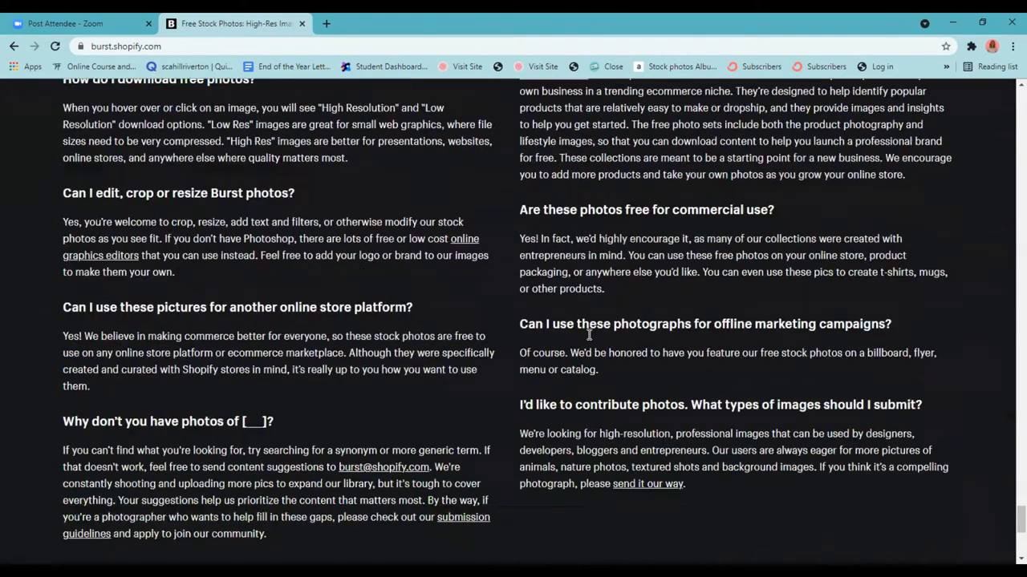
pyautogui.scroll(-3)
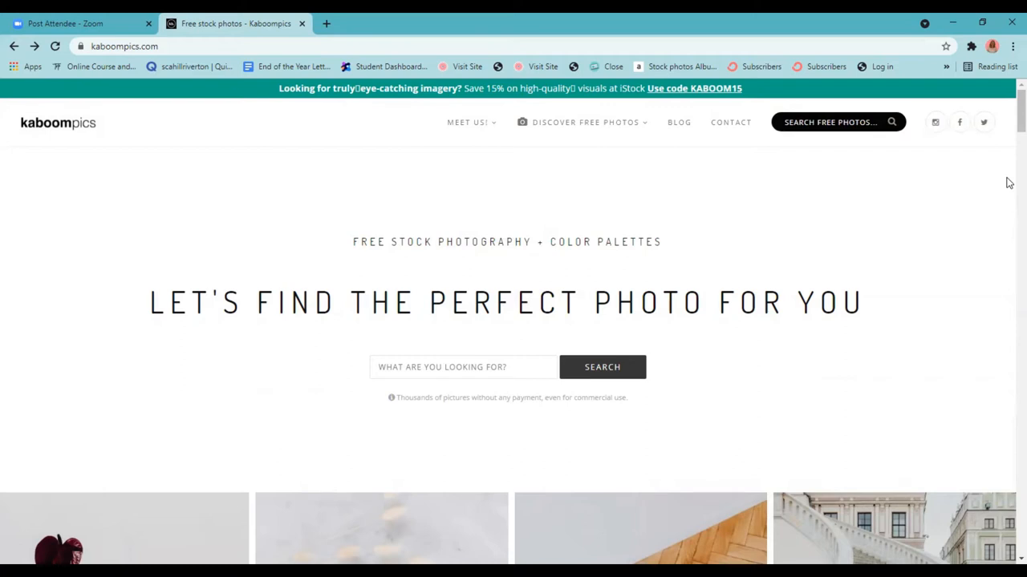
pyautogui.moveTo(983, 160)
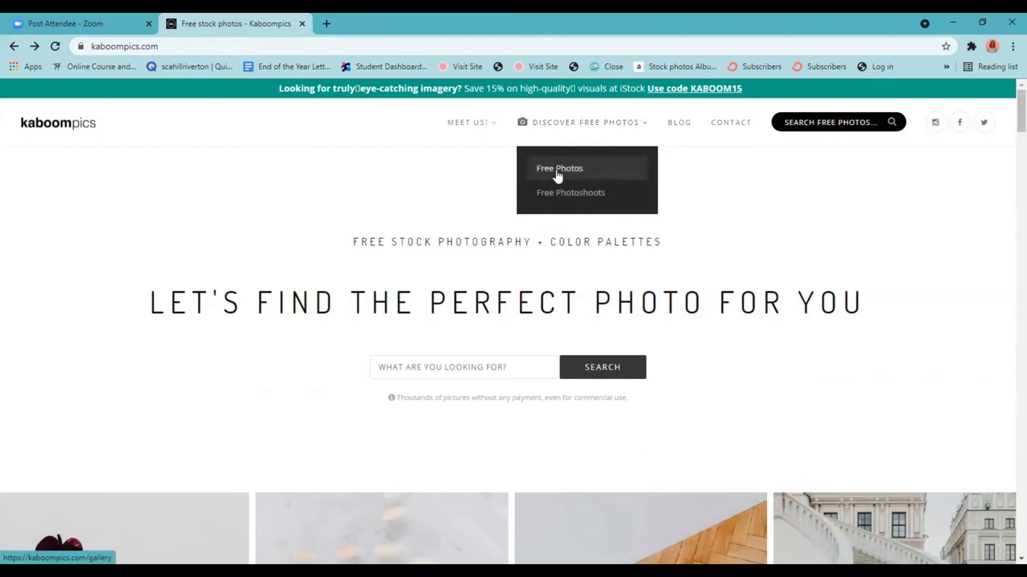
pyautogui.click(558, 169)
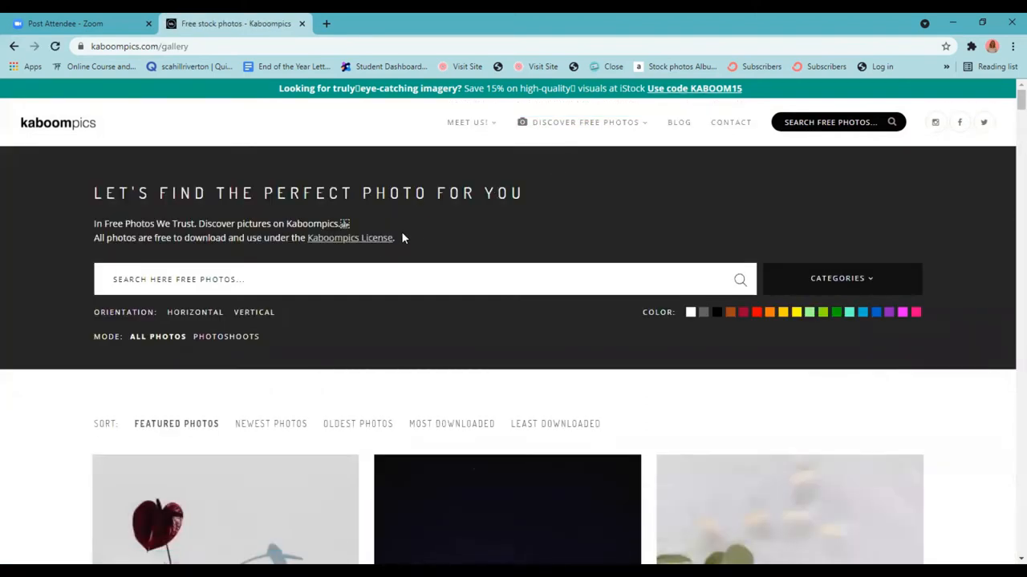
pyautogui.moveTo(377, 241)
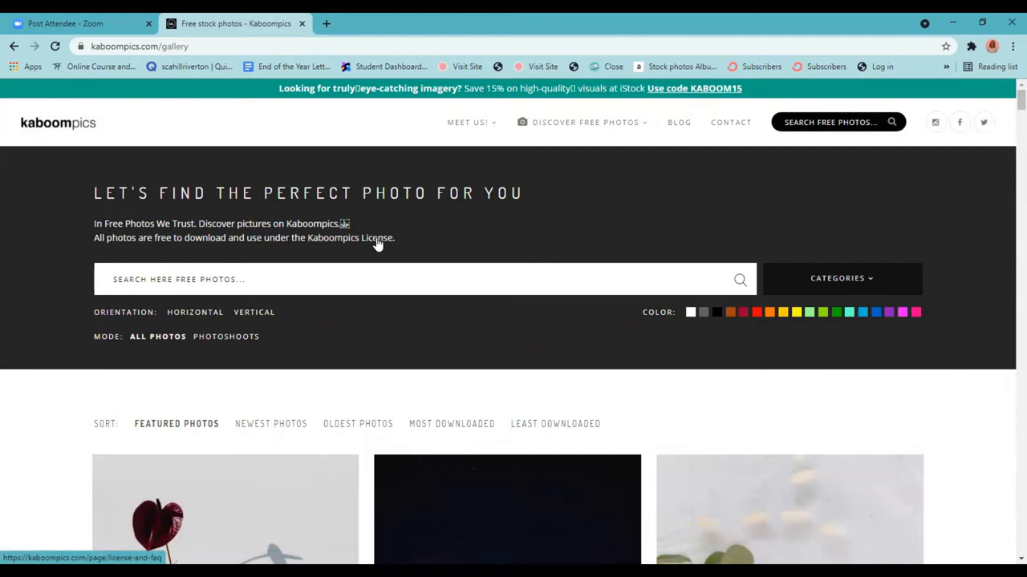
pyautogui.scroll(-3)
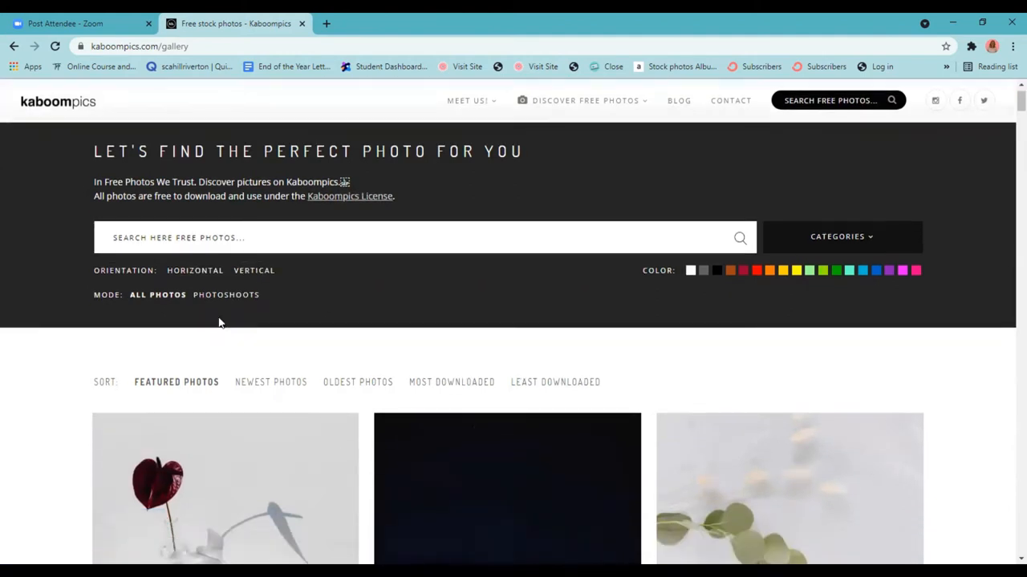
pyautogui.scroll(-3)
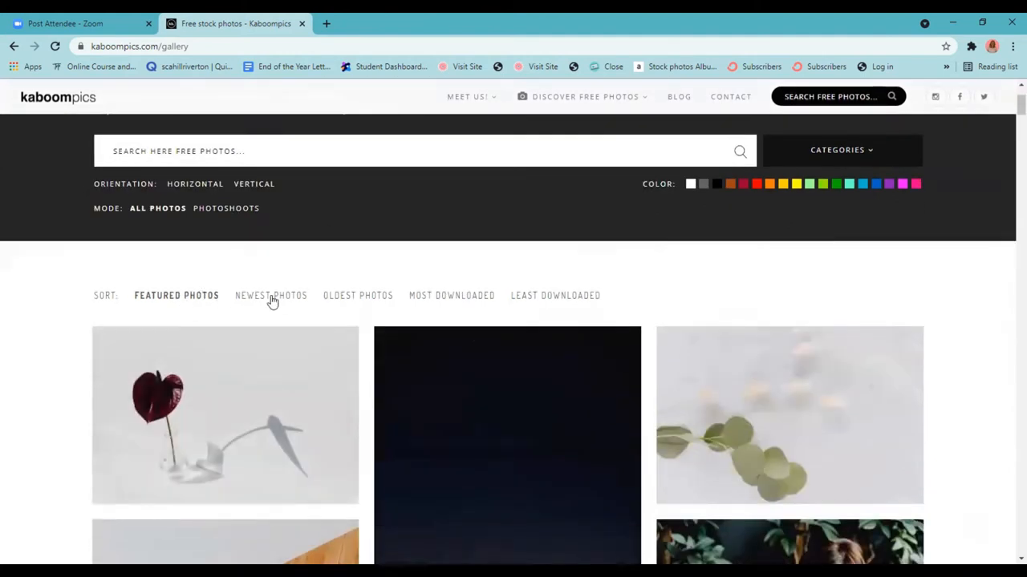
pyautogui.moveTo(531, 302)
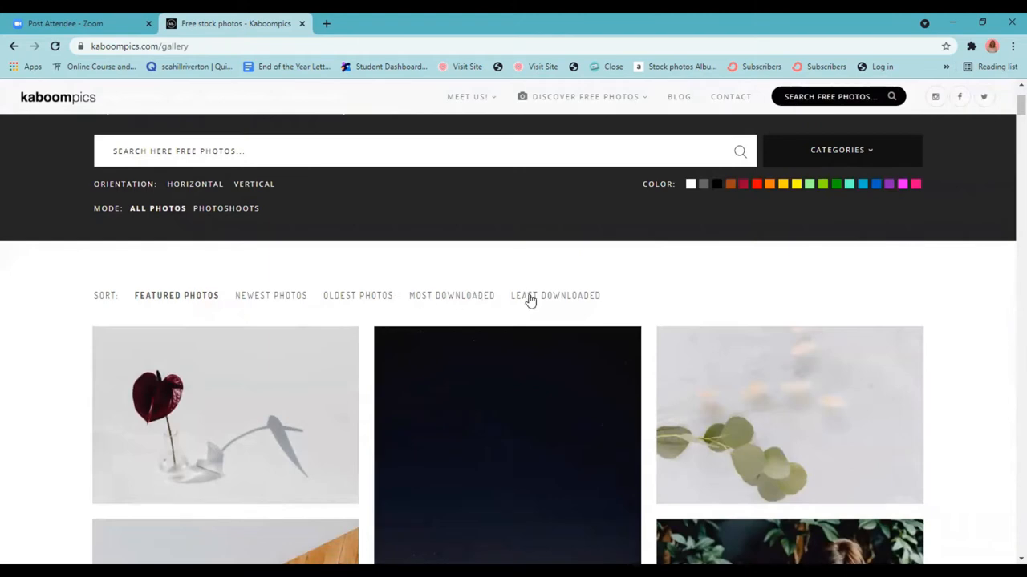
pyautogui.moveTo(969, 442)
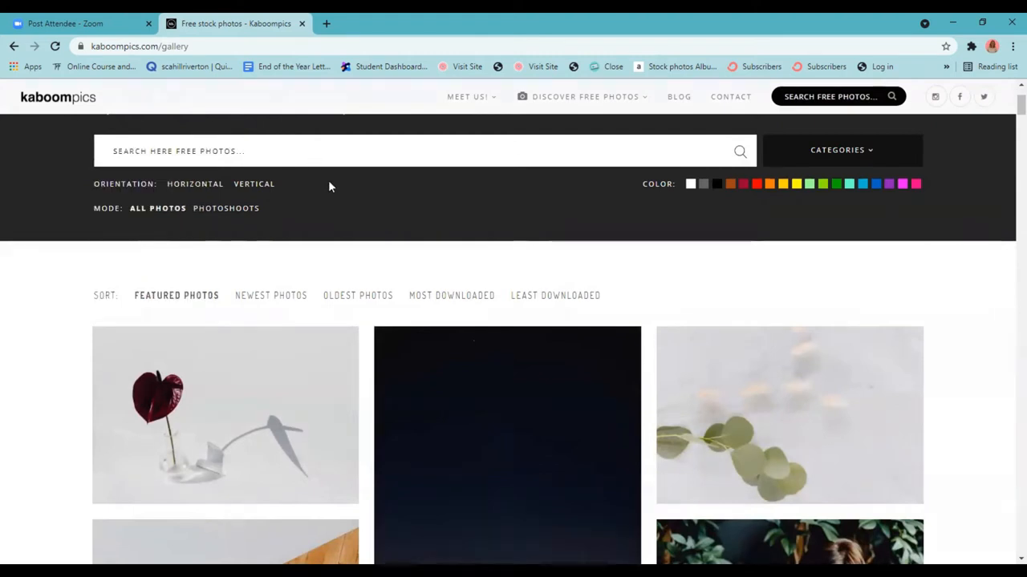
pyautogui.moveTo(170, 191)
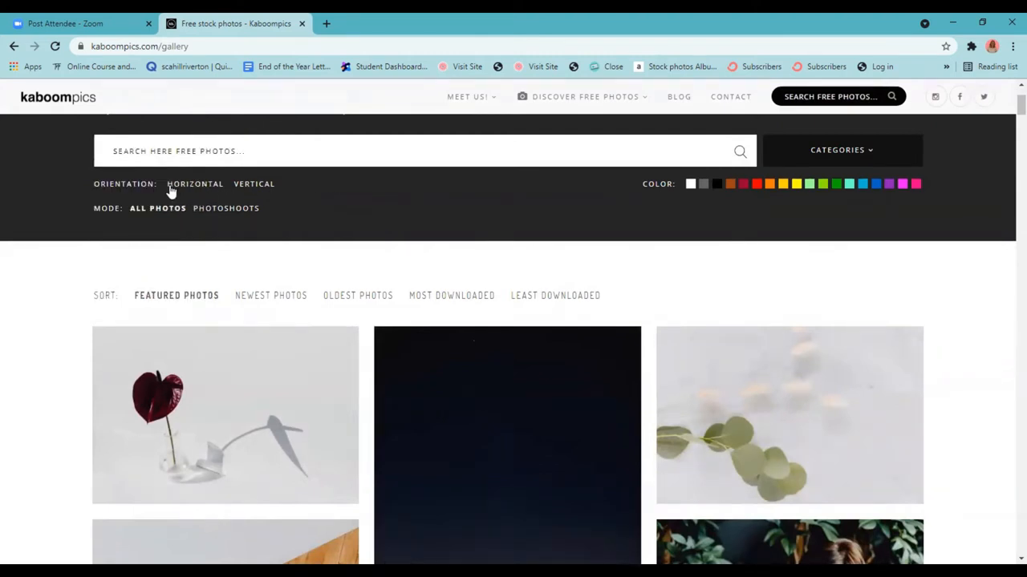
pyautogui.moveTo(226, 191)
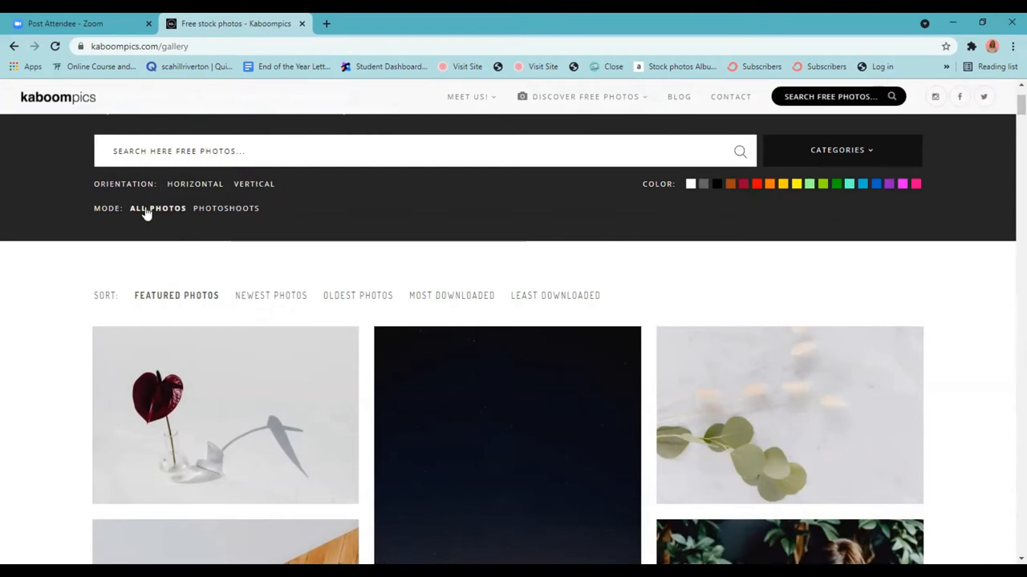
pyautogui.moveTo(239, 215)
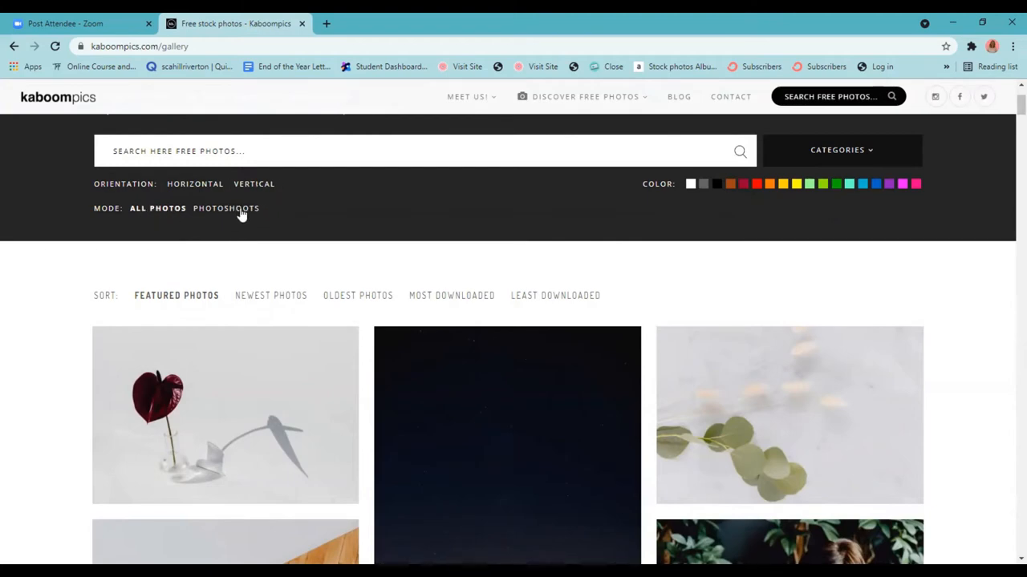
pyautogui.moveTo(661, 182)
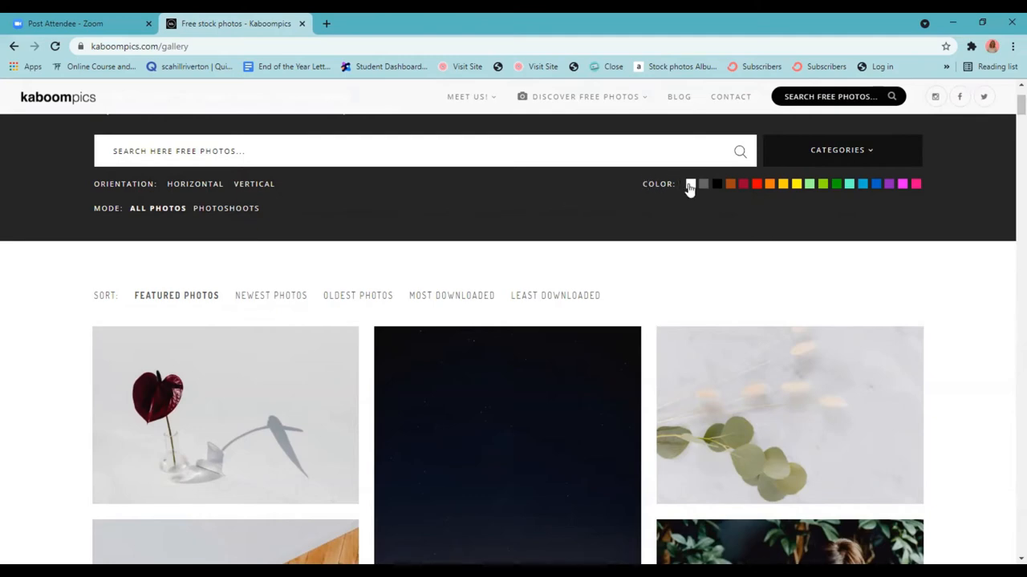
pyautogui.moveTo(914, 193)
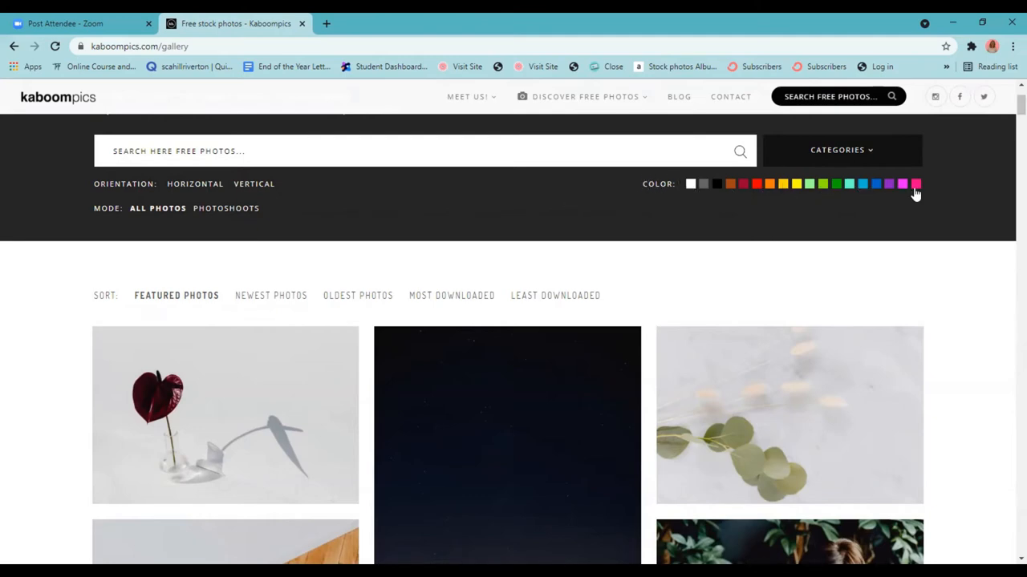
pyautogui.click(841, 151)
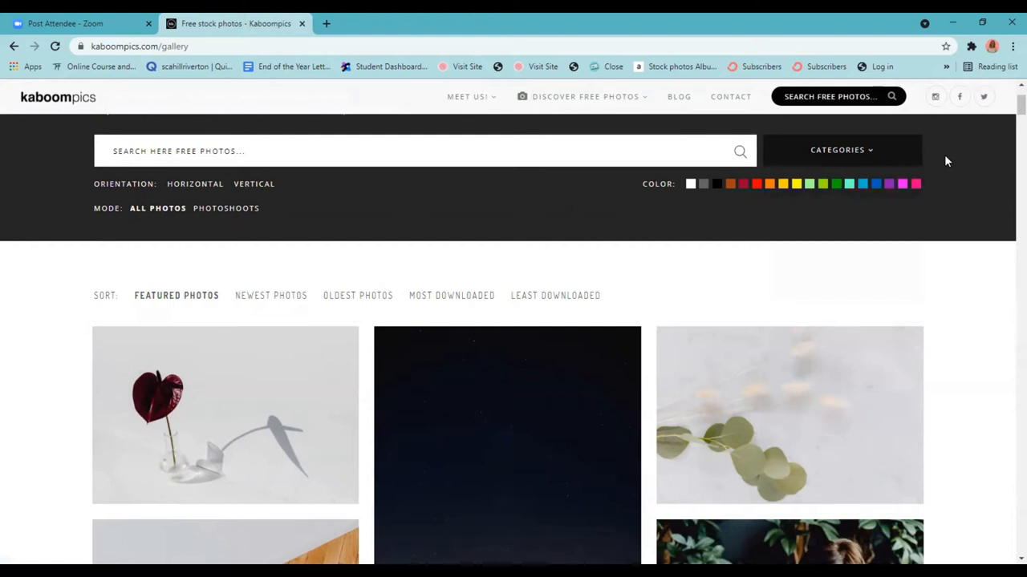
pyautogui.moveTo(943, 157)
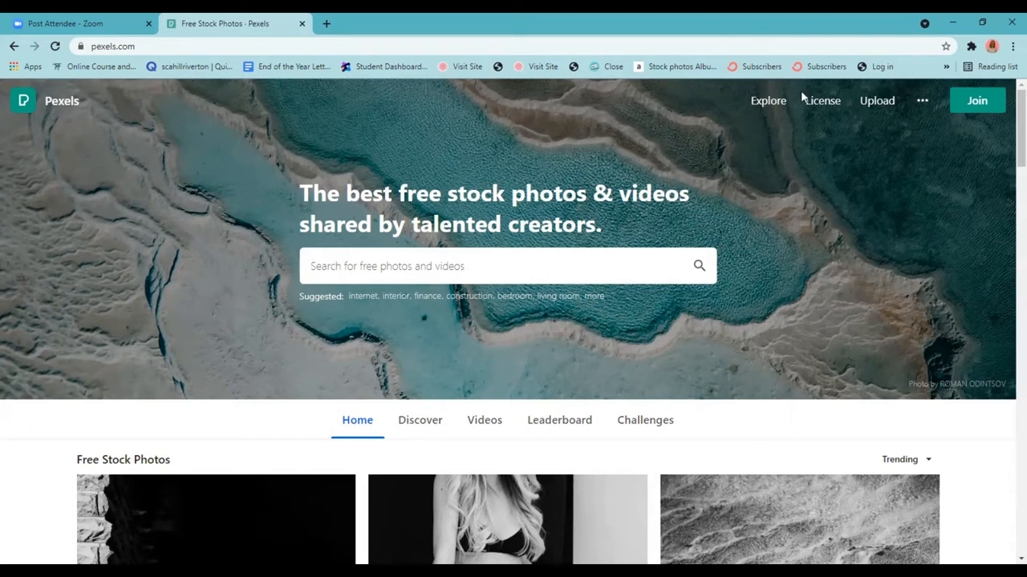
pyautogui.moveTo(815, 106)
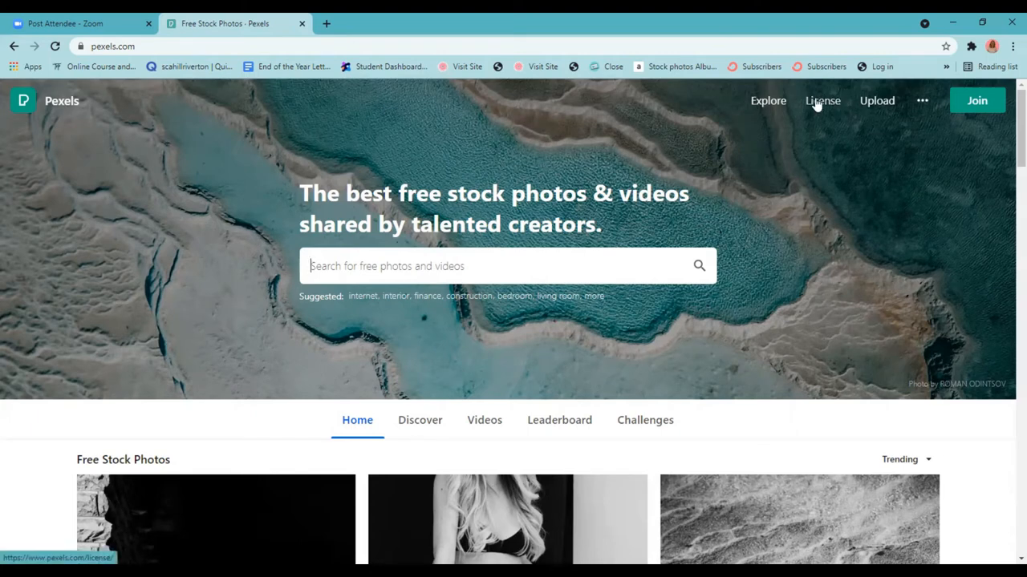
# Step: From Pexels' Explore dropdown, go to the Photographer Leaderboard page
pyautogui.click(767, 99)
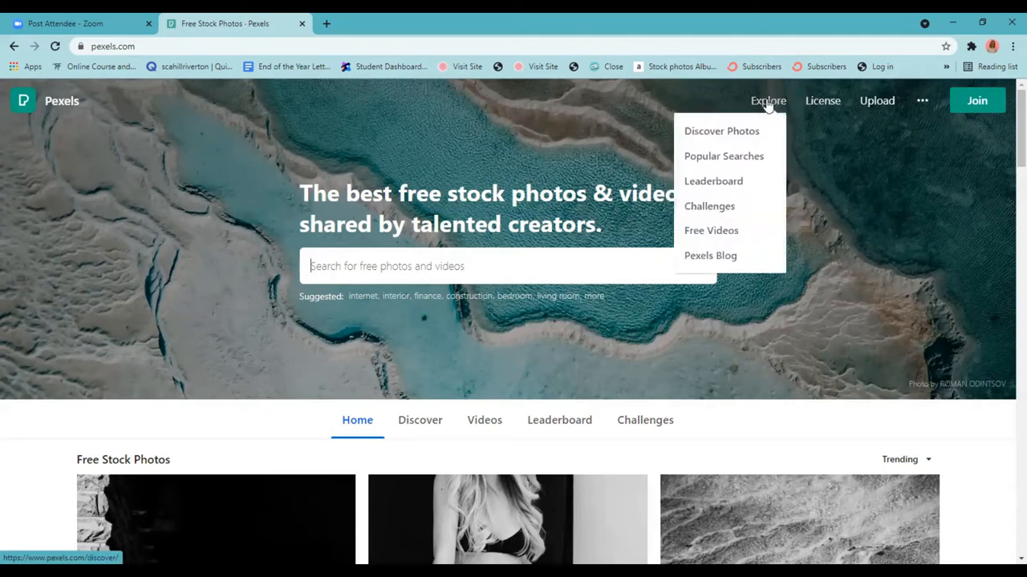
pyautogui.moveTo(696, 136)
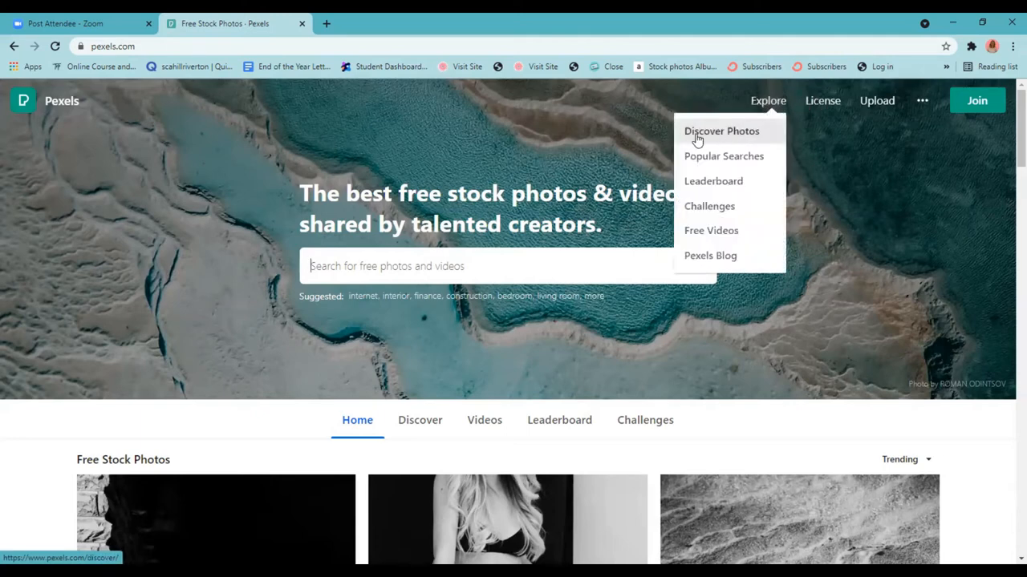
pyautogui.moveTo(722, 182)
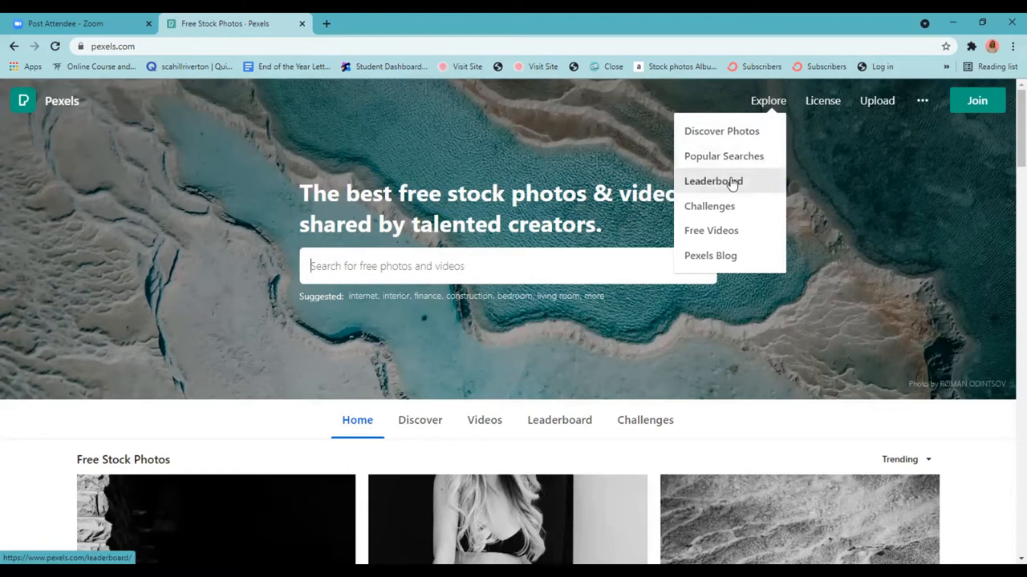
pyautogui.moveTo(723, 190)
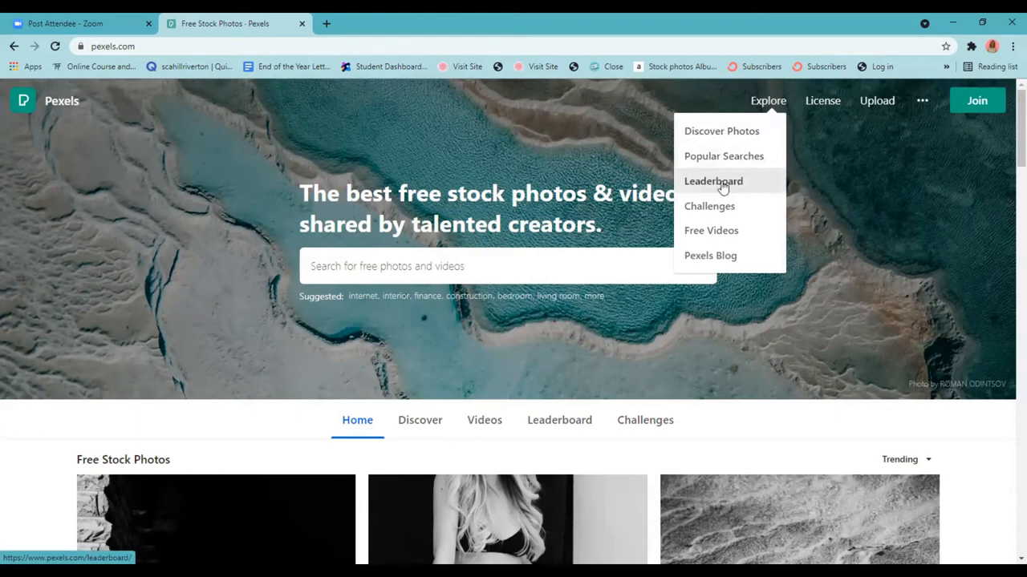
pyautogui.click(713, 180)
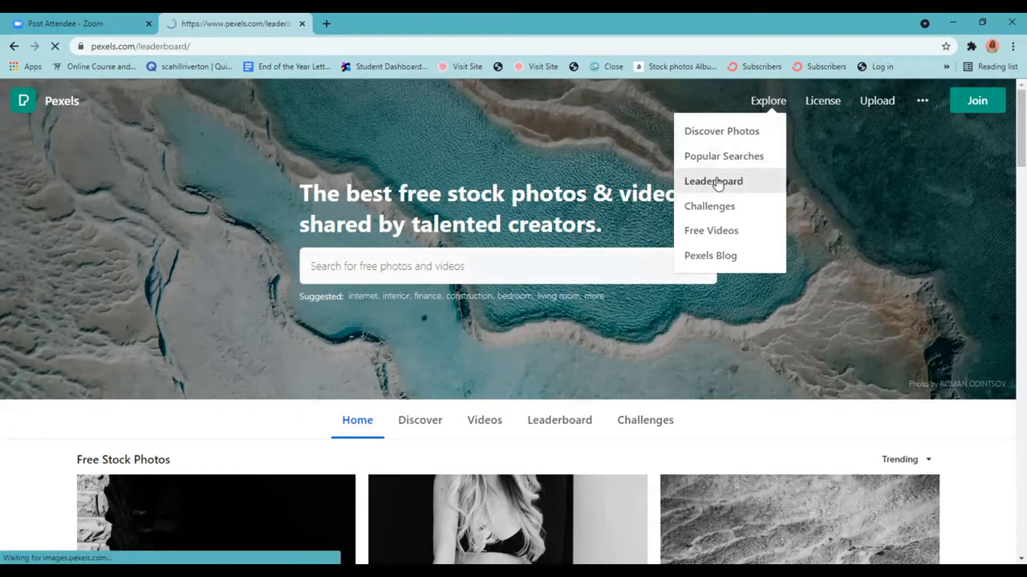
pyautogui.click(712, 179)
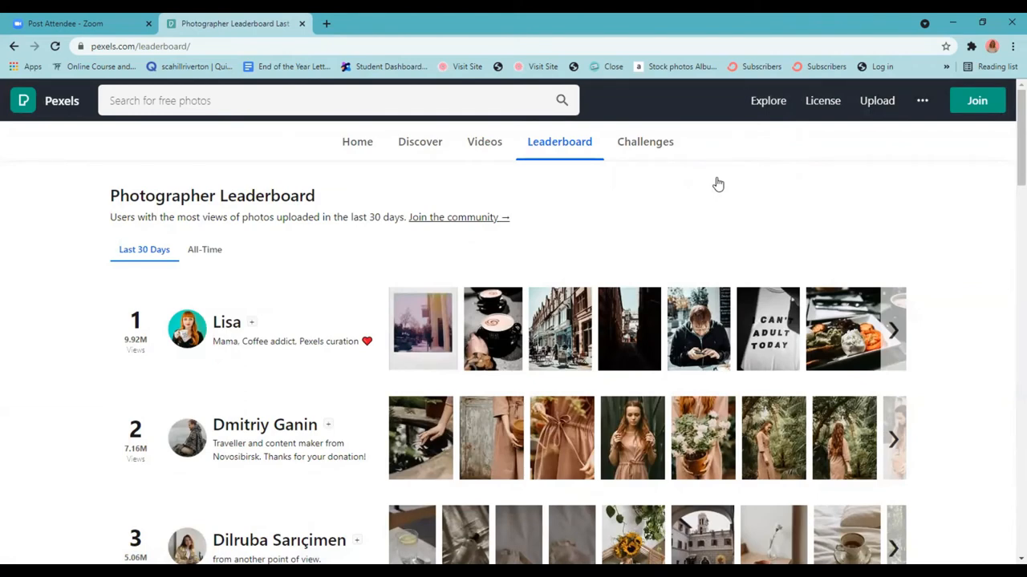
pyautogui.moveTo(215, 321)
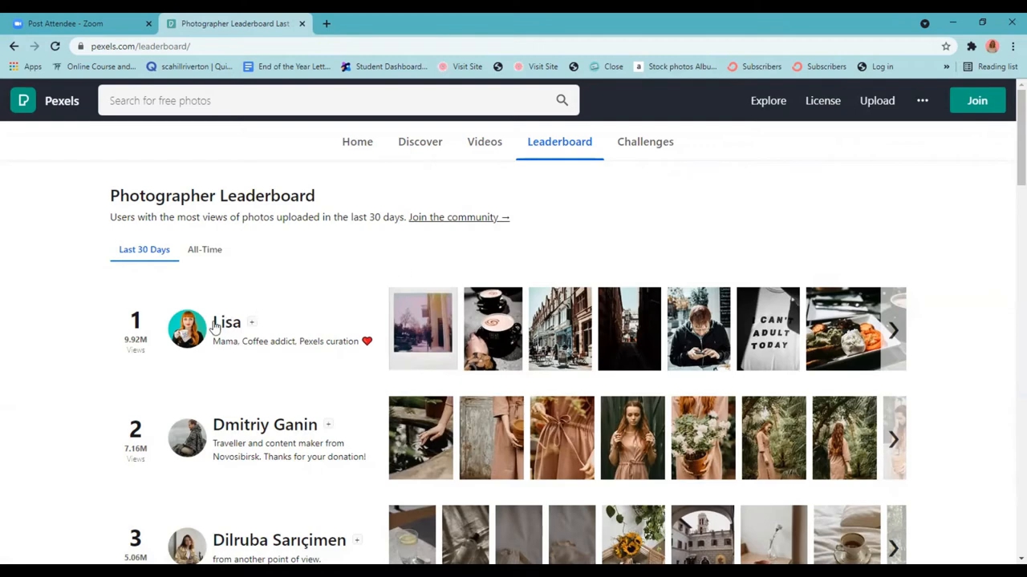
pyautogui.moveTo(214, 311)
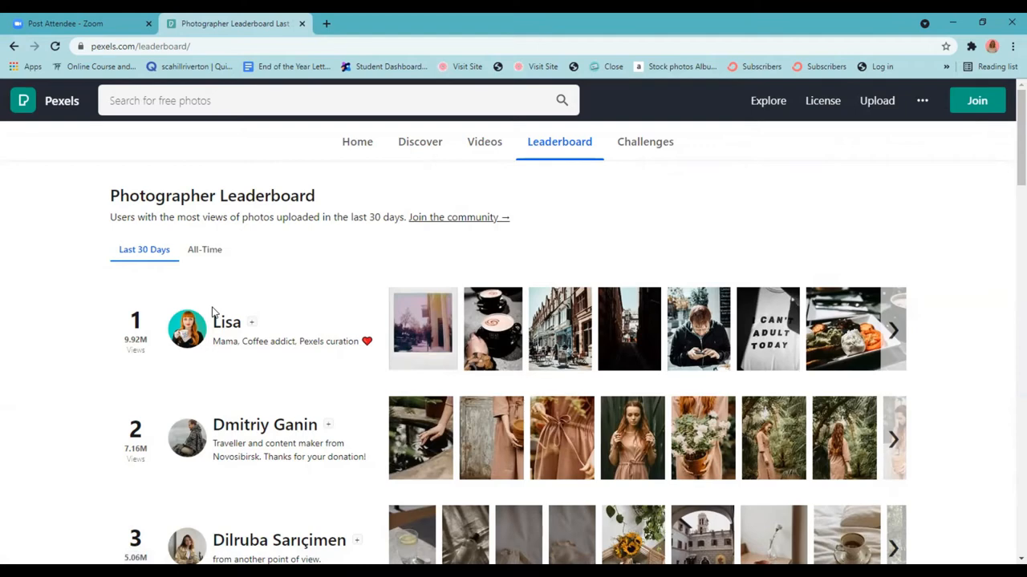
# Step: Move from the Photographer Leaderboard to Pexels' Challenges page
pyautogui.click(645, 141)
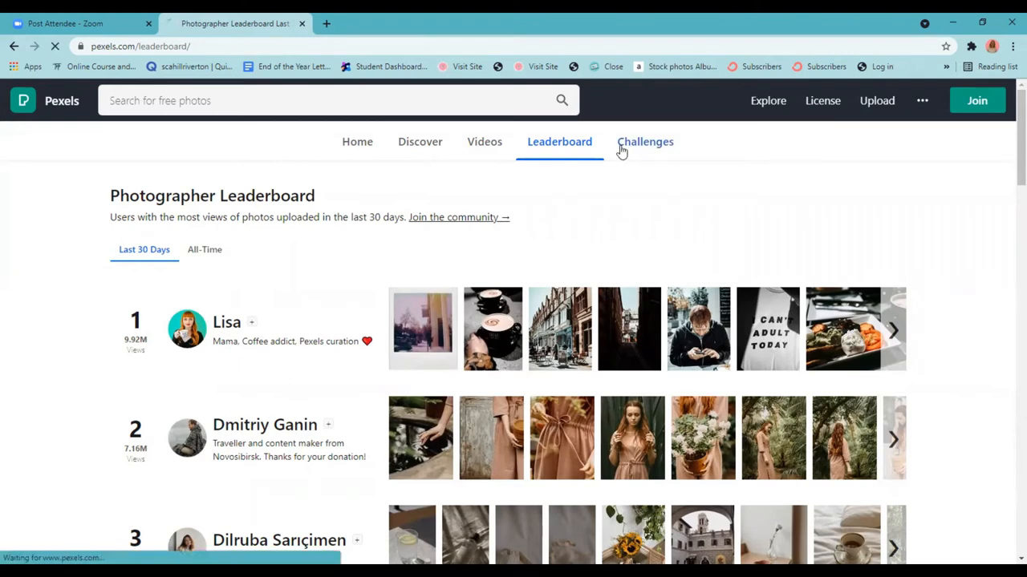
pyautogui.click(645, 141)
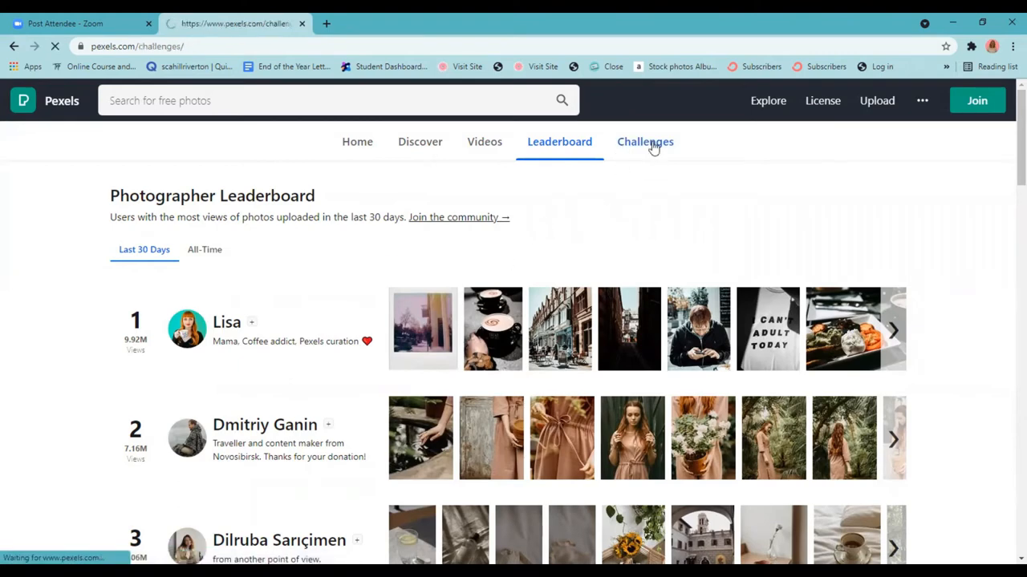
# Step: Browse the Challenges page down to Past Challenges, then go to Pexels' Discover page of popular collections
pyautogui.click(645, 141)
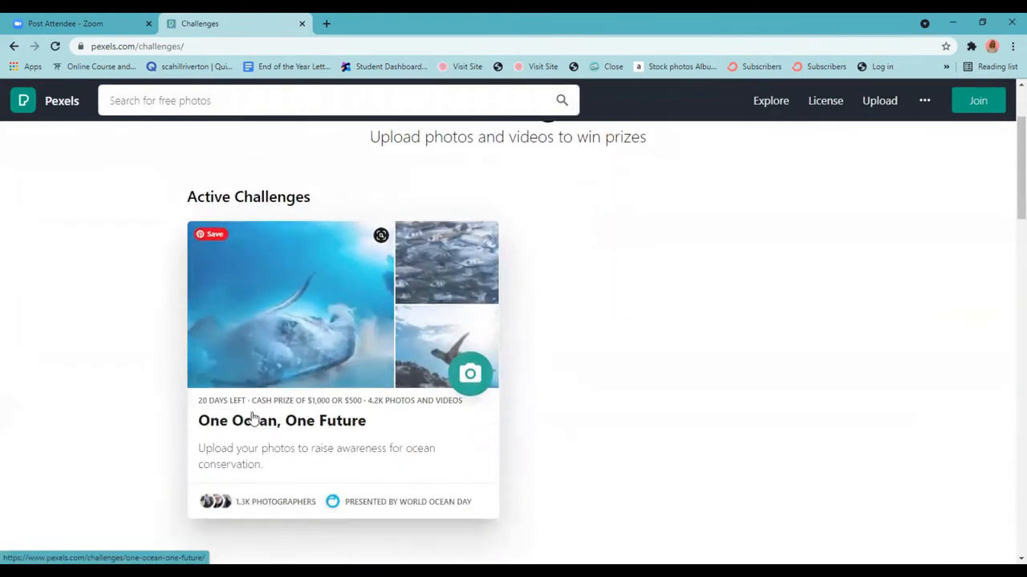
pyautogui.moveTo(356, 321)
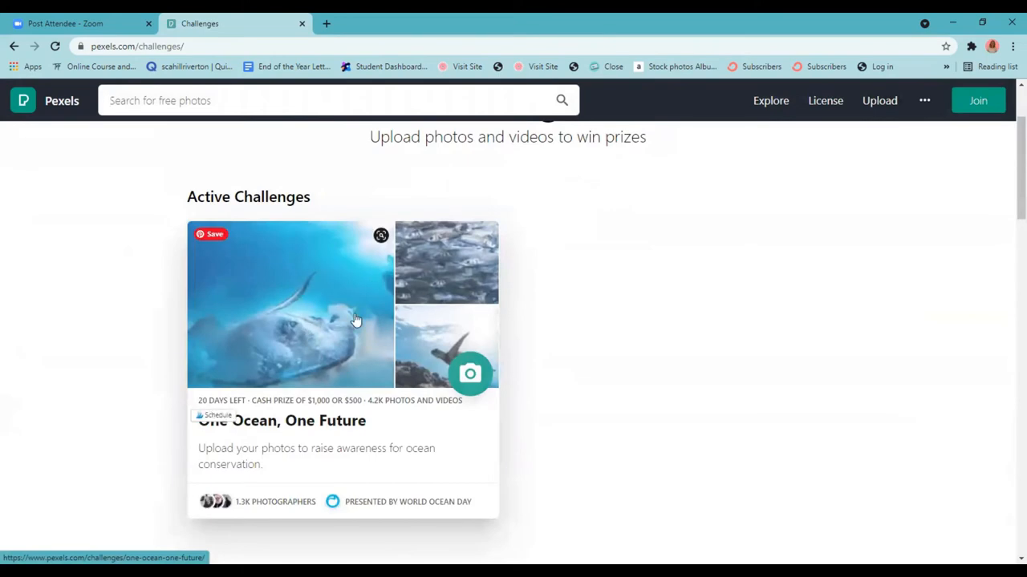
pyautogui.scroll(-3)
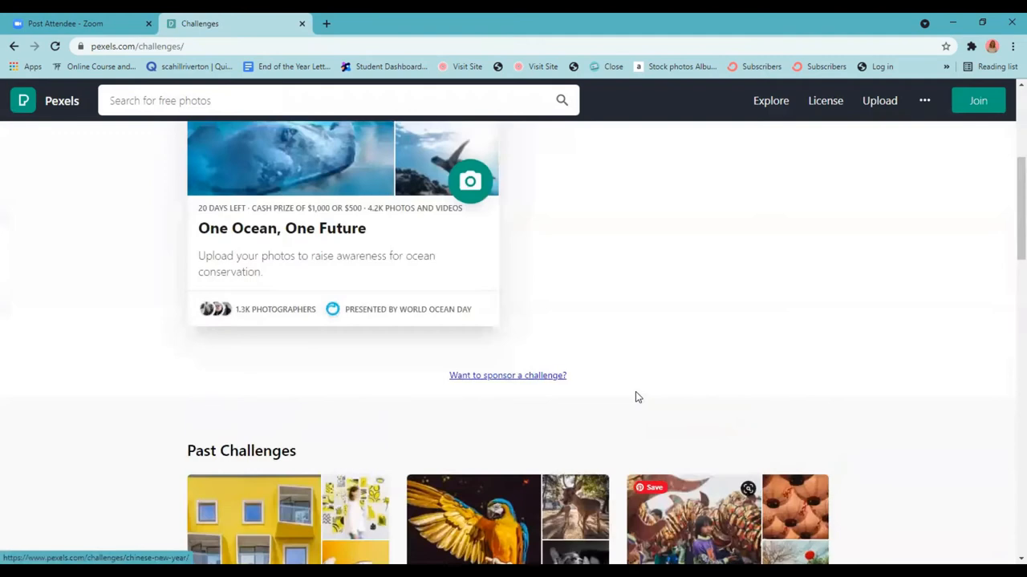
pyautogui.scroll(3)
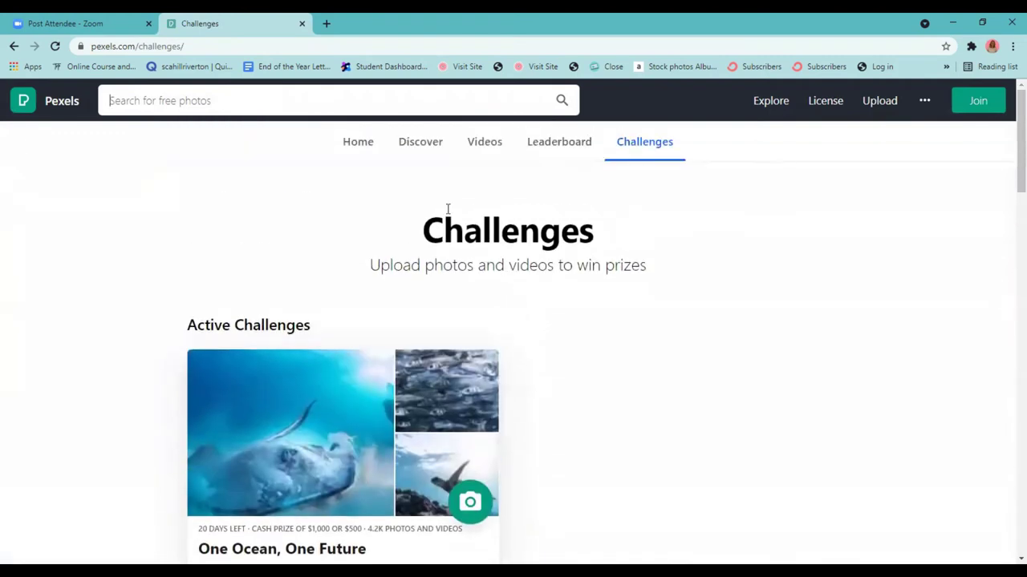
pyautogui.click(562, 99)
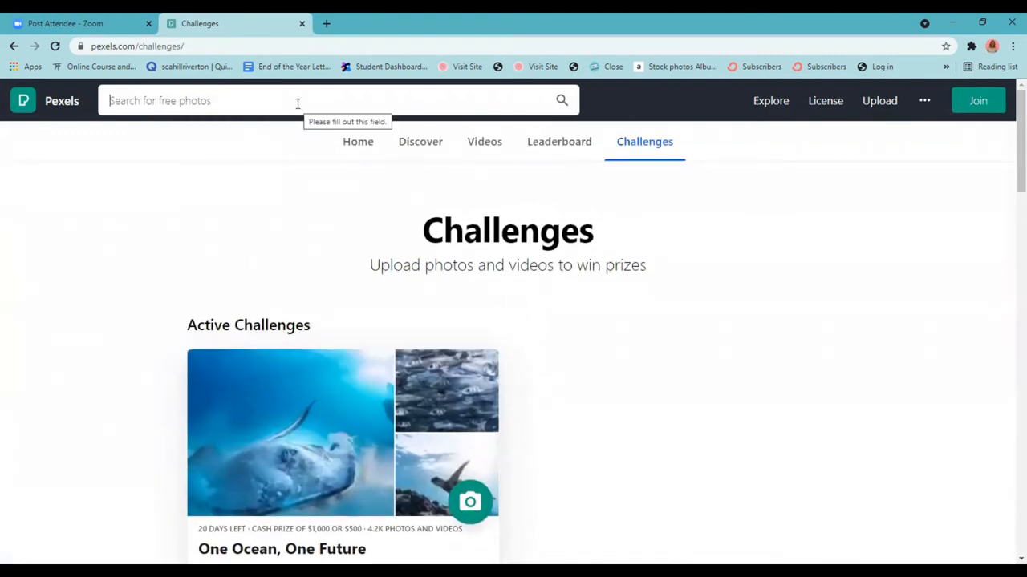
pyautogui.moveTo(394, 108)
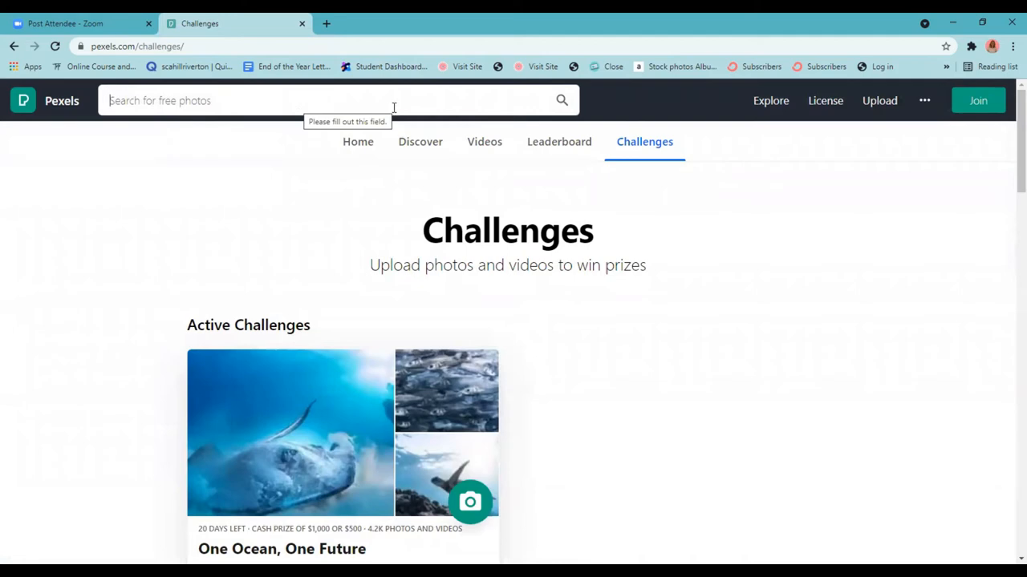
pyautogui.click(420, 141)
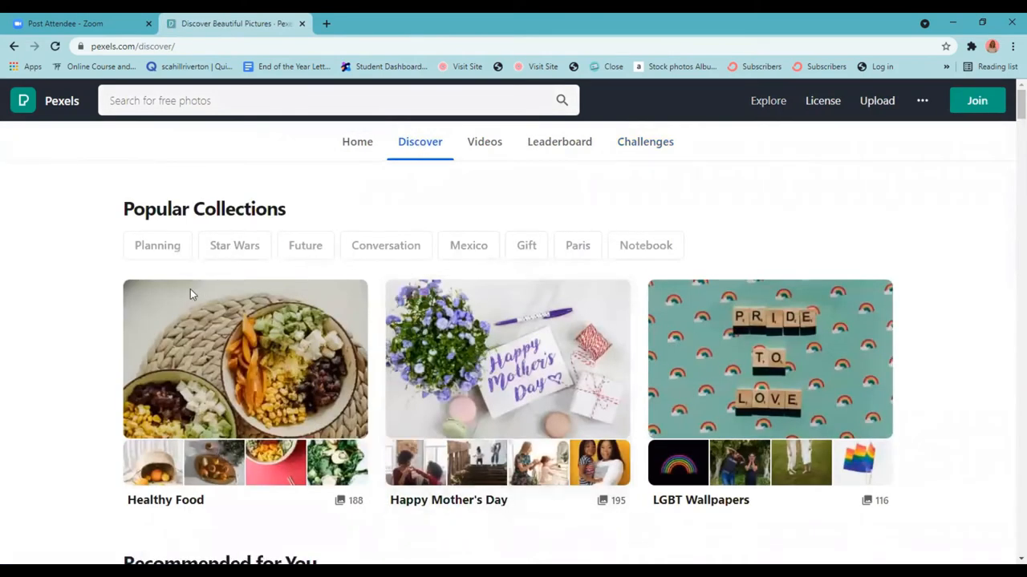
pyautogui.moveTo(801, 368)
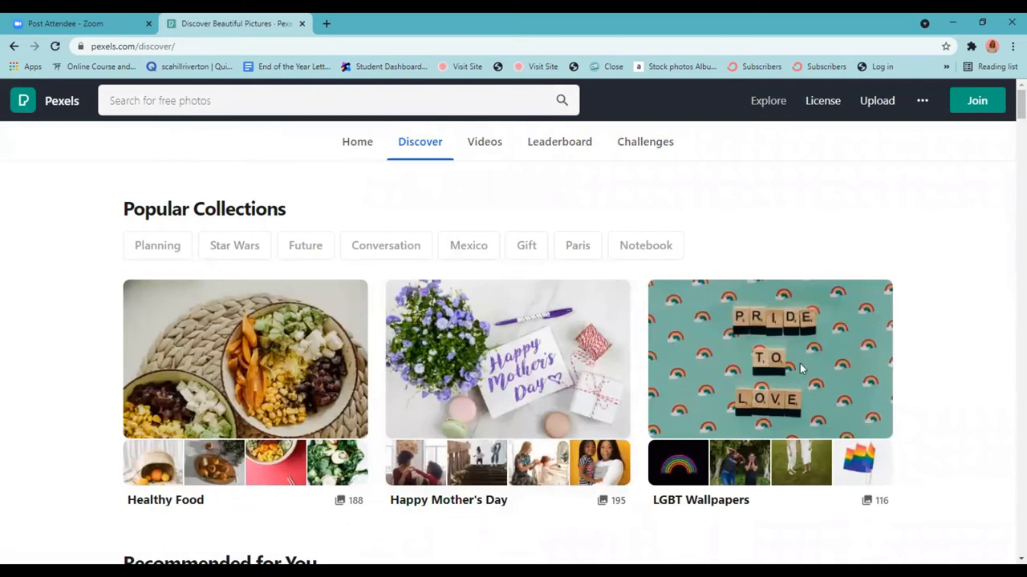
pyautogui.moveTo(243, 359)
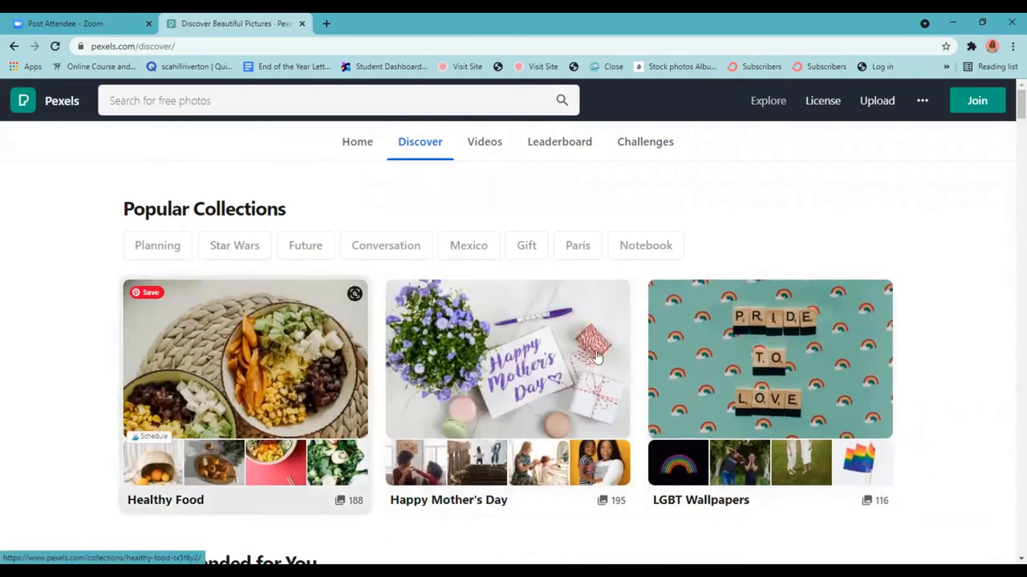
pyautogui.scroll(-3)
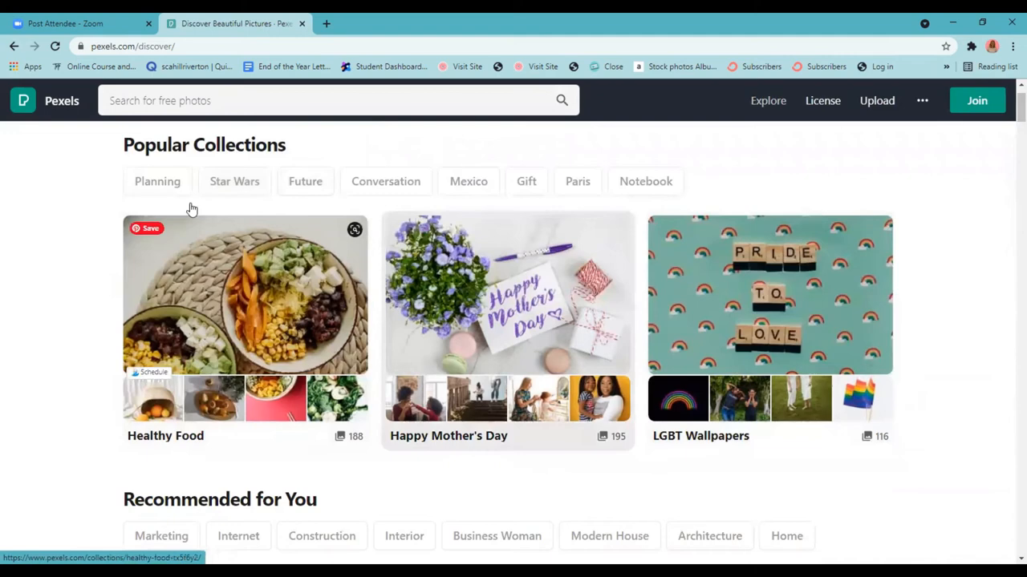
pyautogui.moveTo(877, 340)
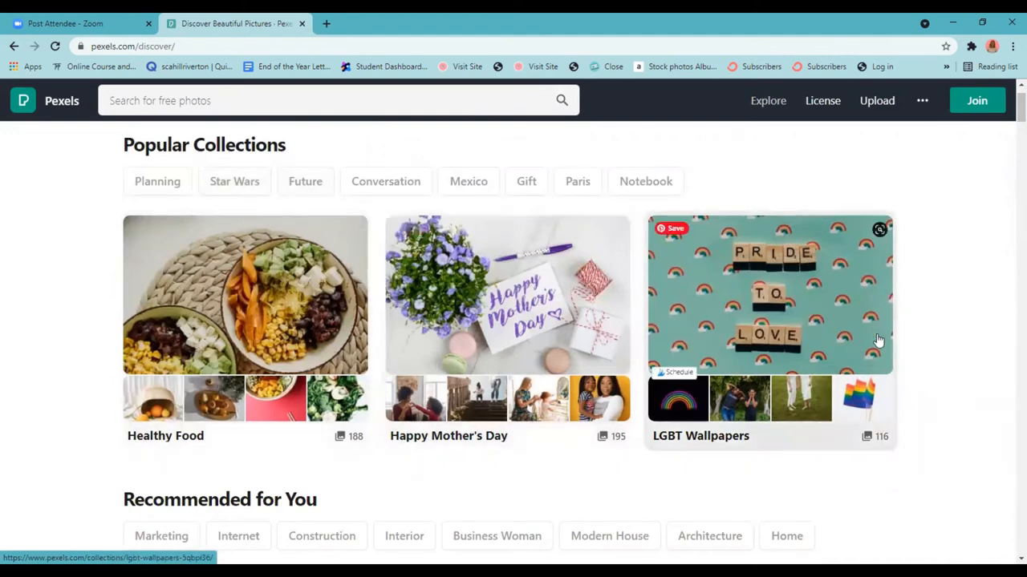
pyautogui.scroll(-3)
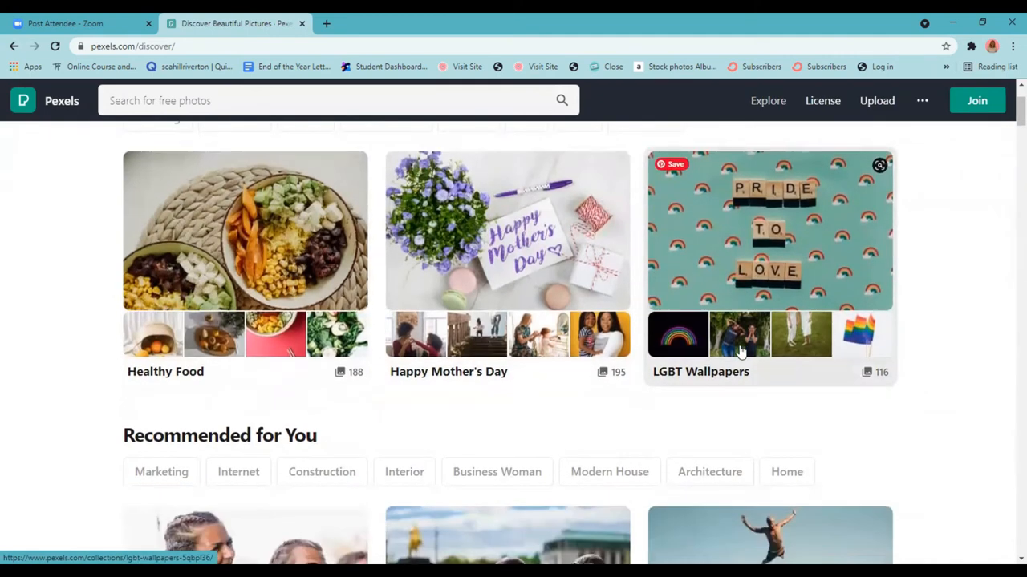
pyautogui.scroll(3)
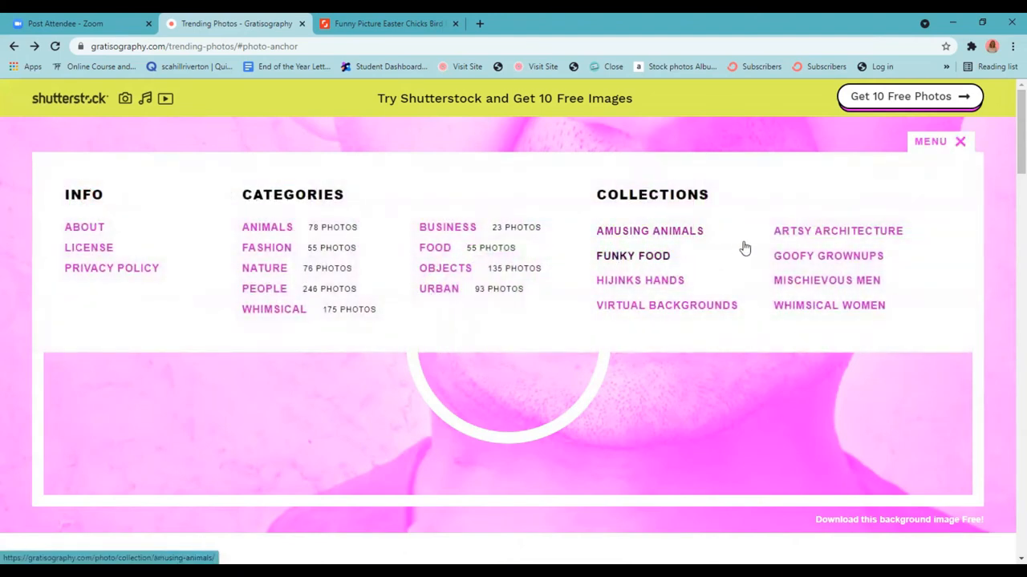
pyautogui.moveTo(616, 261)
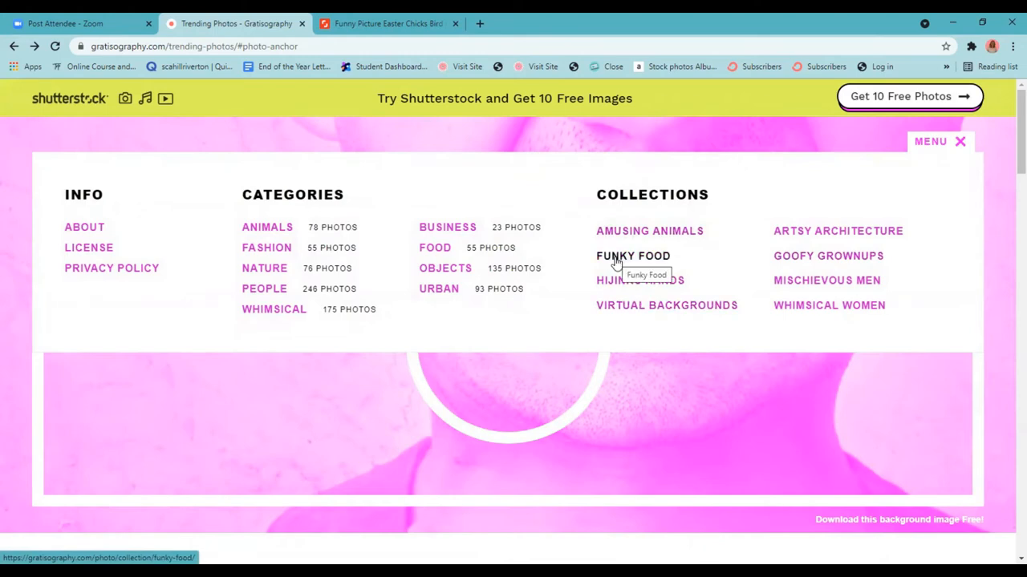
# Step: Browse Gratisography's Funky Food collection to the bottom, then return to the MORE menu
pyautogui.click(635, 256)
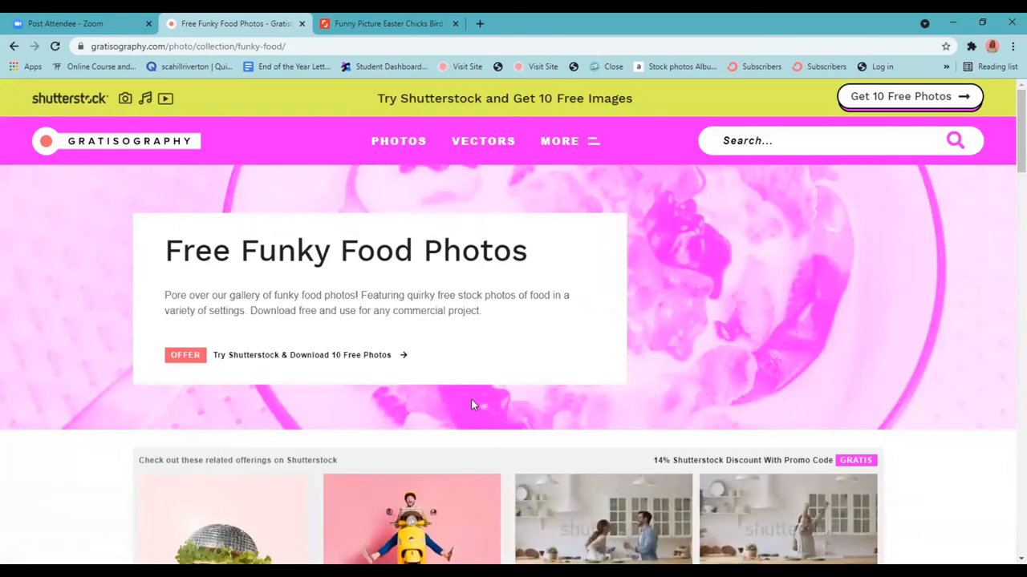
pyautogui.scroll(-3)
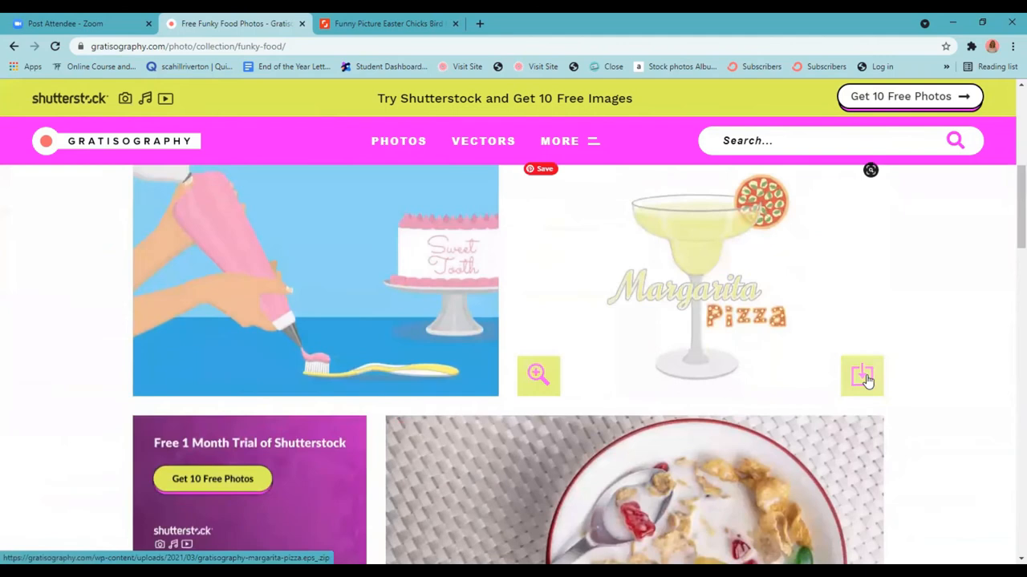
pyautogui.moveTo(861, 377)
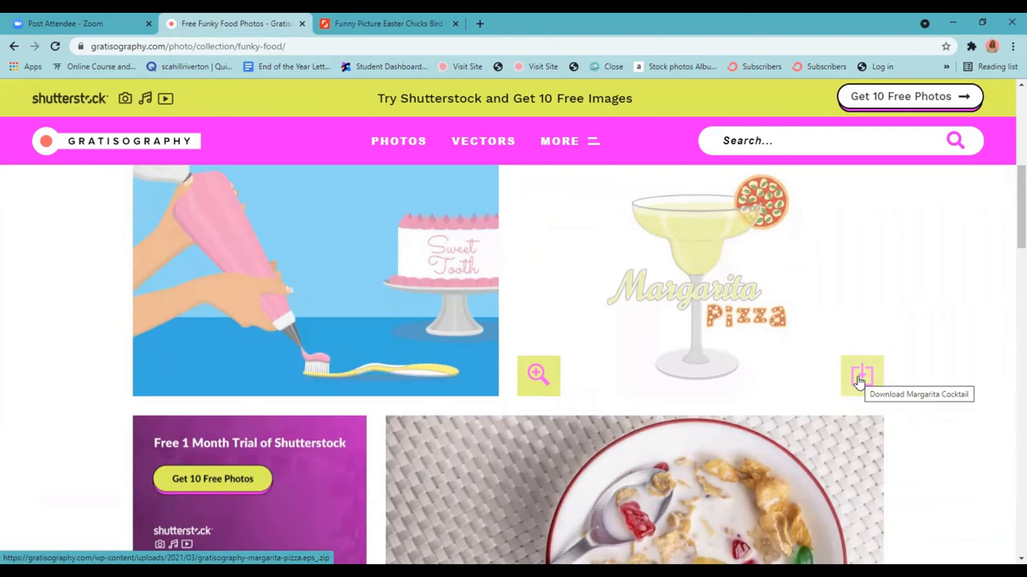
pyautogui.scroll(-3)
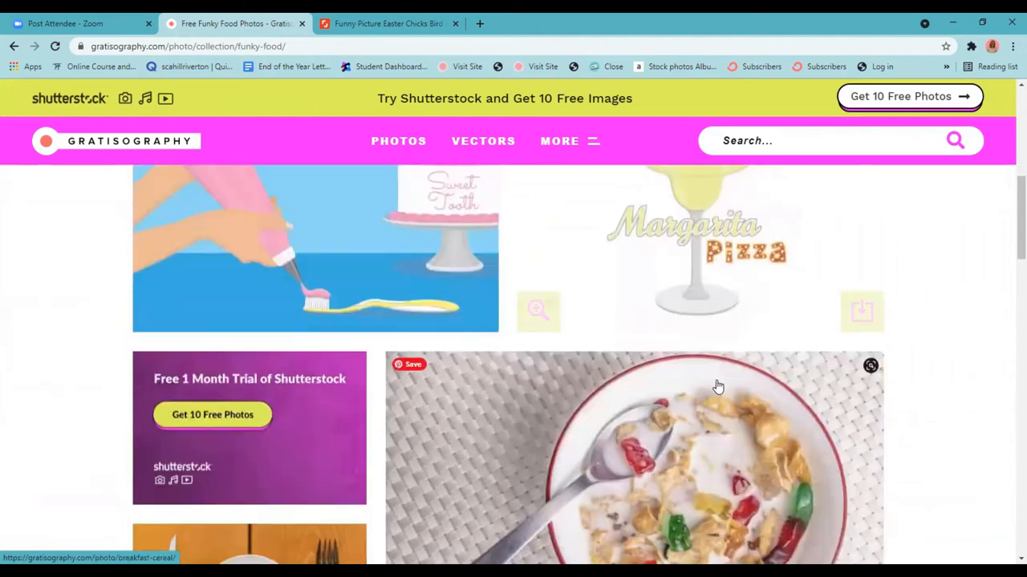
pyautogui.scroll(-3)
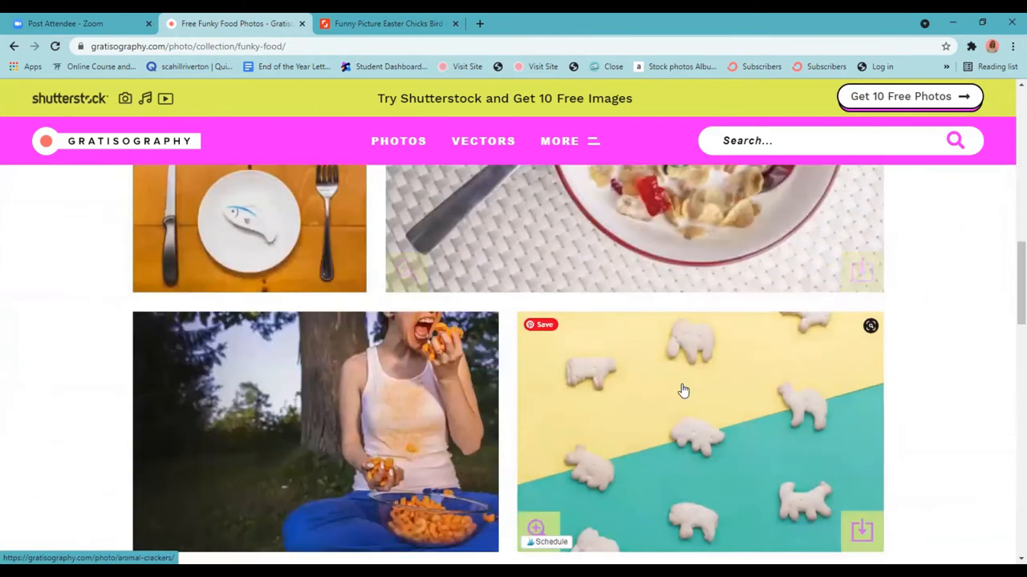
pyautogui.scroll(-3)
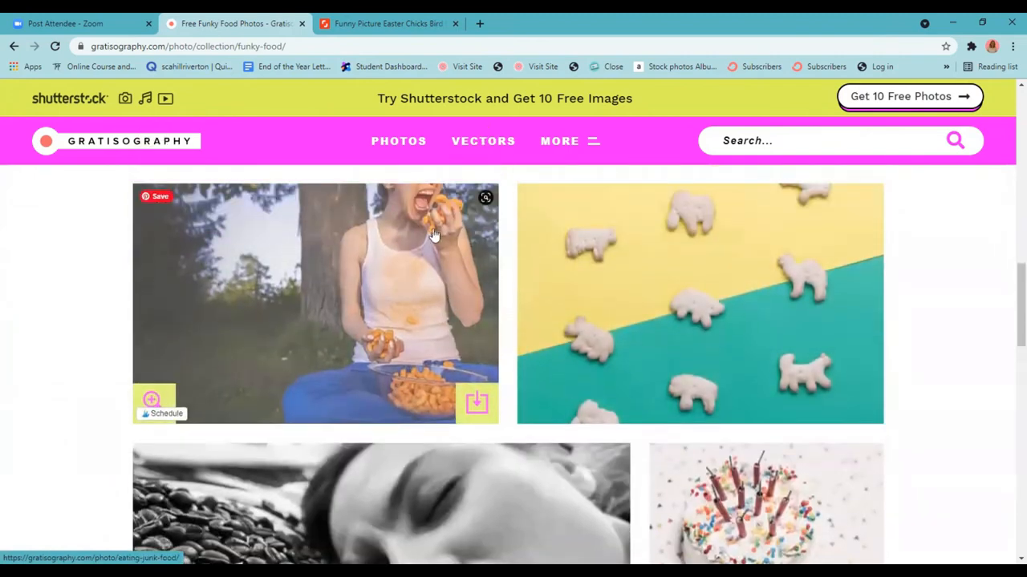
pyautogui.scroll(-3)
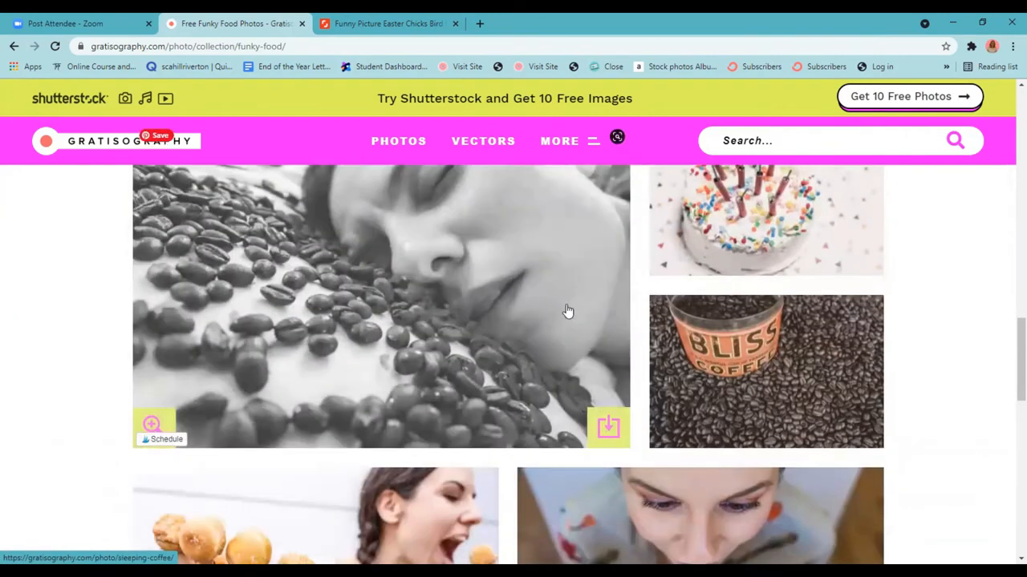
pyautogui.scroll(-3)
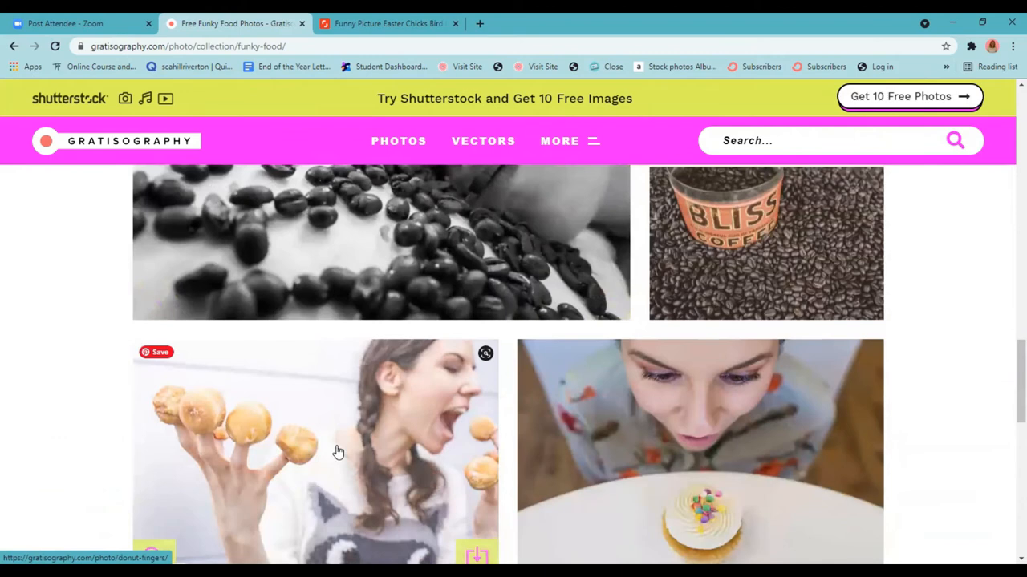
pyautogui.moveTo(625, 438)
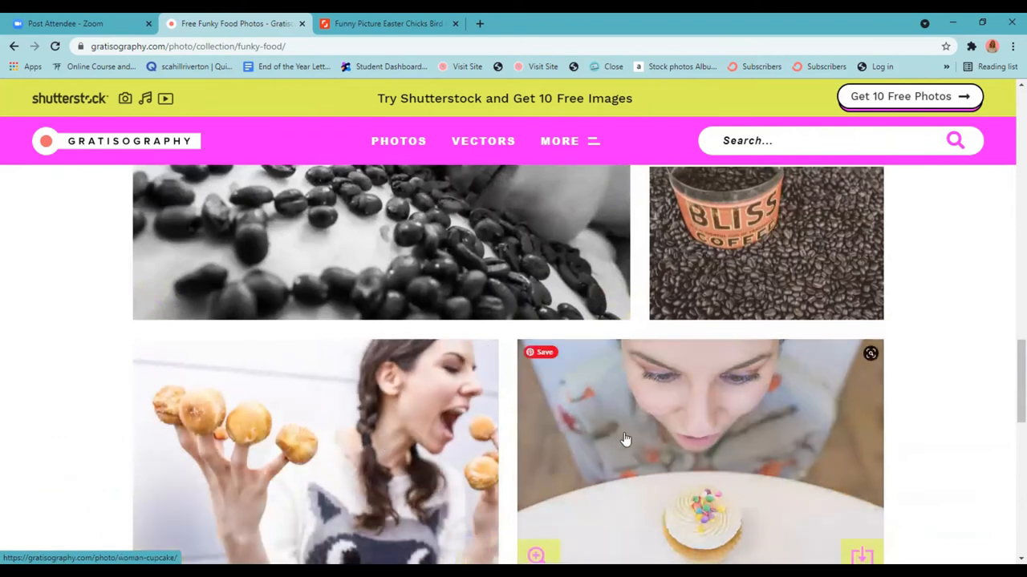
pyautogui.moveTo(623, 430)
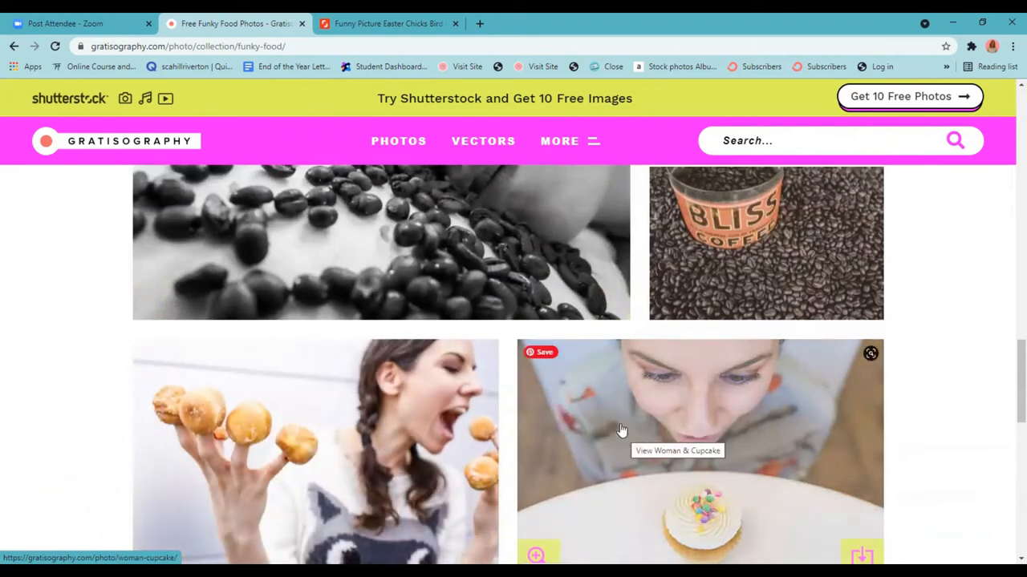
pyautogui.scroll(-3)
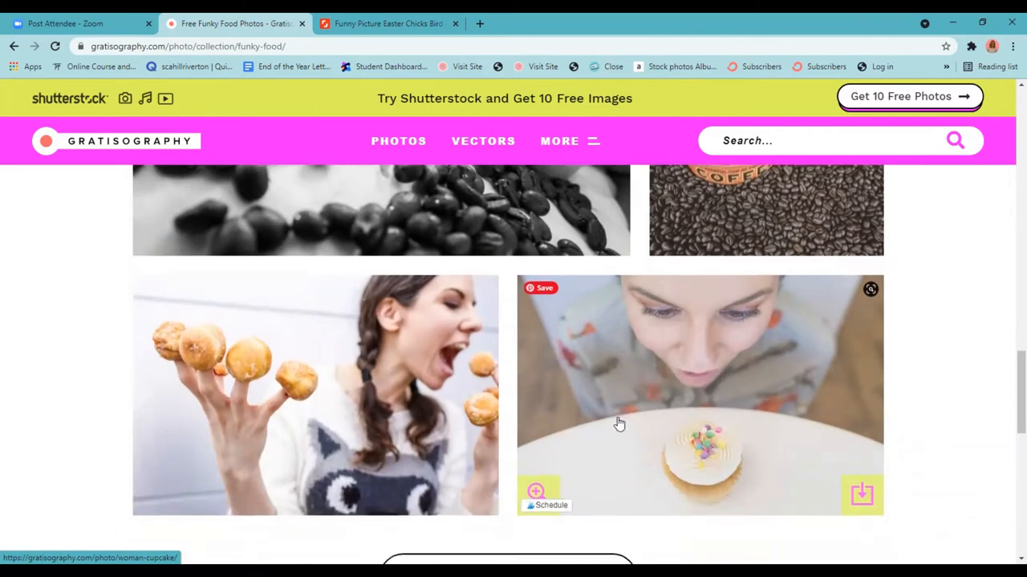
pyautogui.scroll(-3)
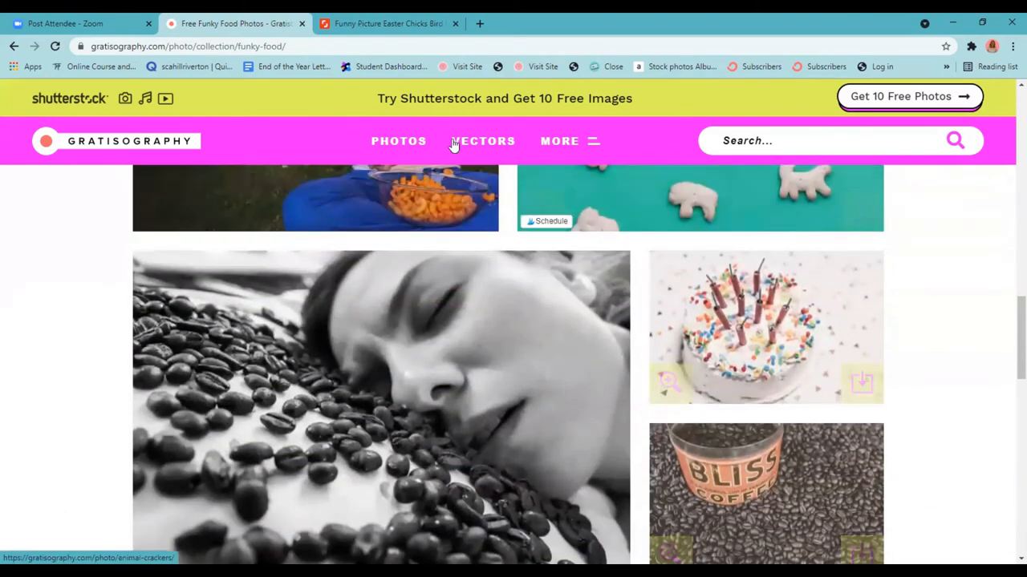
pyautogui.click(560, 141)
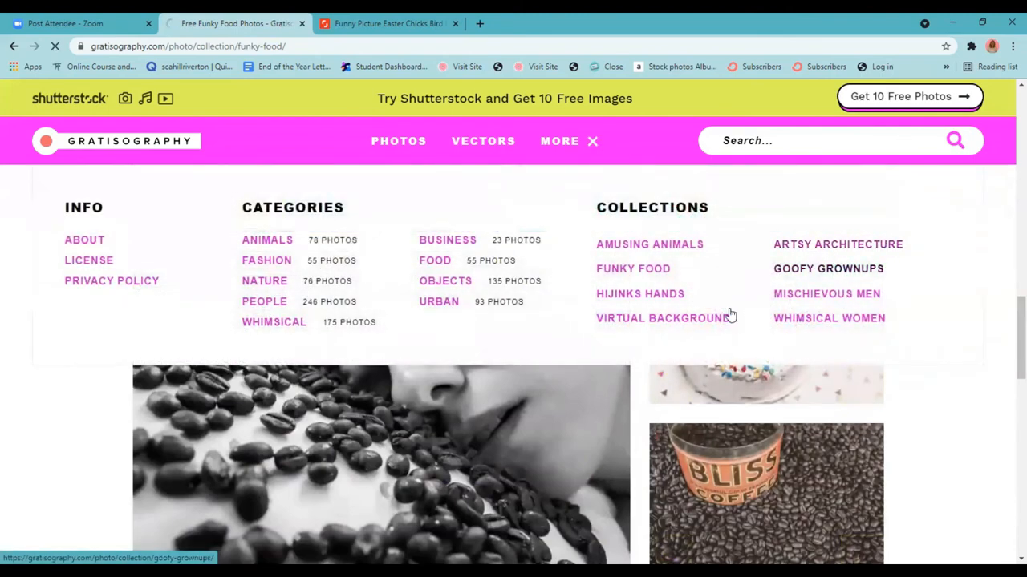
# Step: Browse Gratisography's Goofy Grownups collection down to the site footer
pyautogui.click(828, 270)
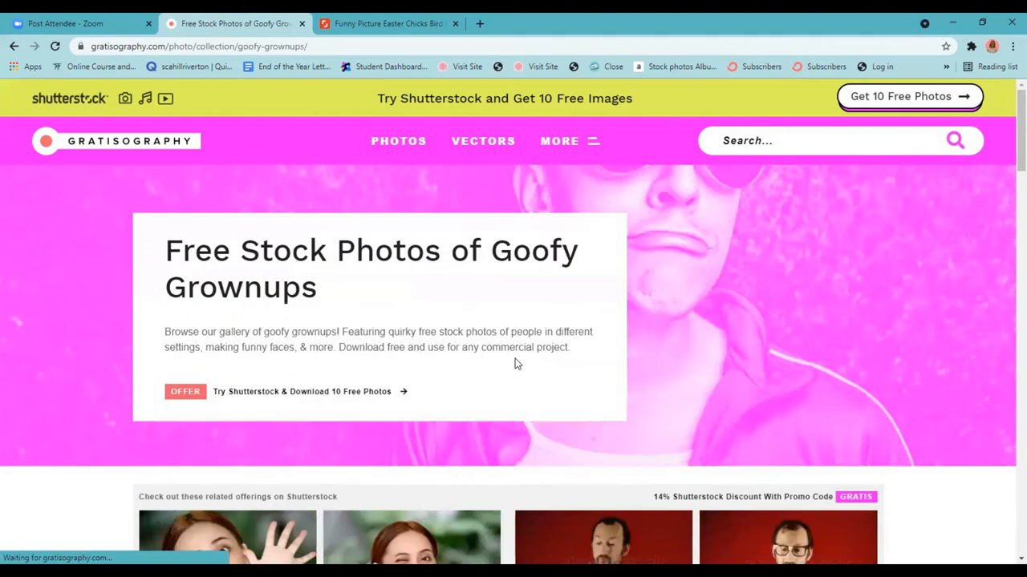
pyautogui.scroll(-3)
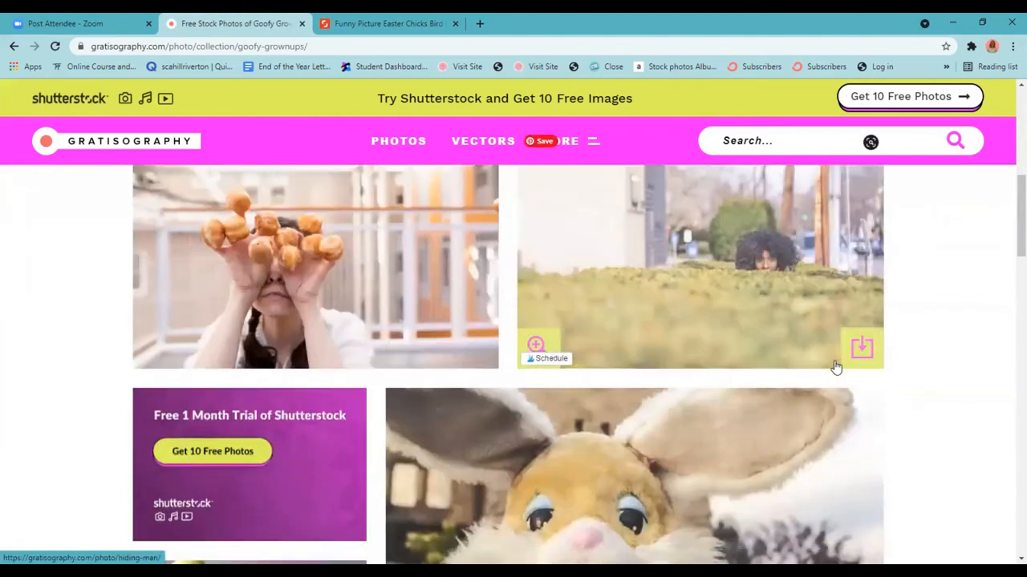
pyautogui.scroll(-3)
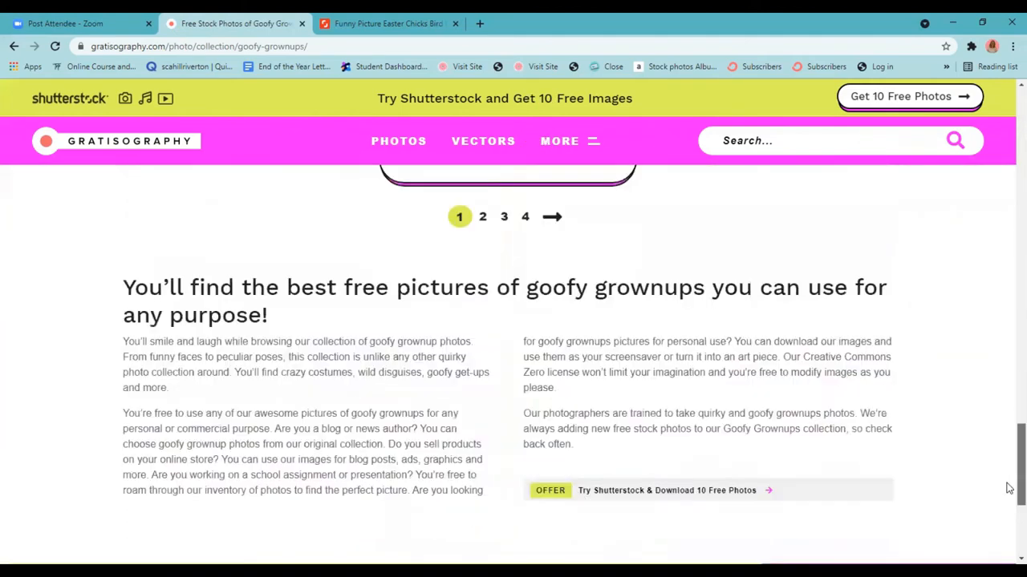
pyautogui.scroll(-3)
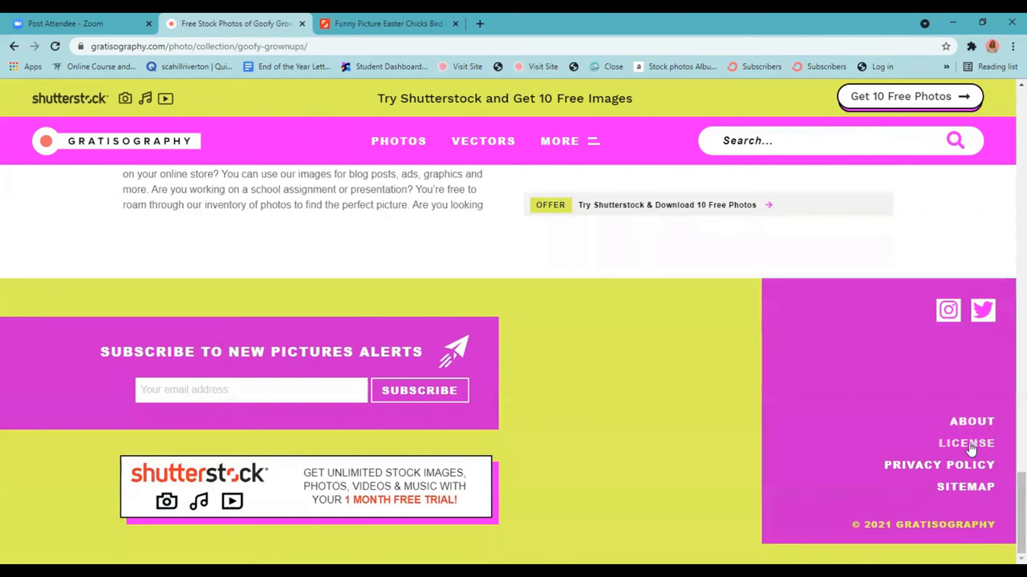
pyautogui.moveTo(966, 444)
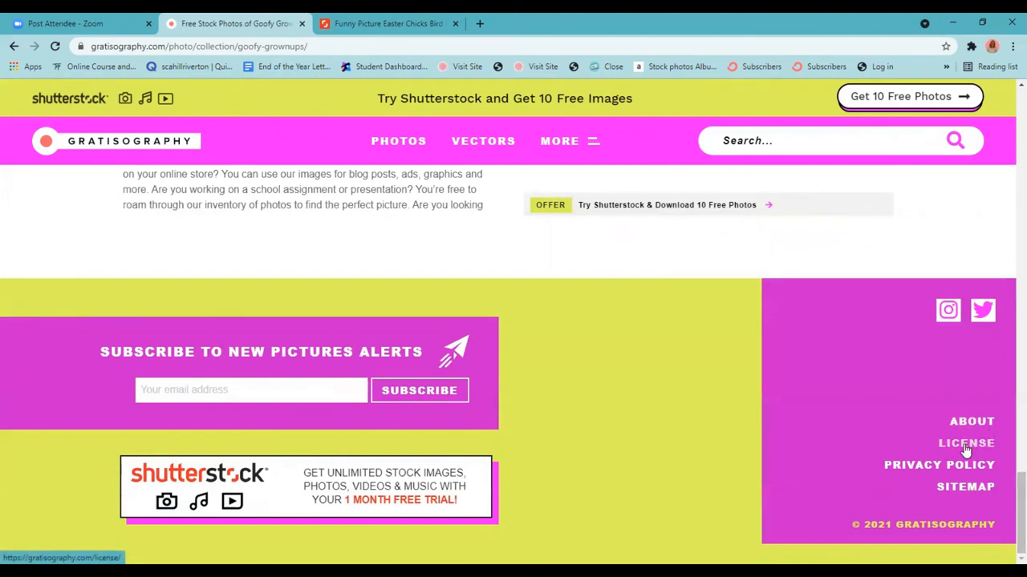
pyautogui.moveTo(967, 433)
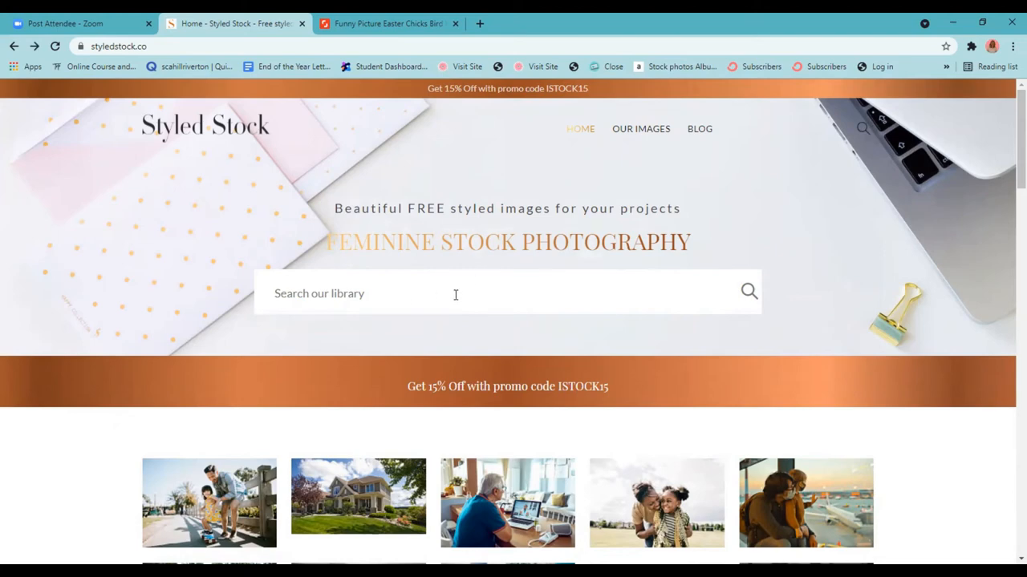
# Step: Browse the full free image archive down to its pagination and choose the Healthy detox photo
pyautogui.click(641, 128)
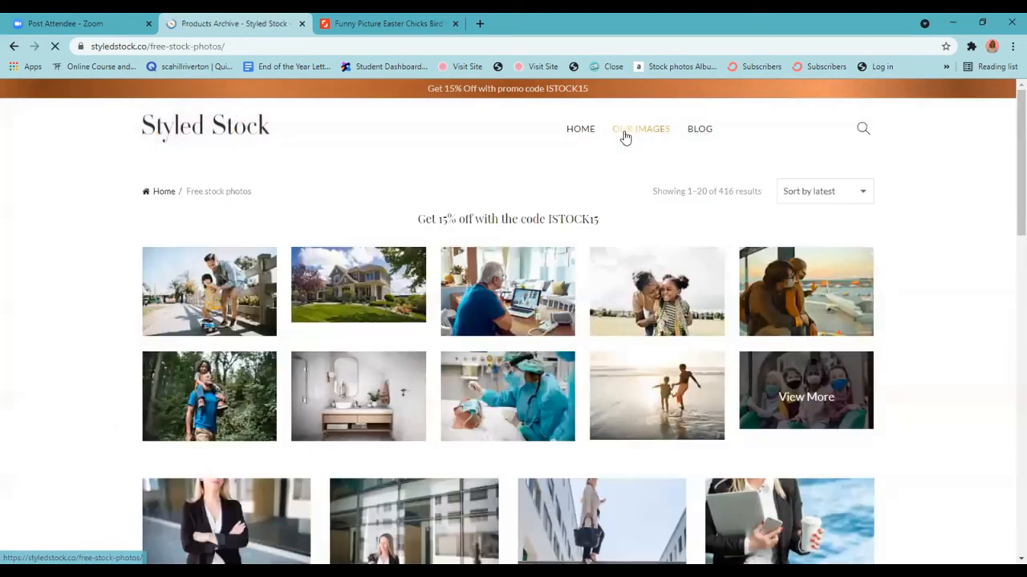
pyautogui.click(824, 191)
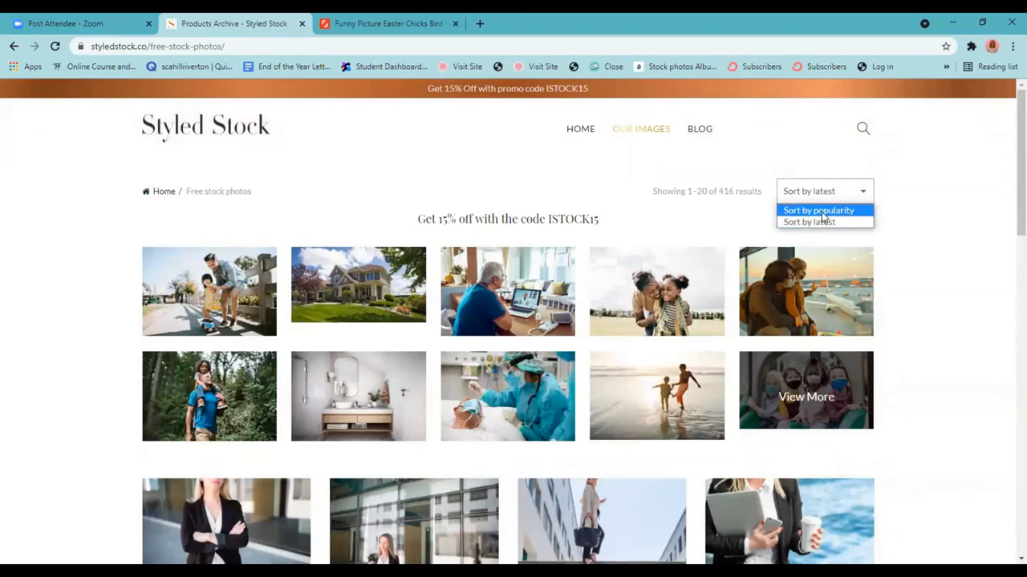
pyautogui.scroll(-3)
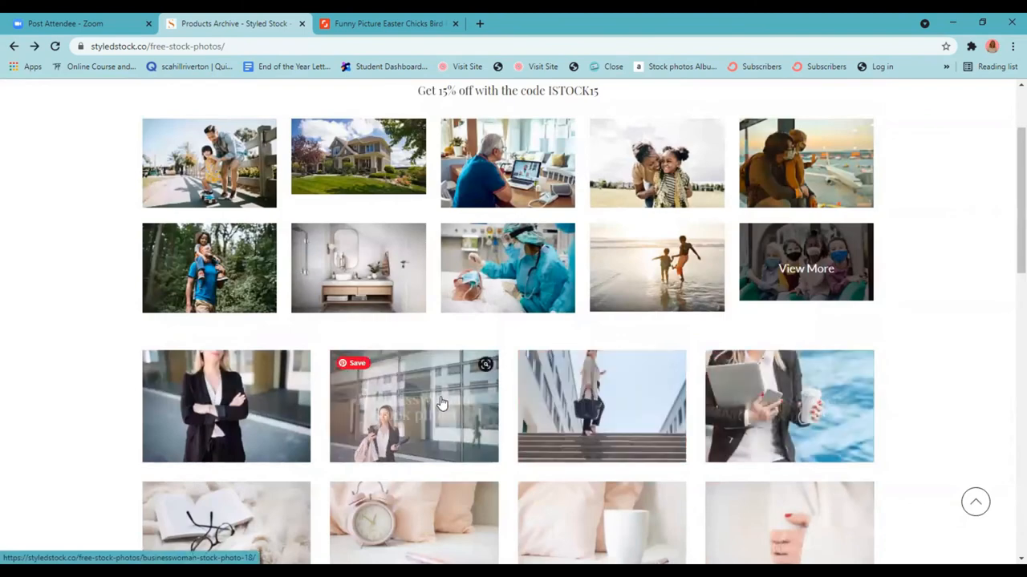
pyautogui.scroll(-3)
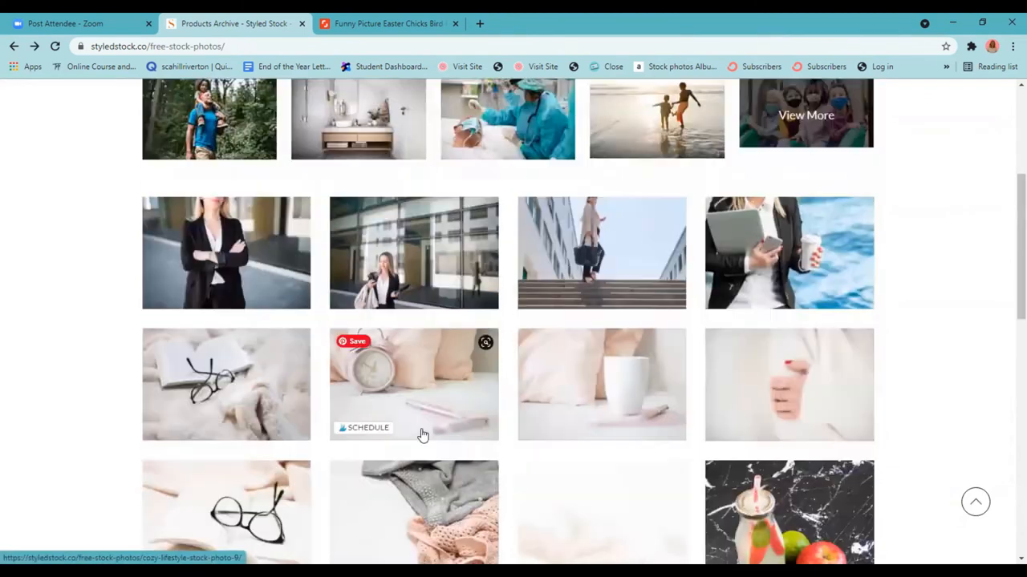
pyautogui.moveTo(792, 391)
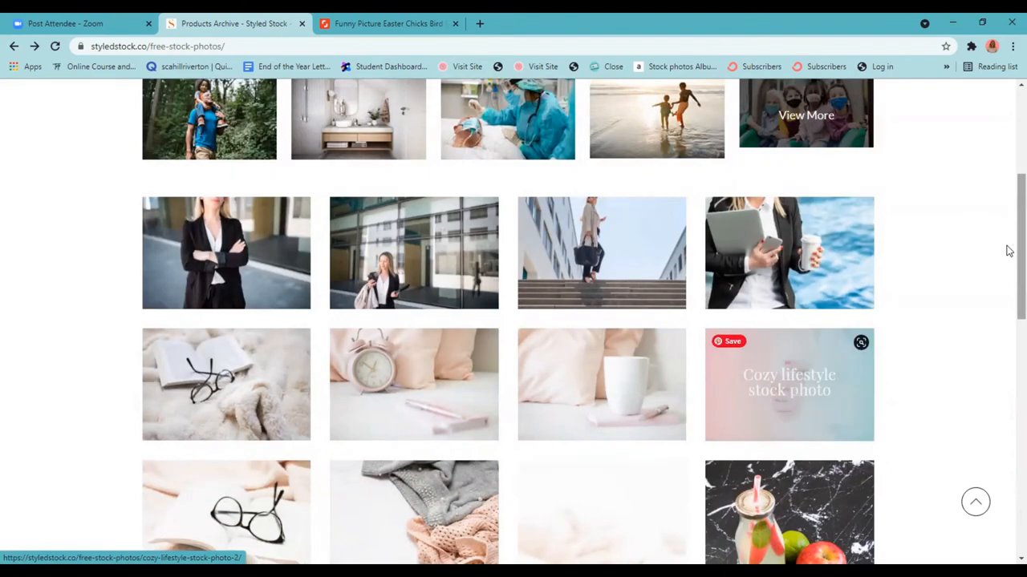
pyautogui.scroll(-3)
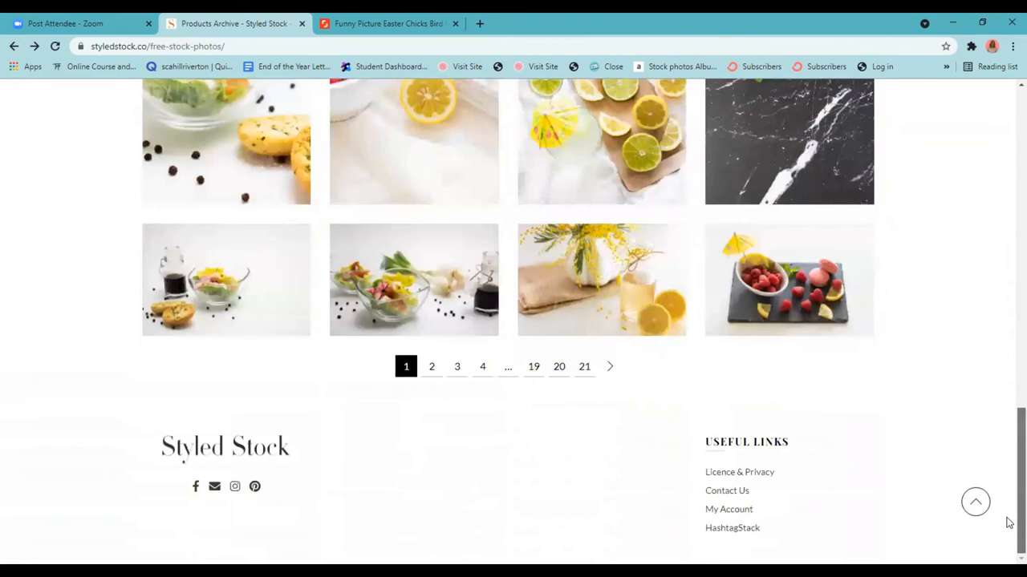
pyautogui.moveTo(753, 478)
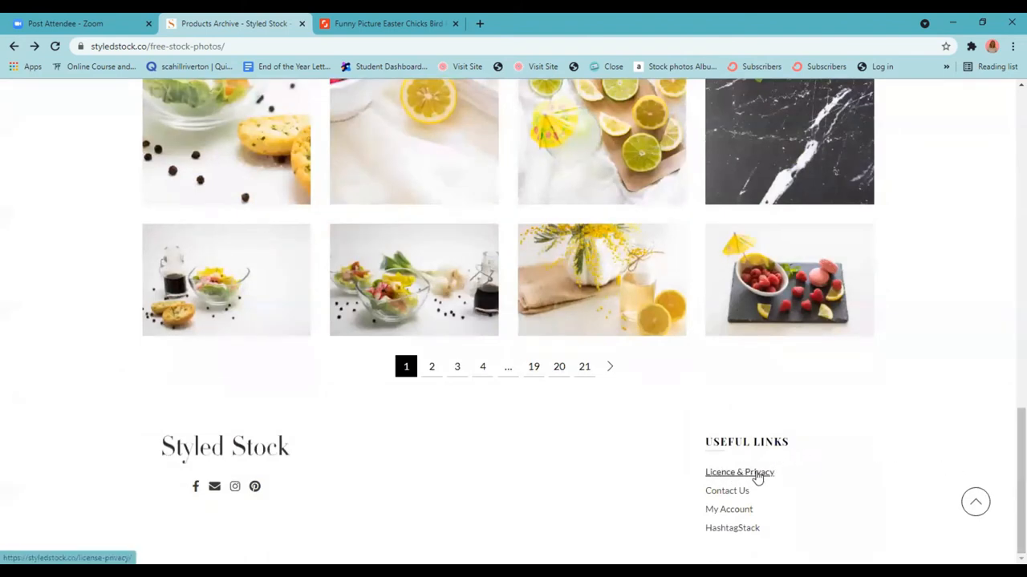
pyautogui.moveTo(766, 484)
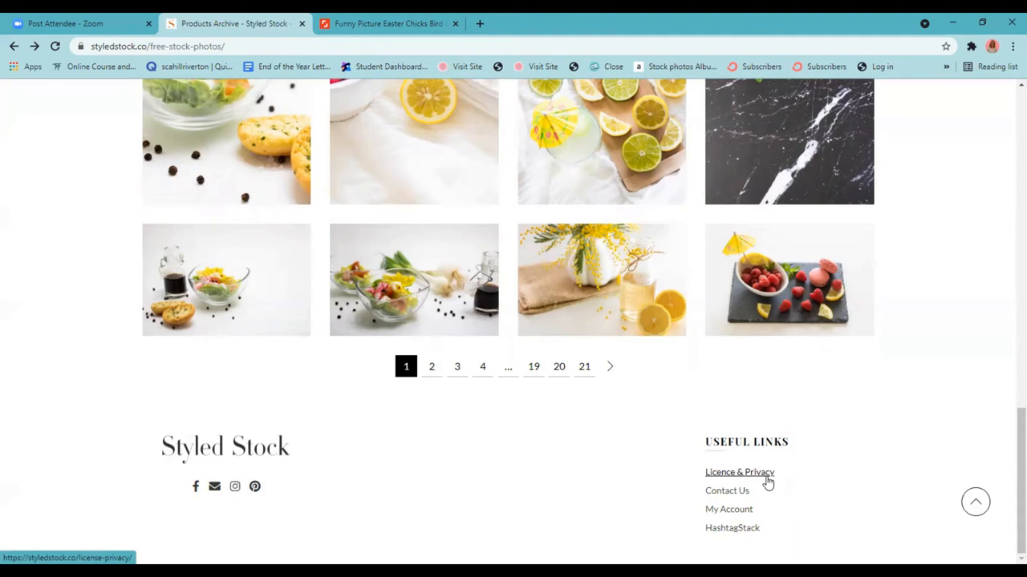
pyautogui.moveTo(235, 276)
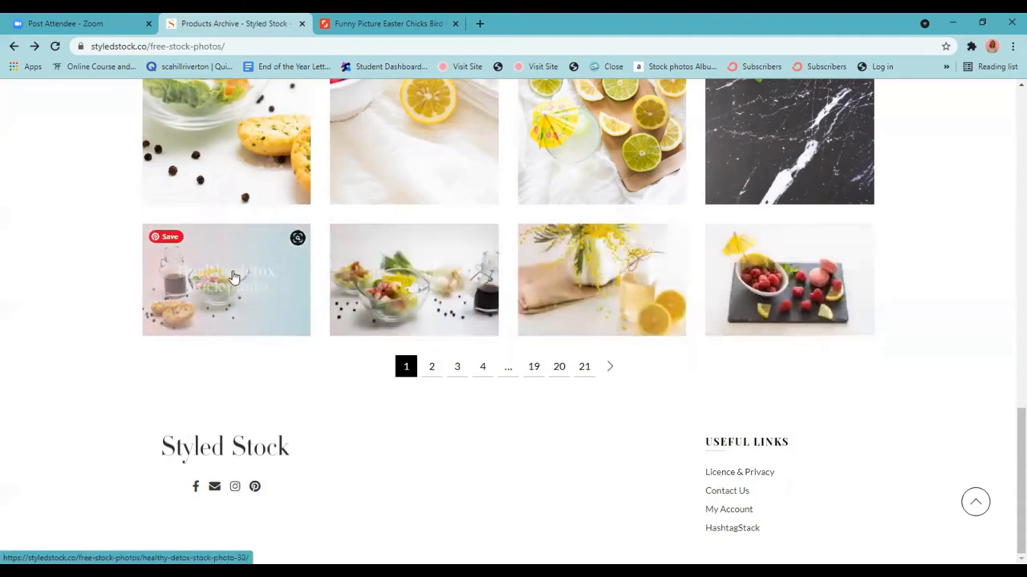
pyautogui.click(233, 279)
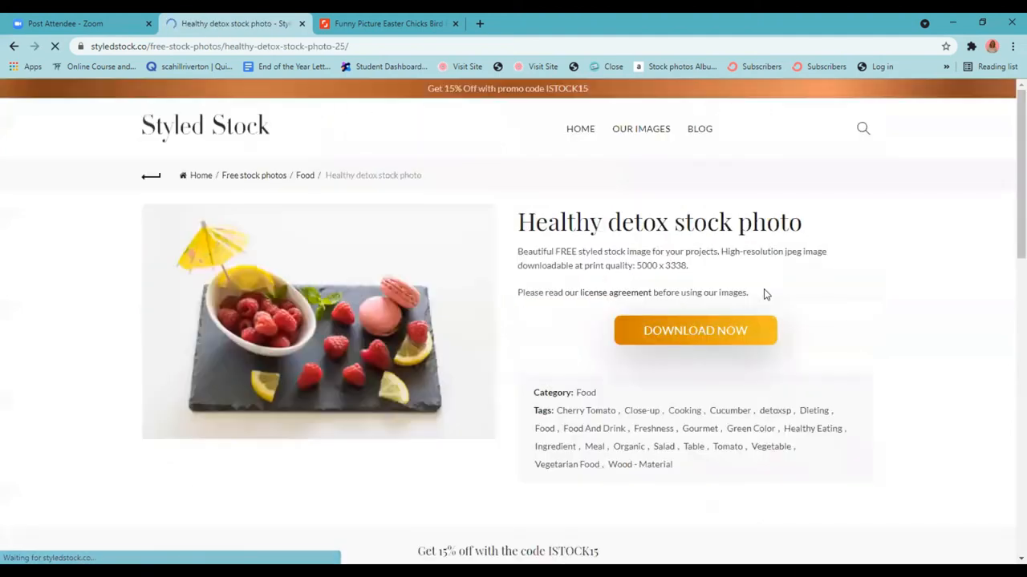
# Step: Start the download of the Healthy detox photo via Download Now
pyautogui.click(696, 330)
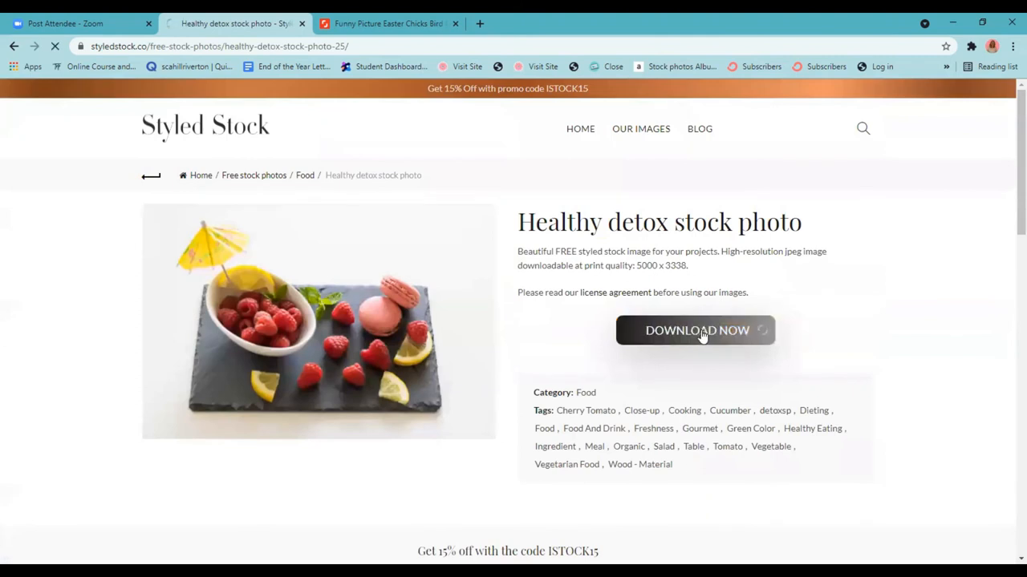
pyautogui.click(696, 331)
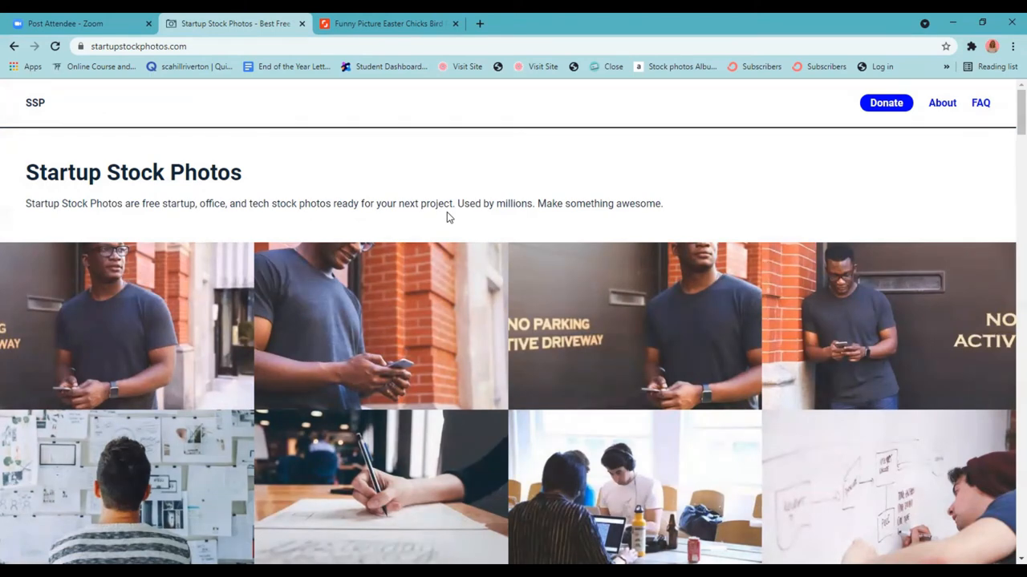
pyautogui.moveTo(16, 208)
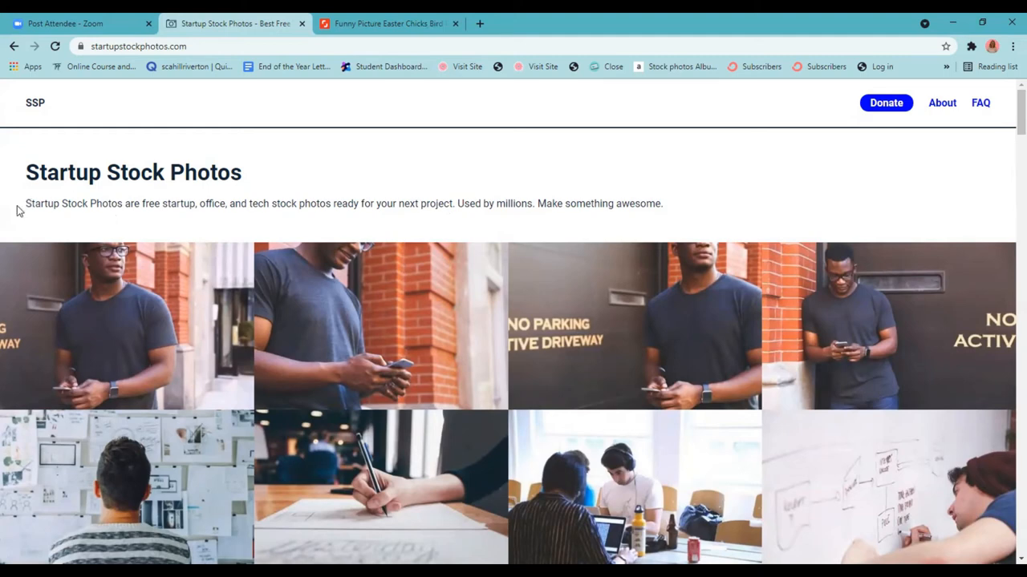
# Step: Highlight the homepage's intro description sentence, then clear the highlight
pyautogui.moveTo(25, 203); pyautogui.dragTo(215, 202)
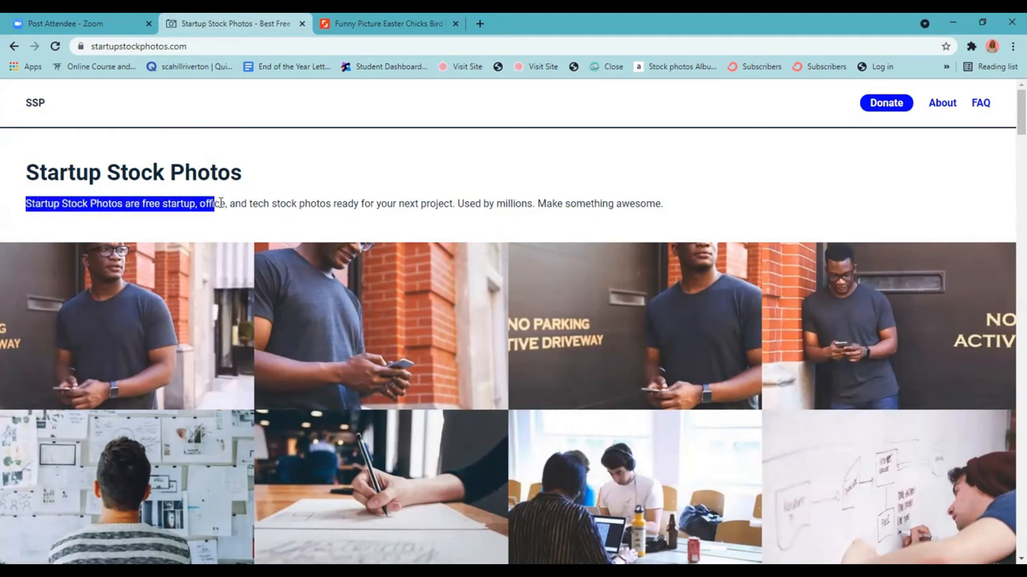
pyautogui.moveTo(215, 202); pyautogui.dragTo(411, 203)
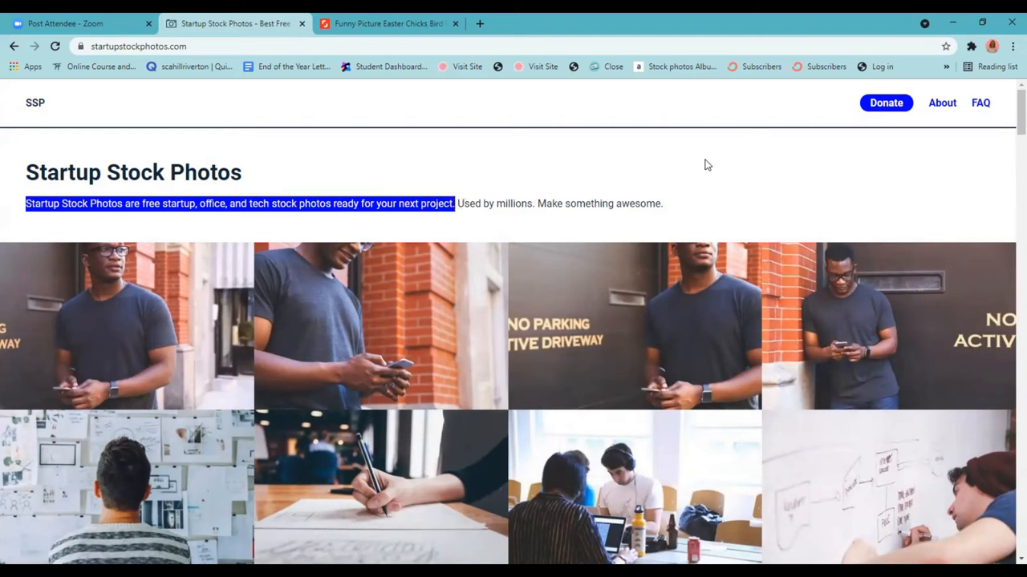
pyautogui.click(645, 183)
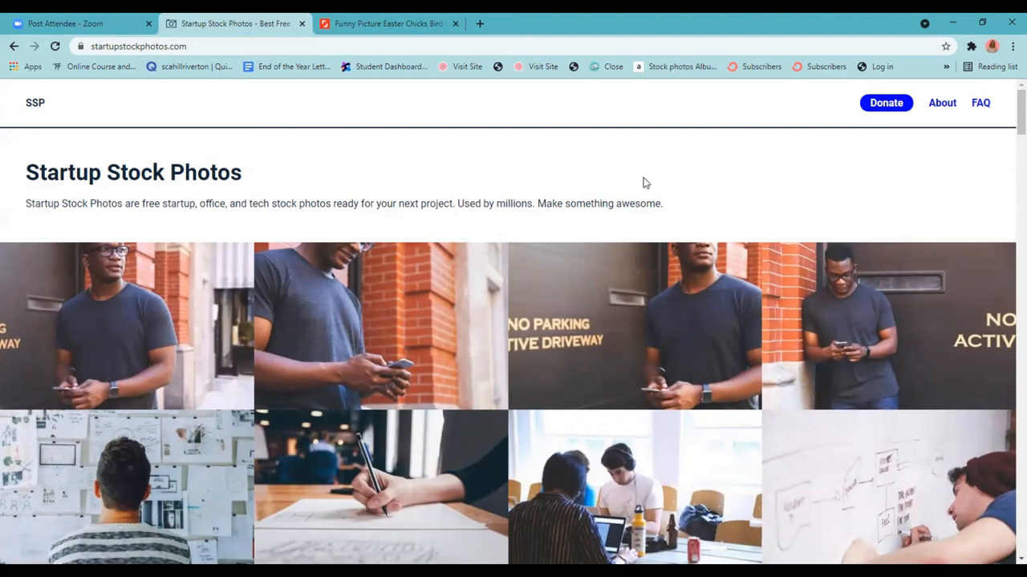
pyautogui.moveTo(867, 228)
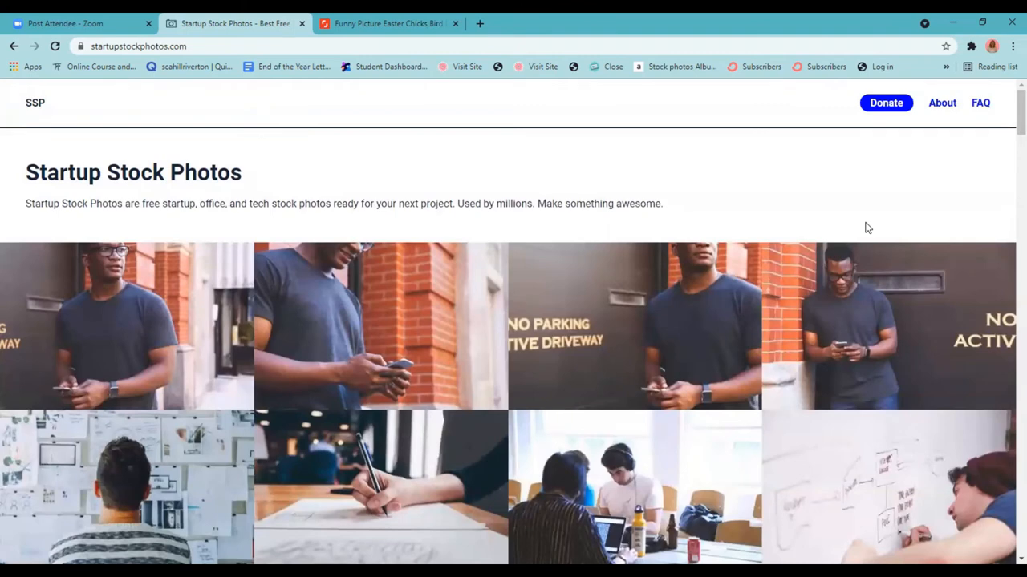
pyautogui.moveTo(688, 329)
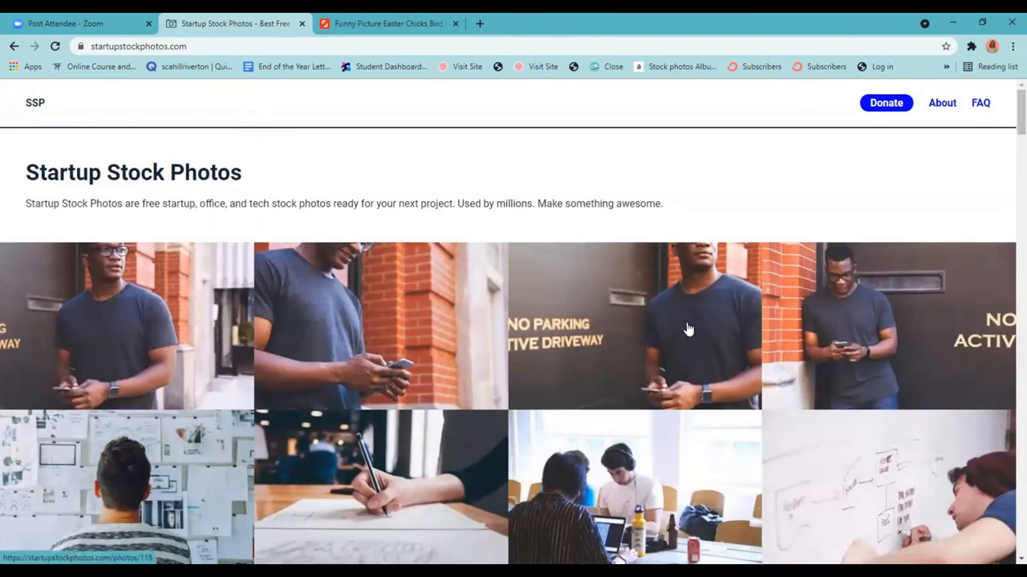
pyautogui.moveTo(603, 336)
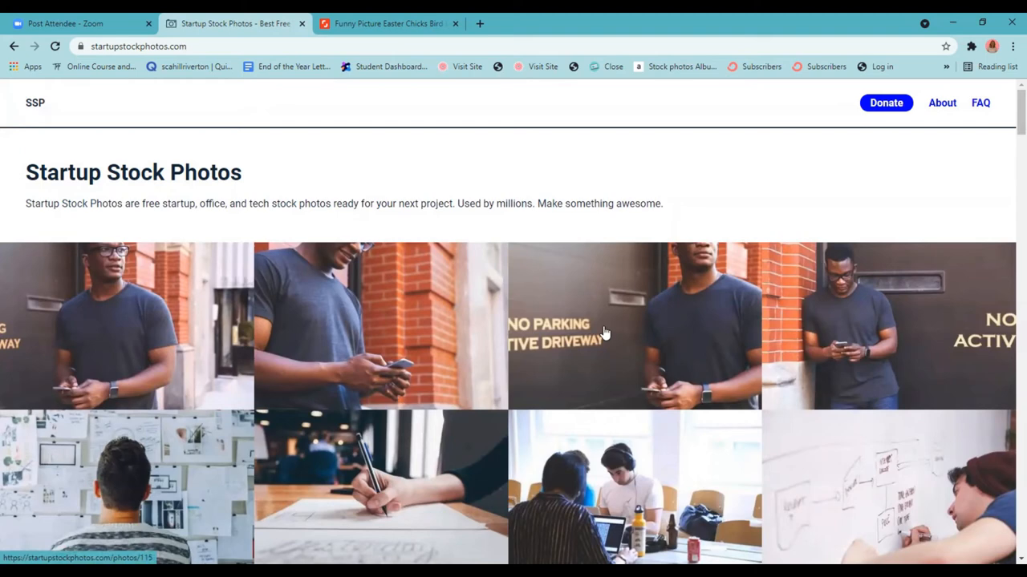
# Step: Scroll down through the office and whiteboard photo grid and back to the top
pyautogui.scroll(-3)
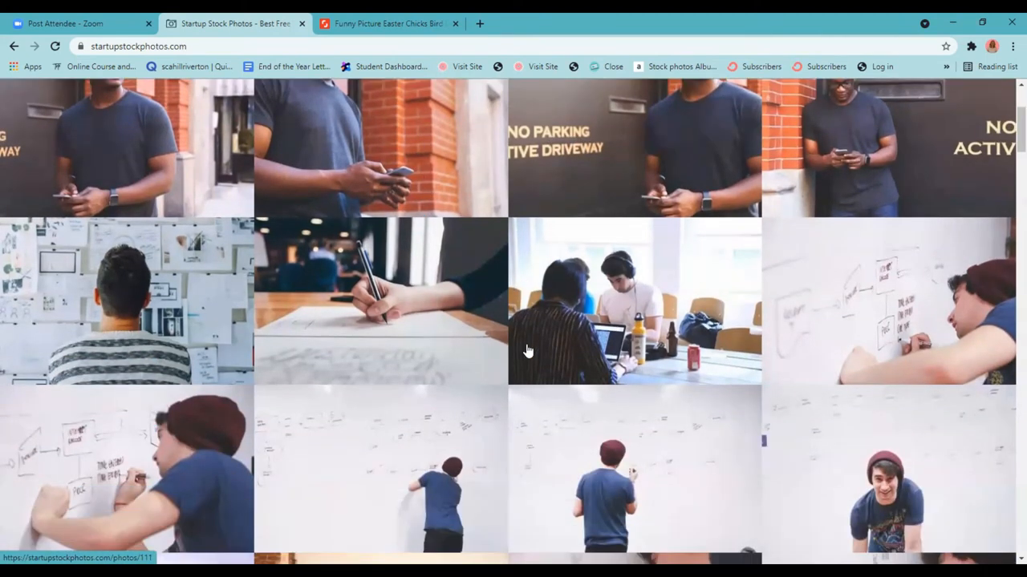
pyautogui.scroll(-3)
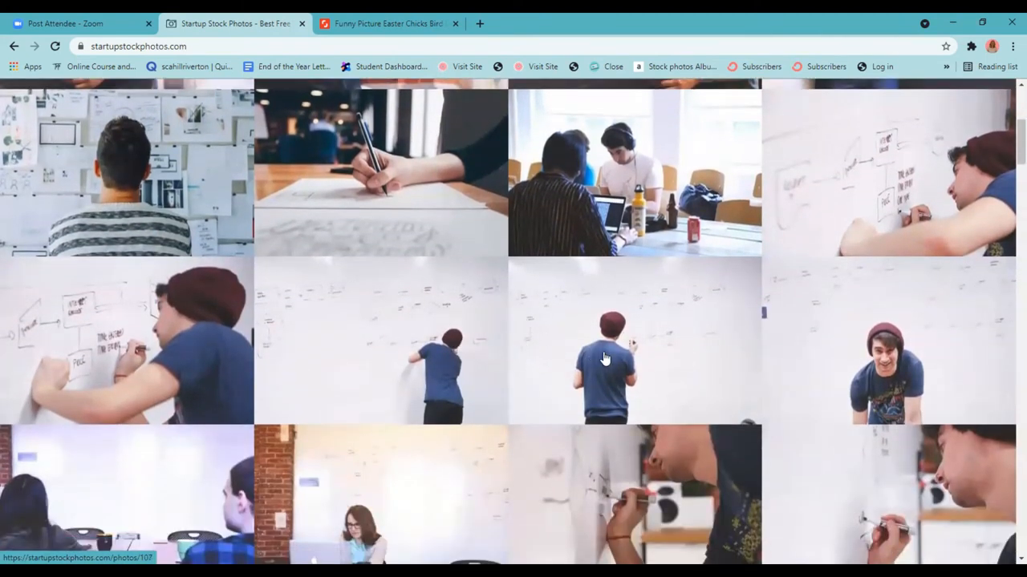
pyautogui.scroll(-3)
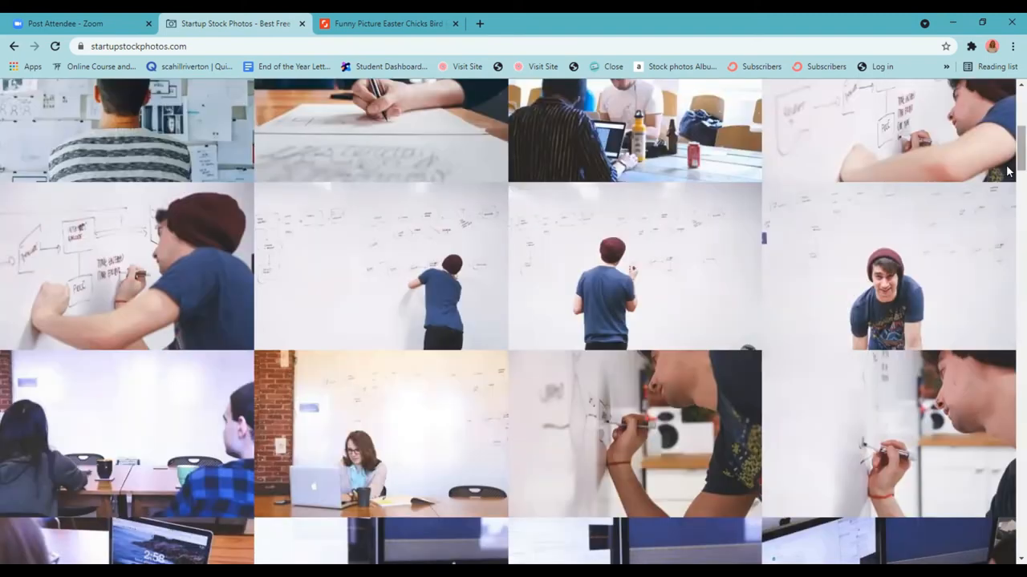
pyautogui.scroll(3)
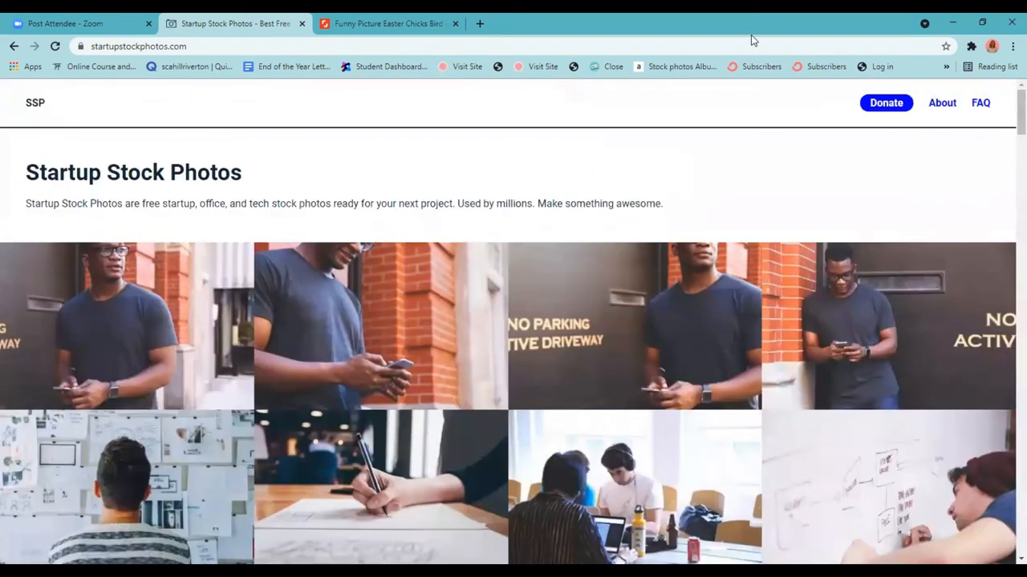
# Step: Bring up the FAQ page on usage, crediting, advertising and guest submissions
pyautogui.click(980, 103)
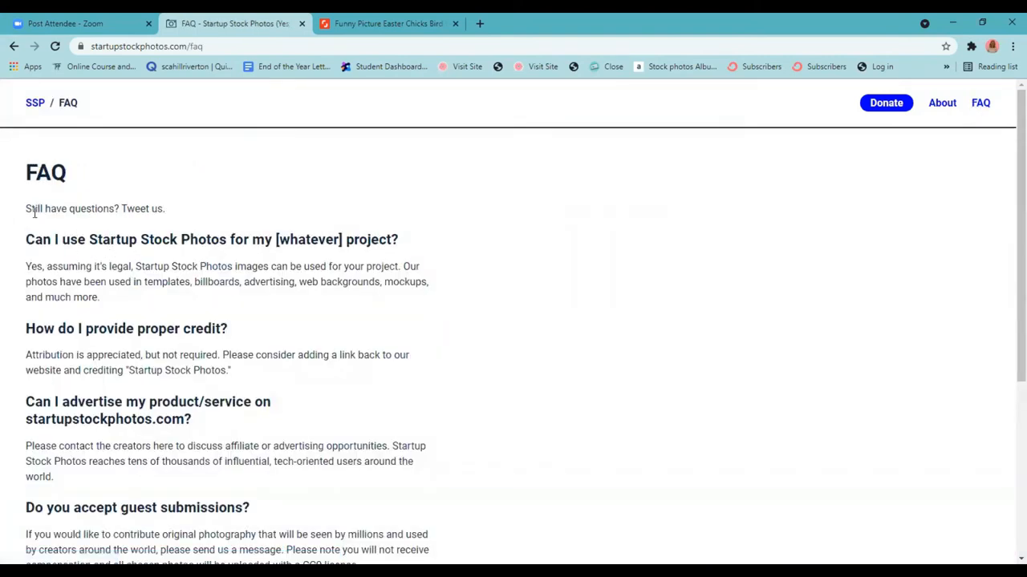
pyautogui.moveTo(417, 427)
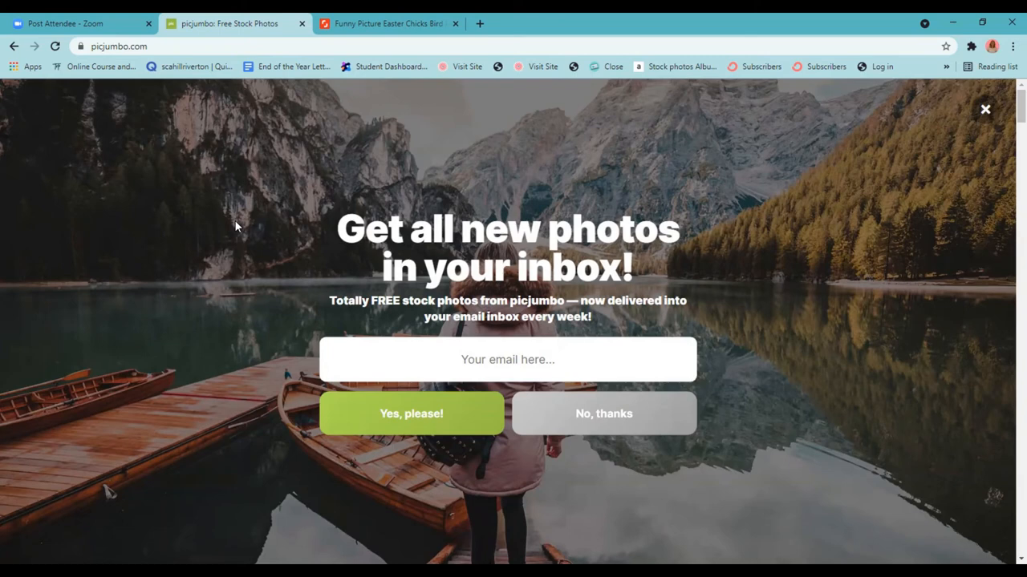
pyautogui.moveTo(154, 341)
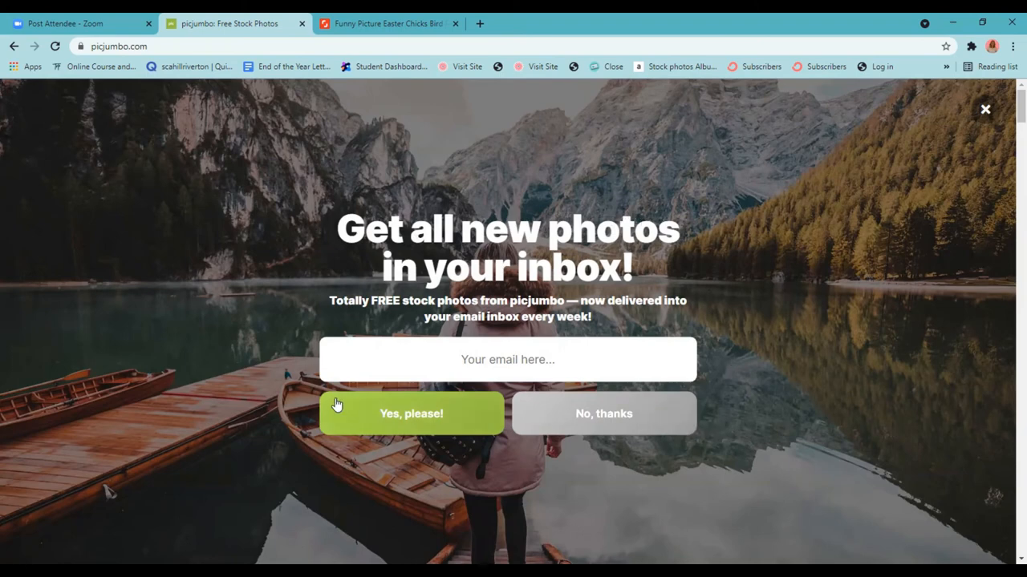
pyautogui.moveTo(898, 135)
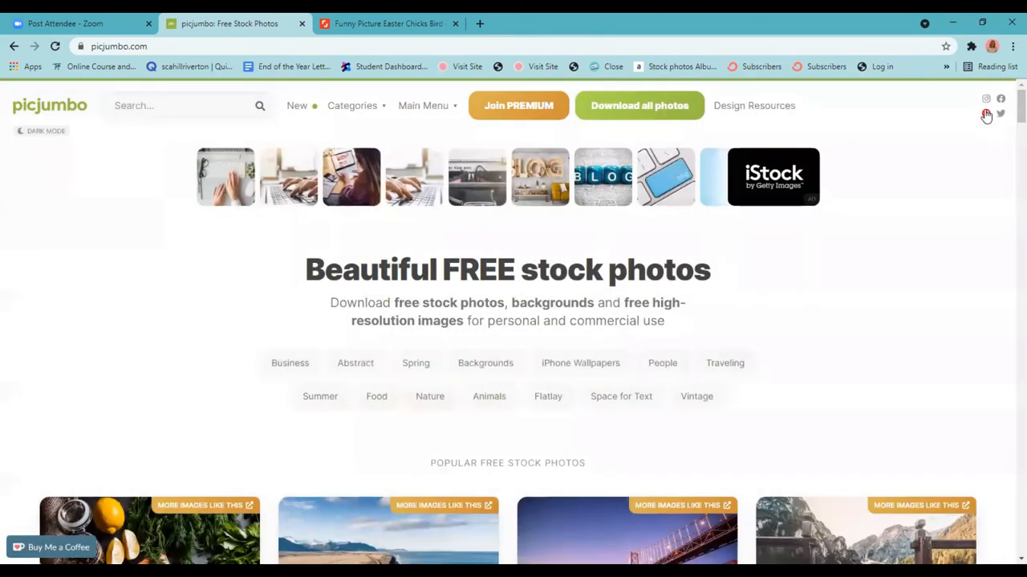
# Step: Dismiss the email sign-up popup and go to the New latest free stock photos
pyautogui.click(353, 106)
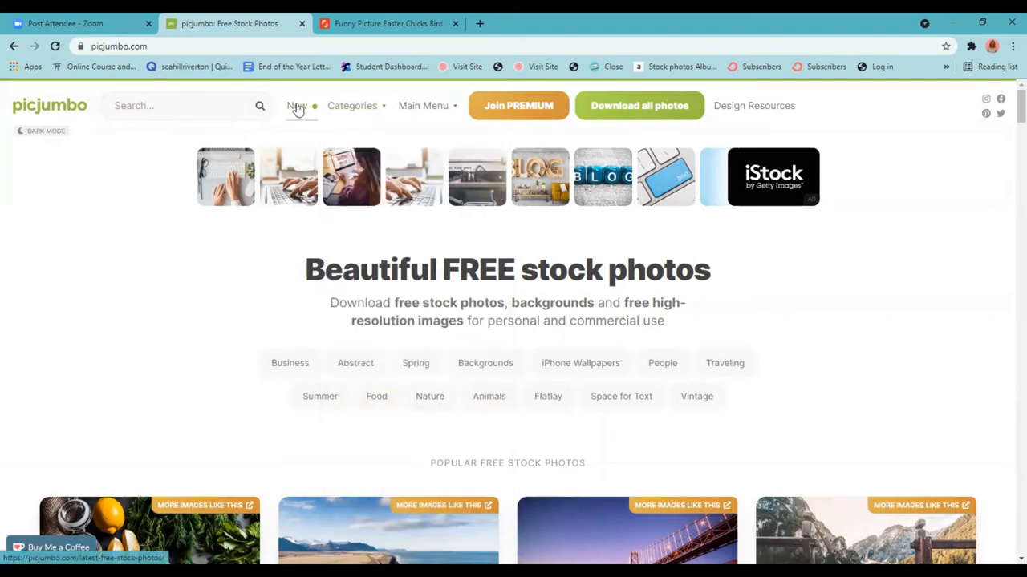
pyautogui.moveTo(297, 106)
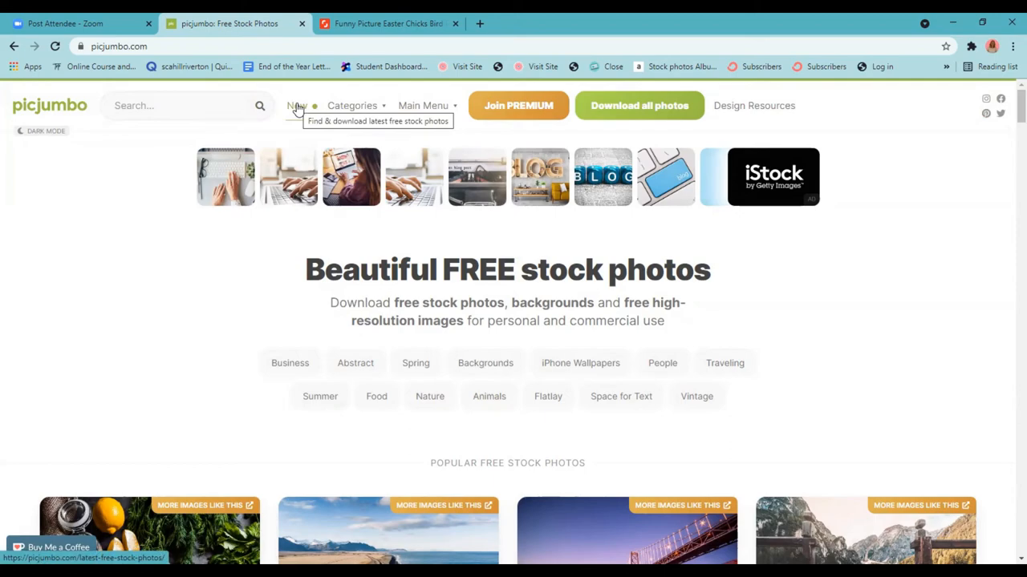
pyautogui.click(299, 106)
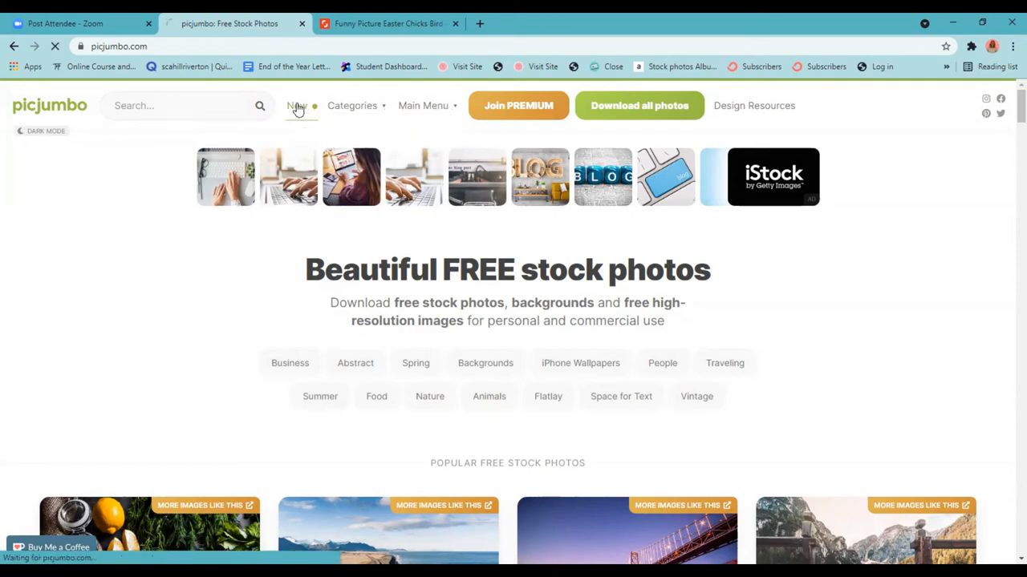
pyautogui.click(297, 106)
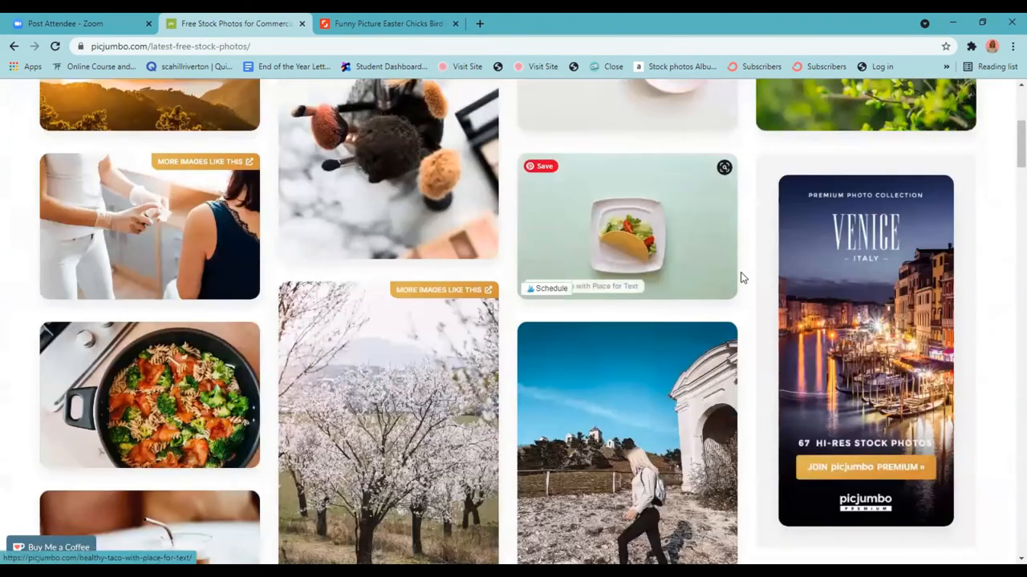
pyautogui.scroll(-3)
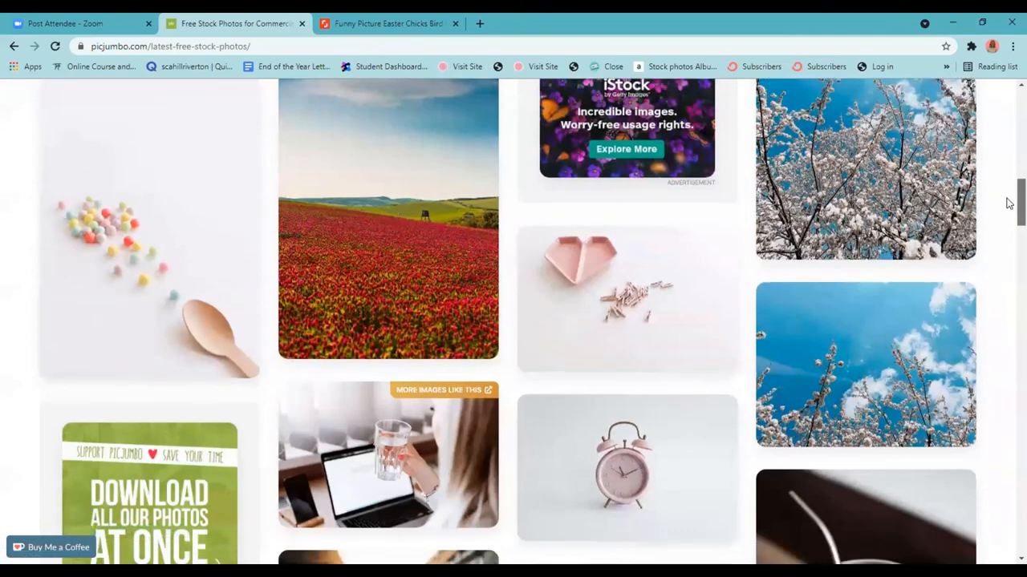
pyautogui.scroll(-3)
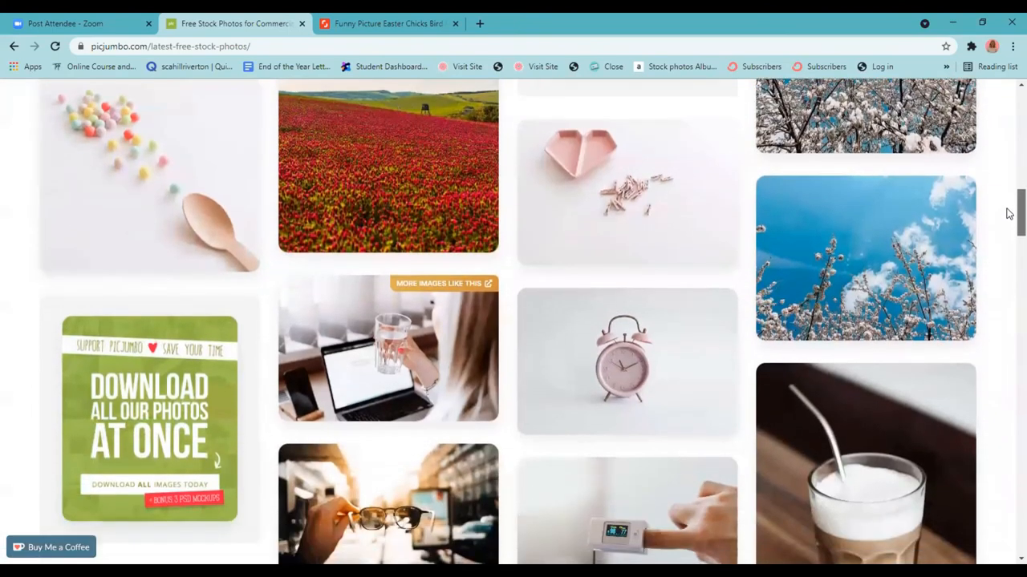
pyautogui.scroll(-3)
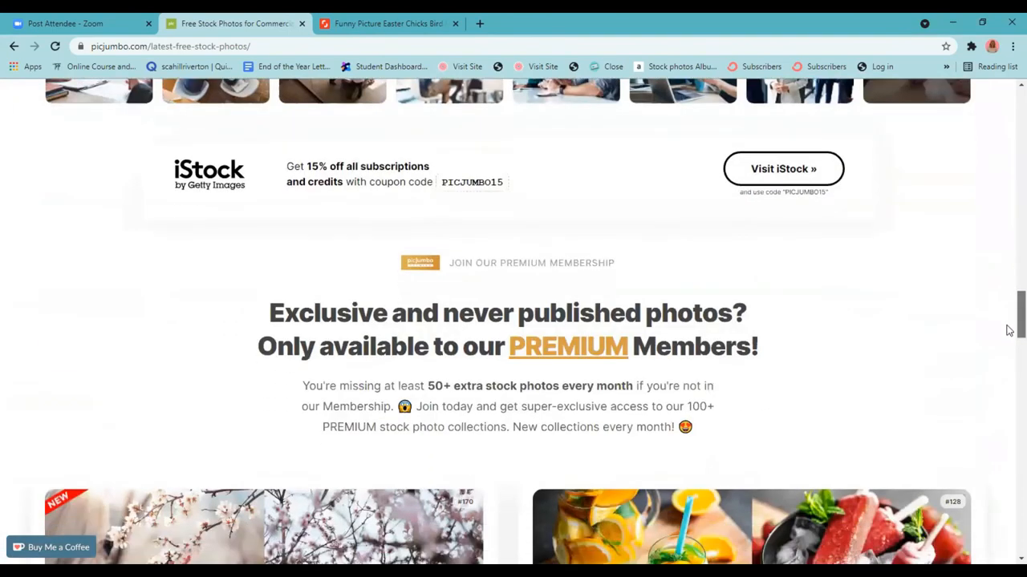
pyautogui.scroll(-3)
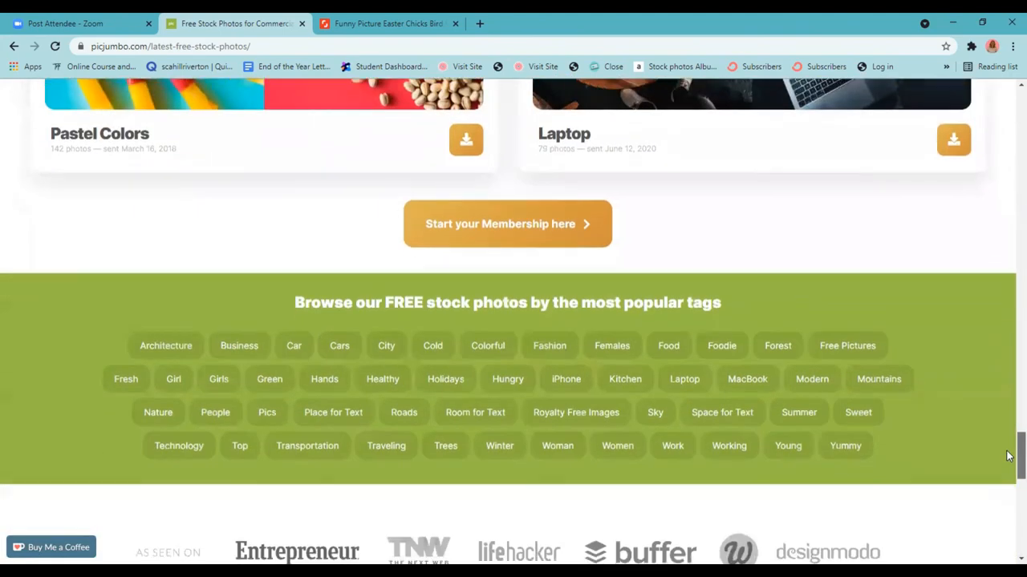
pyautogui.scroll(-3)
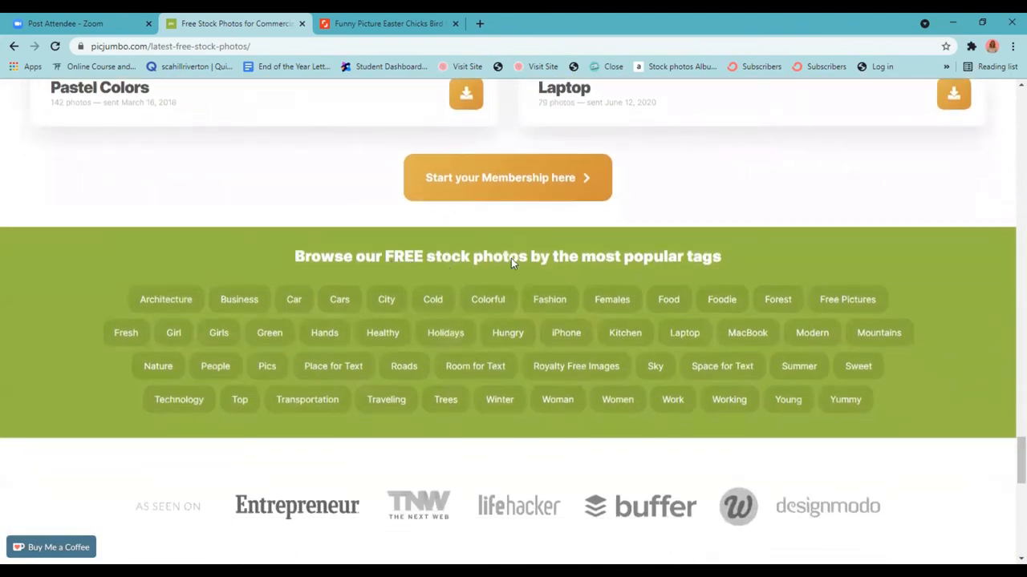
pyautogui.moveTo(673, 399)
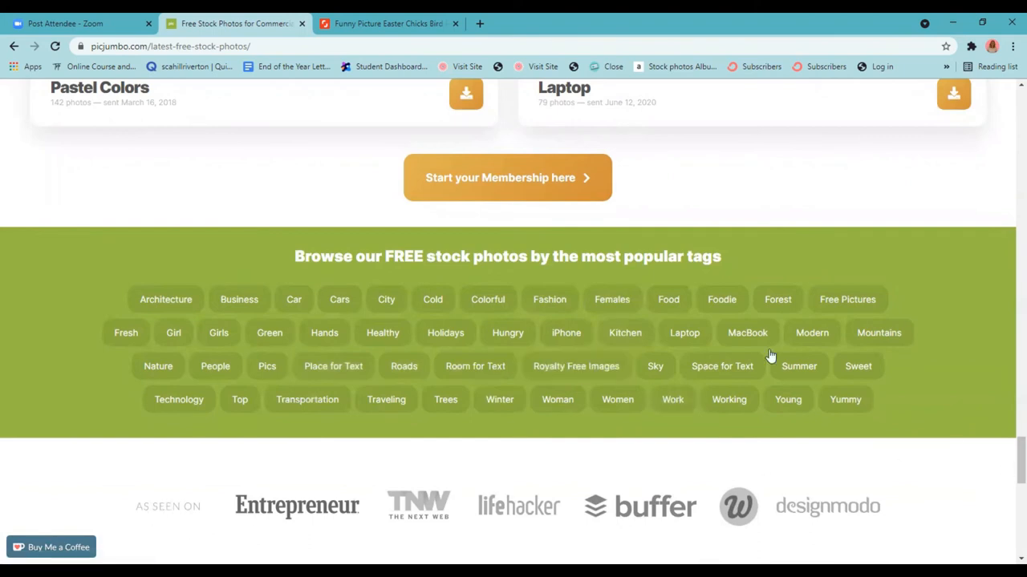
pyautogui.moveTo(384, 368)
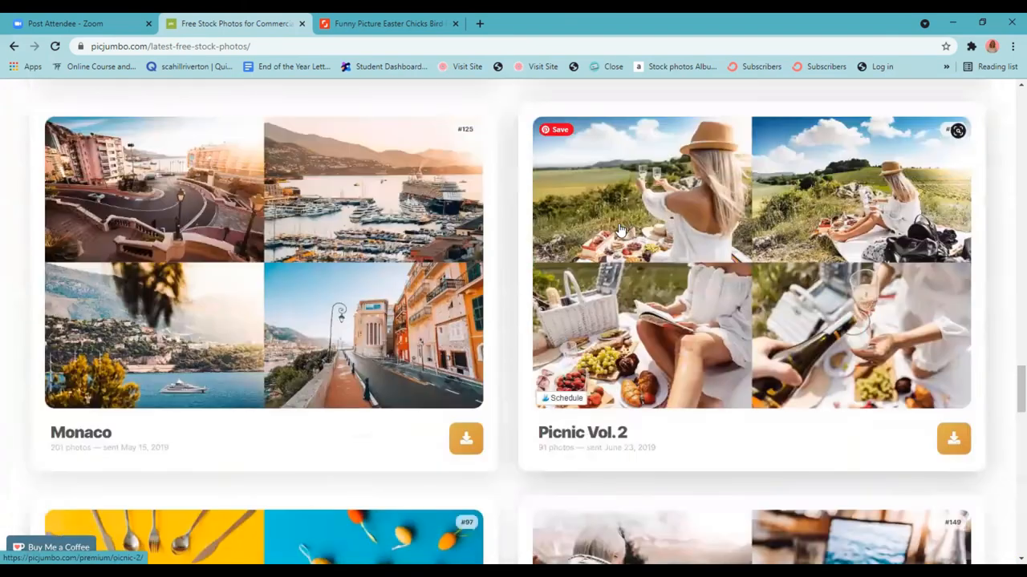
pyautogui.scroll(-3)
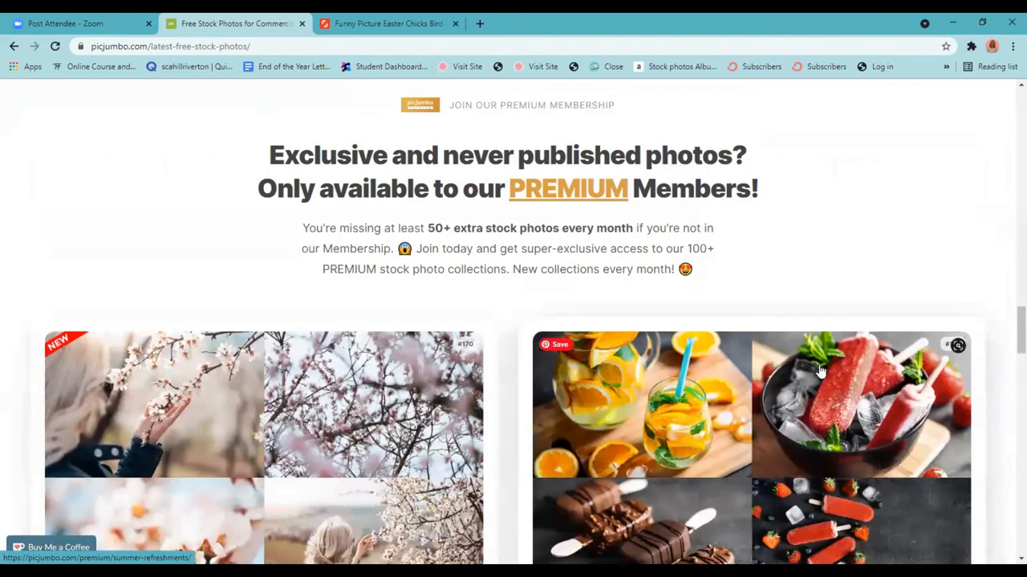
pyautogui.scroll(-3)
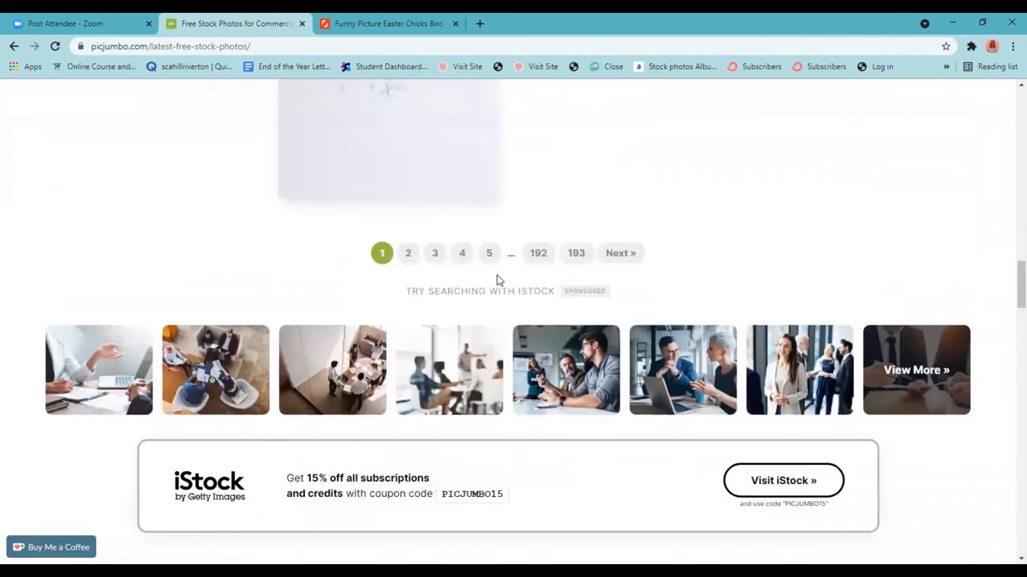
# Step: Reveal Picjumbo's main menu with its FAQ and Terms links
pyautogui.click(414, 106)
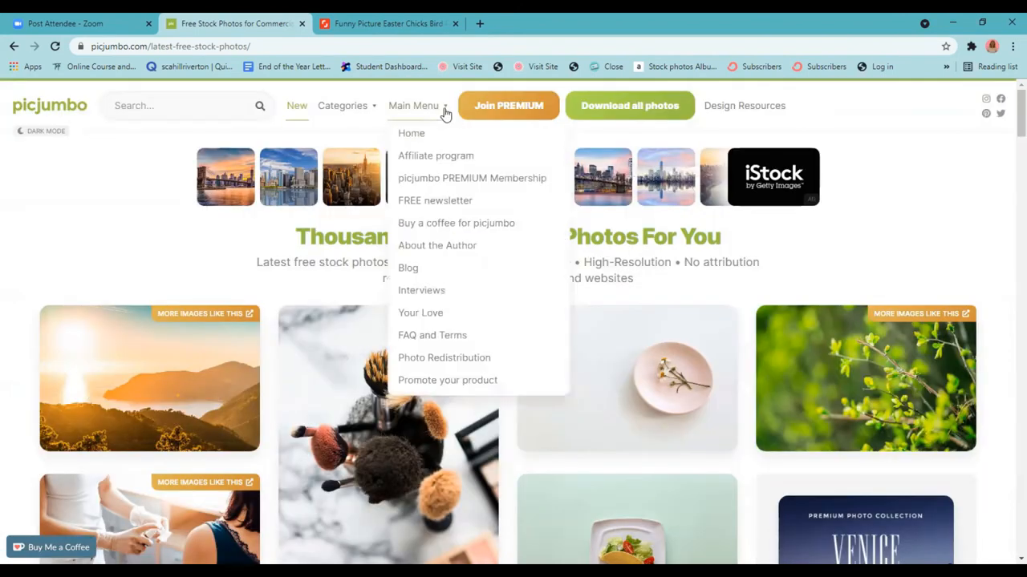
pyautogui.moveTo(422, 332)
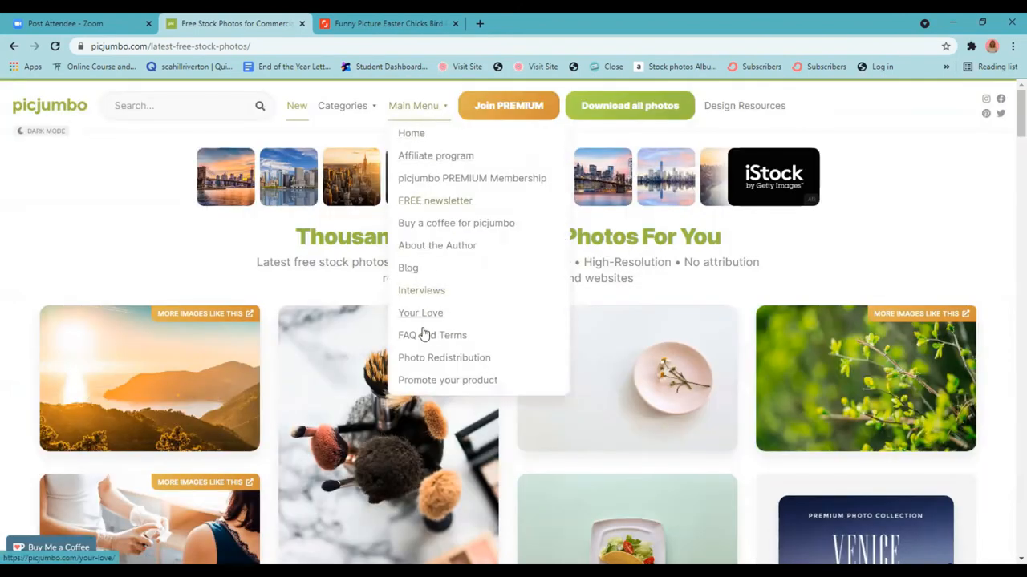
pyautogui.moveTo(449, 346)
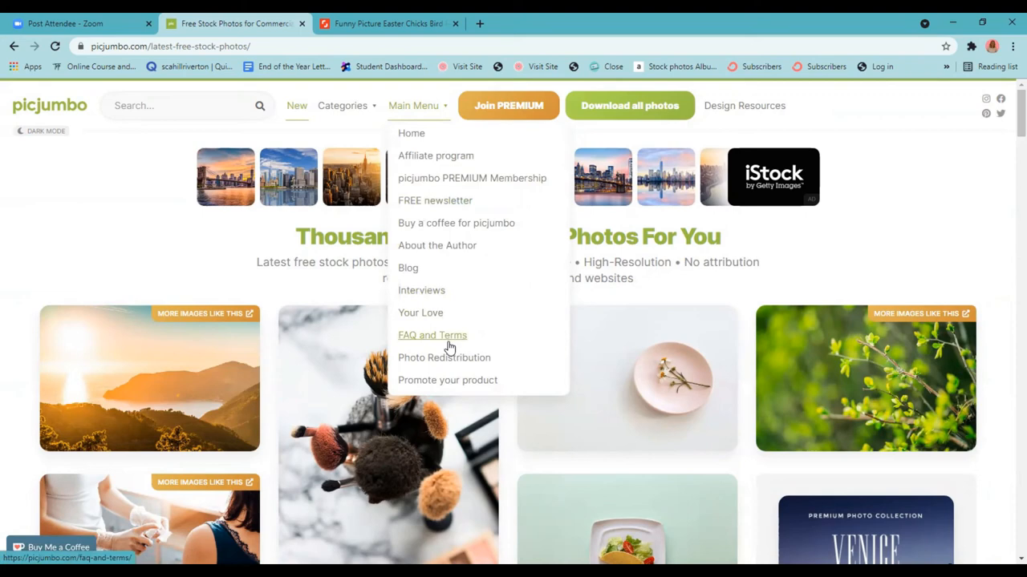
pyautogui.moveTo(448, 347)
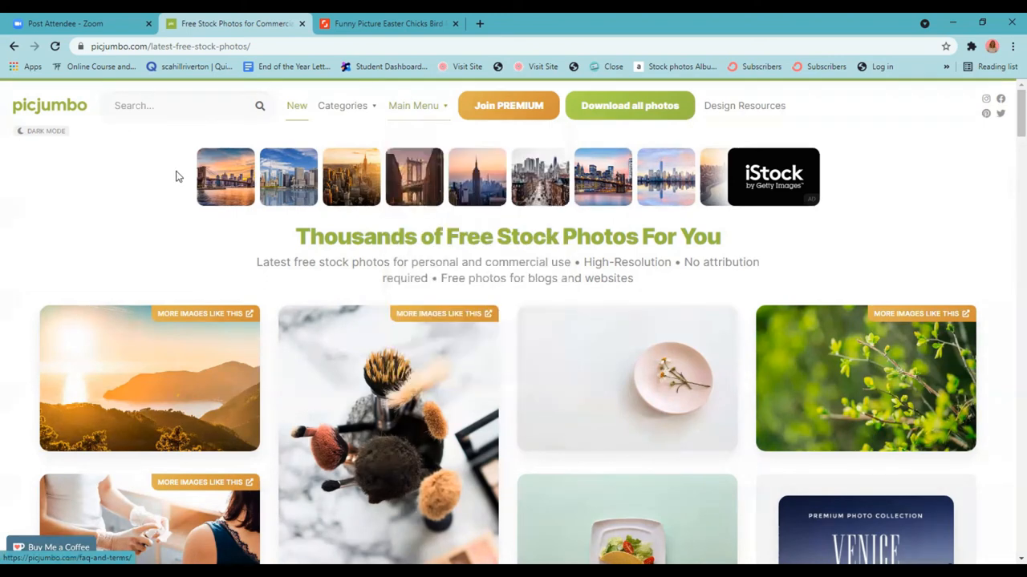
pyautogui.moveTo(200, 143)
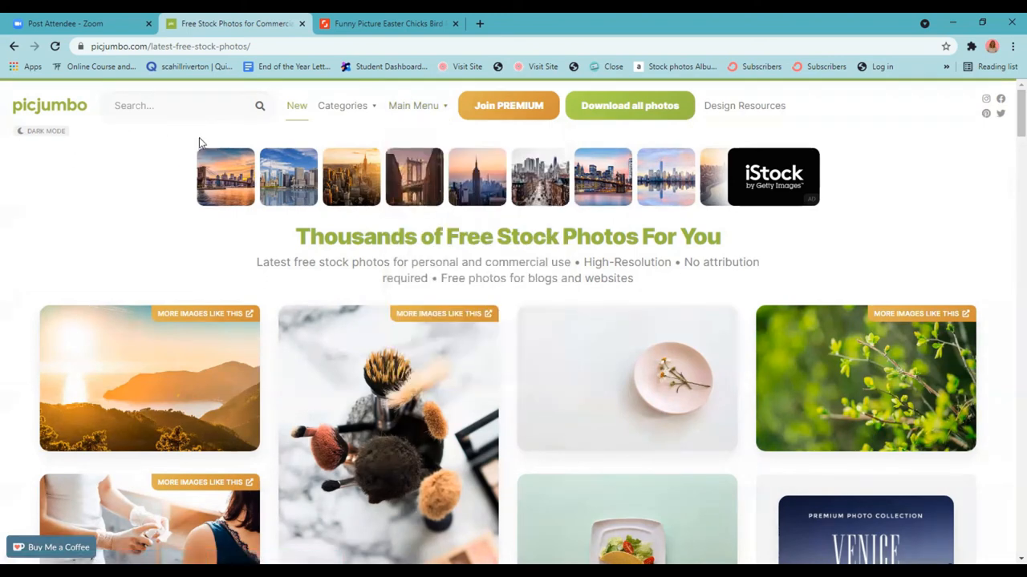
pyautogui.moveTo(177, 143)
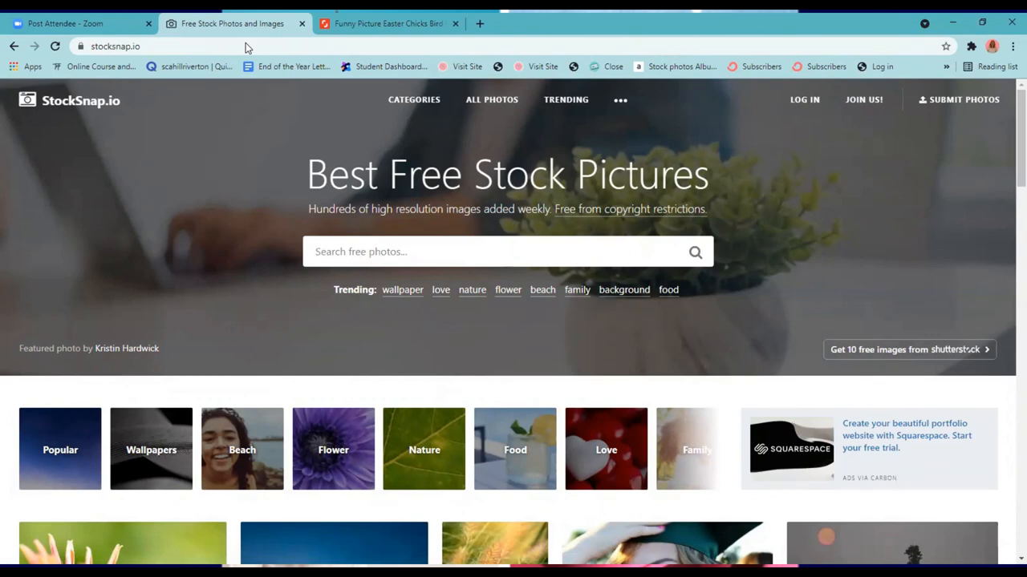
# Step: Show trending photos and list the sort orders: date, trending, views, downloads, favorites
pyautogui.click(507, 250)
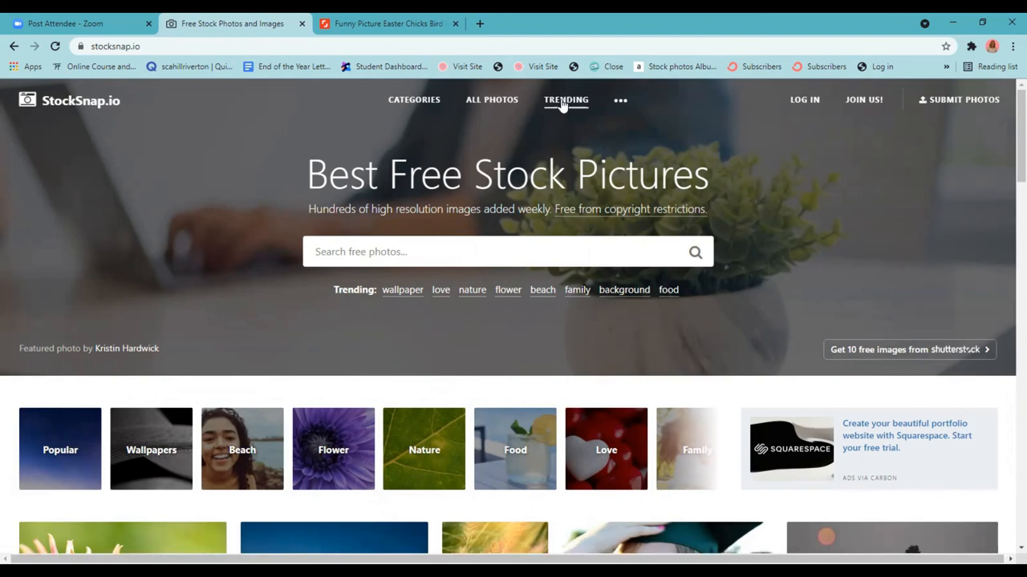
pyautogui.click(564, 100)
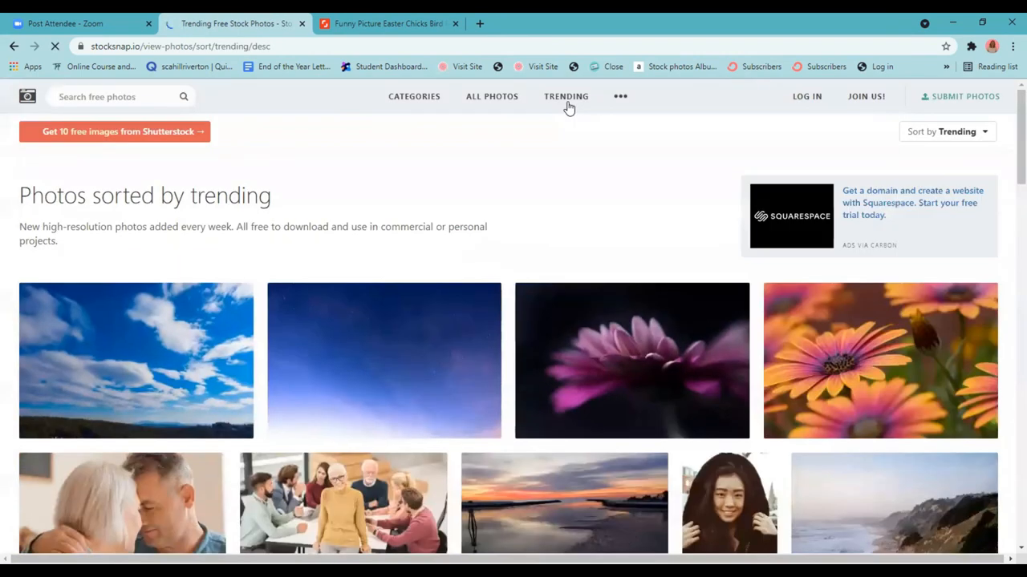
pyautogui.click(947, 132)
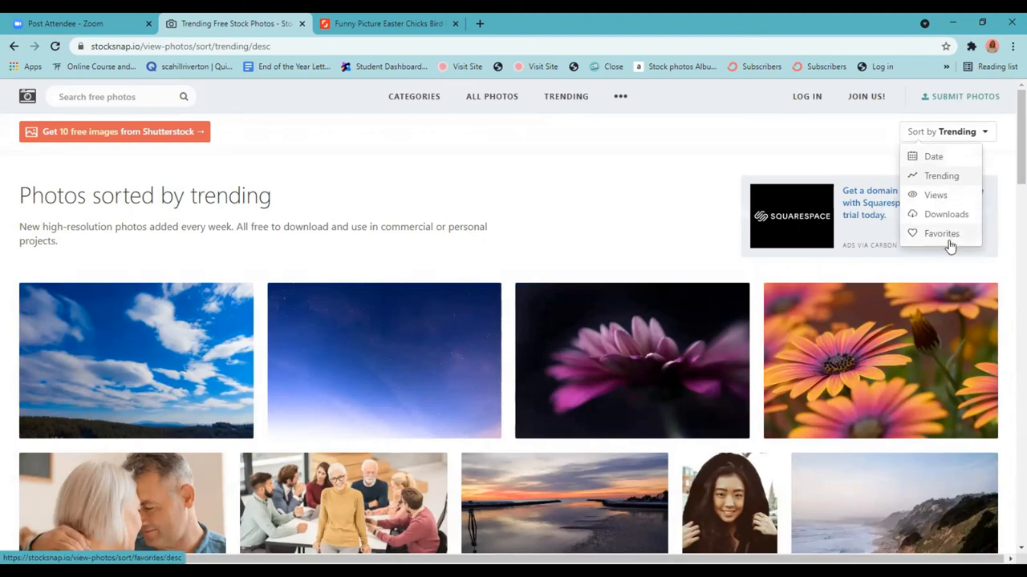
pyautogui.moveTo(872, 112)
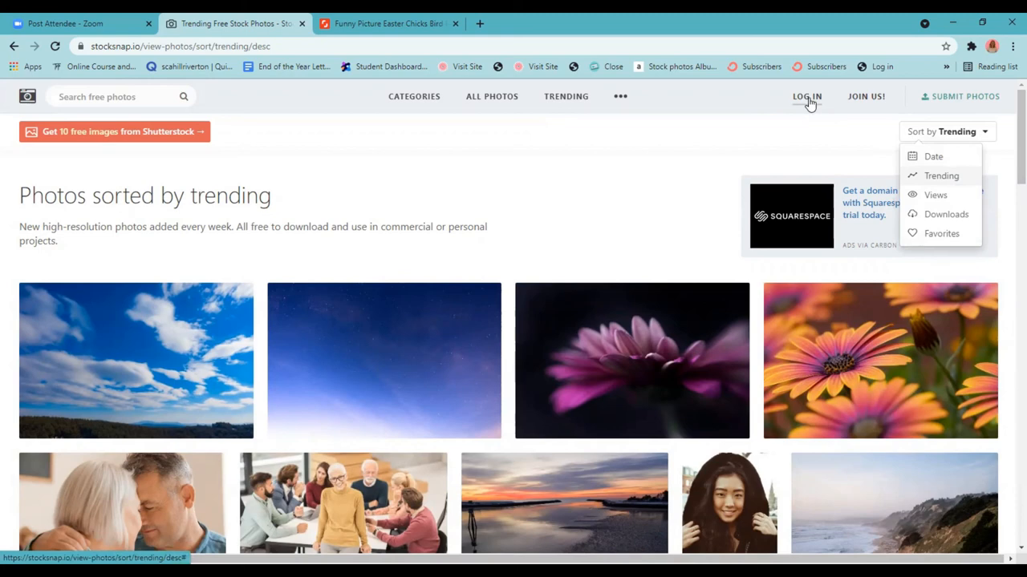
pyautogui.moveTo(514, 106)
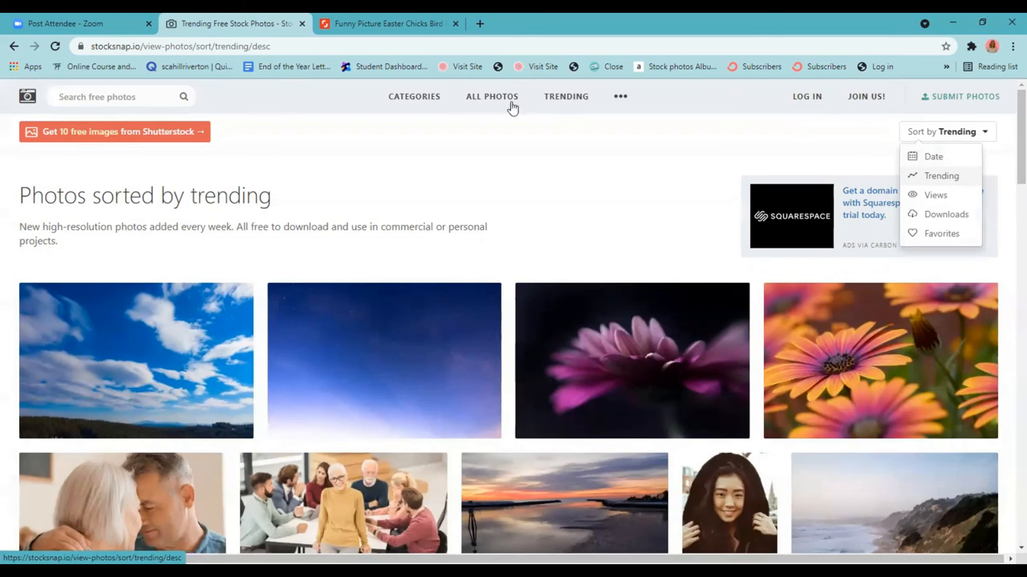
# Step: Visit Popular Categories, list all photos by date with sort options, and reveal the FAQ/License links menu
pyautogui.click(414, 96)
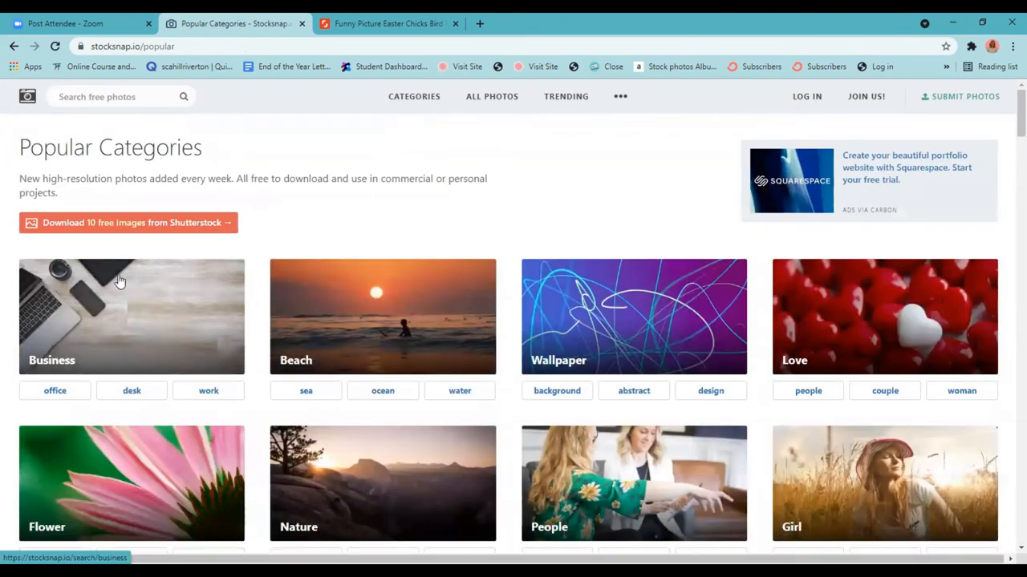
pyautogui.moveTo(430, 308)
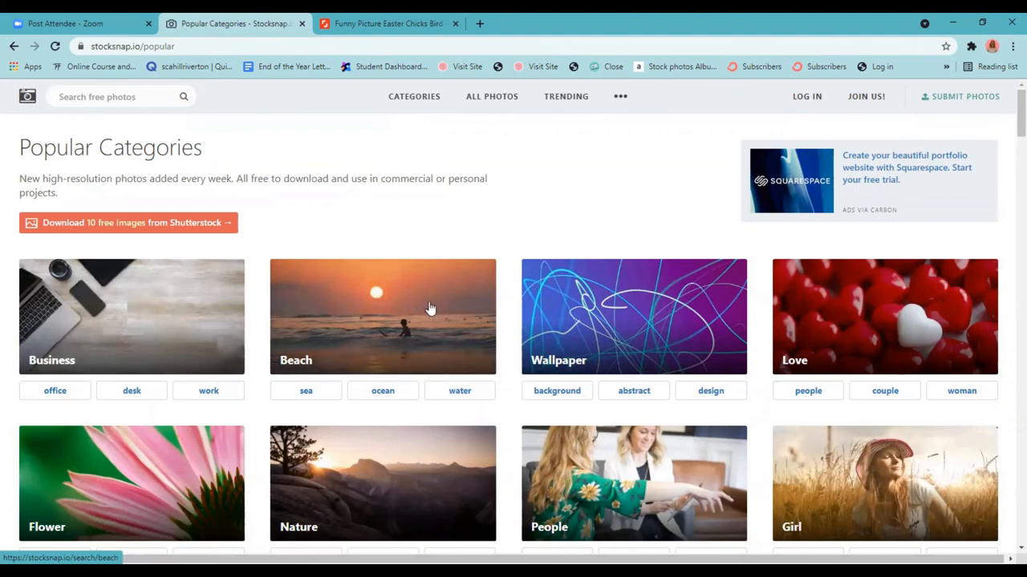
pyautogui.moveTo(489, 297)
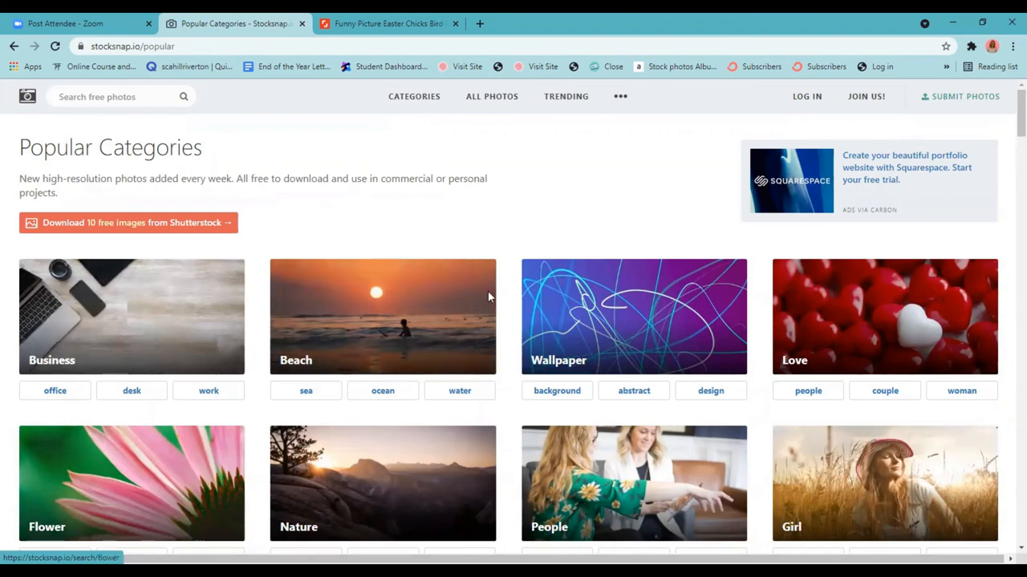
pyautogui.click(490, 96)
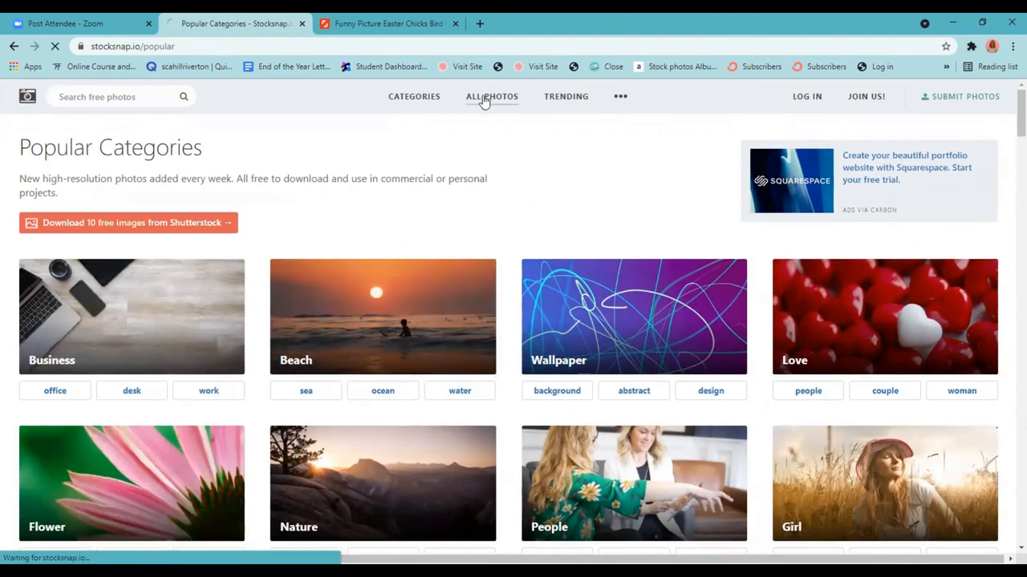
pyautogui.click(491, 97)
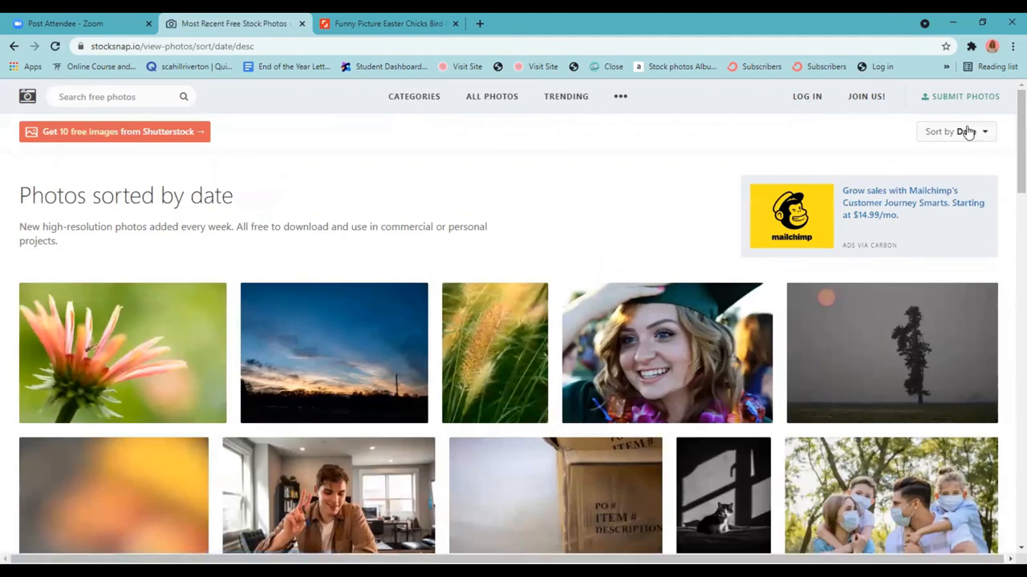
pyautogui.click(956, 132)
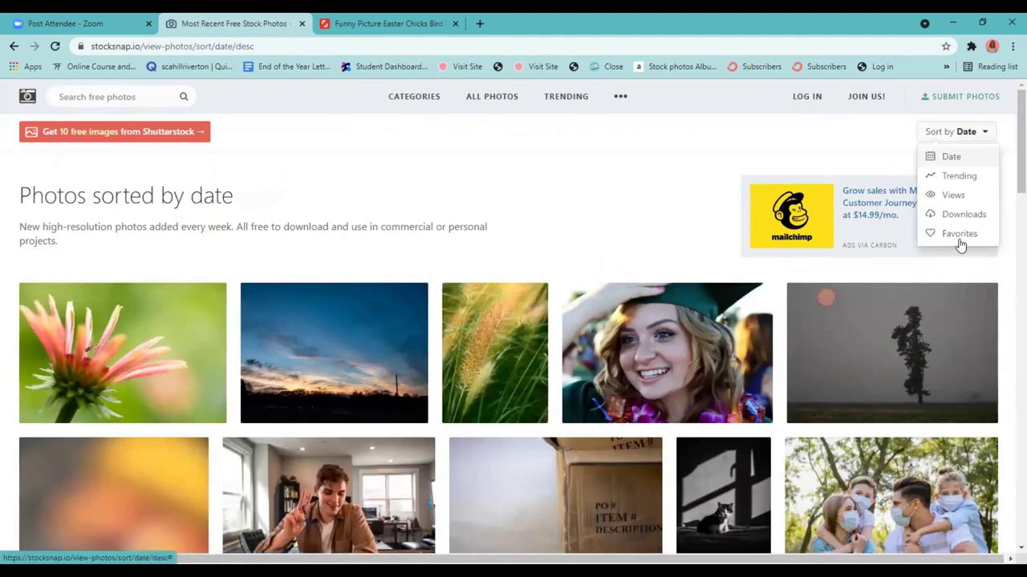
pyautogui.click(619, 97)
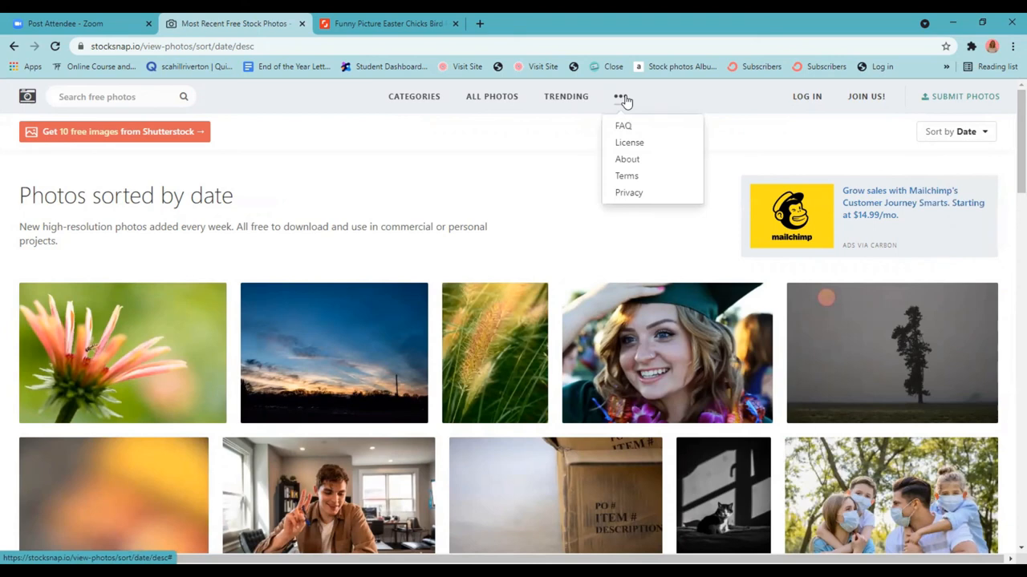